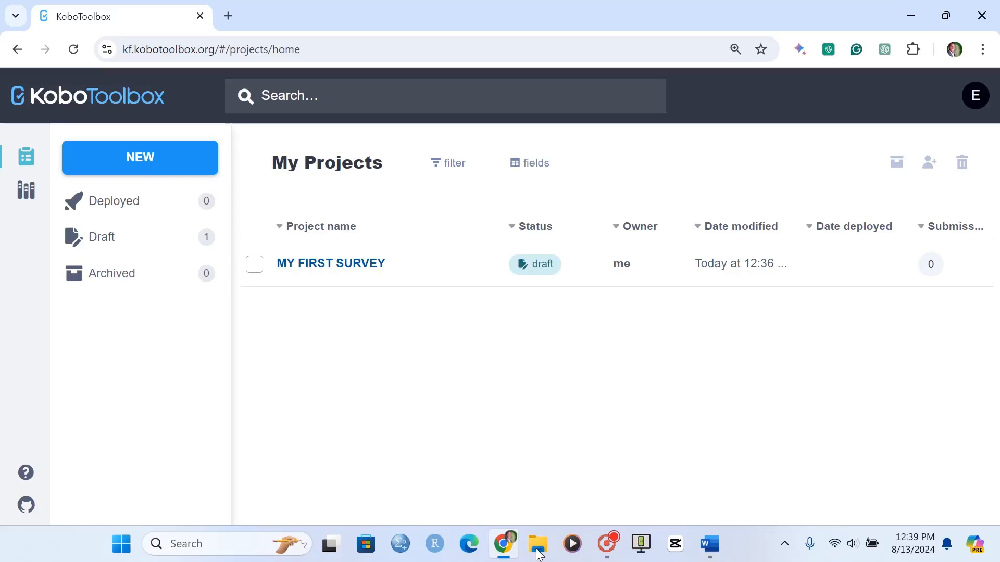
{"action": "mouse_move", "coordinate": [618, 552]}
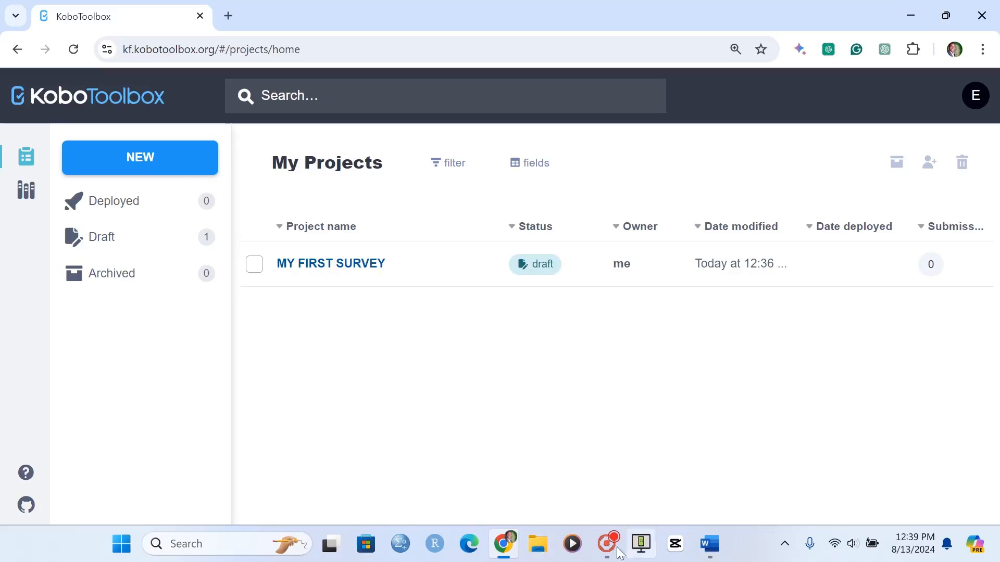
Switch to QUESTIONS GUIDE.docx in Word and review its ten-topic outline
{"action": "left_click", "coordinate": [708, 543]}
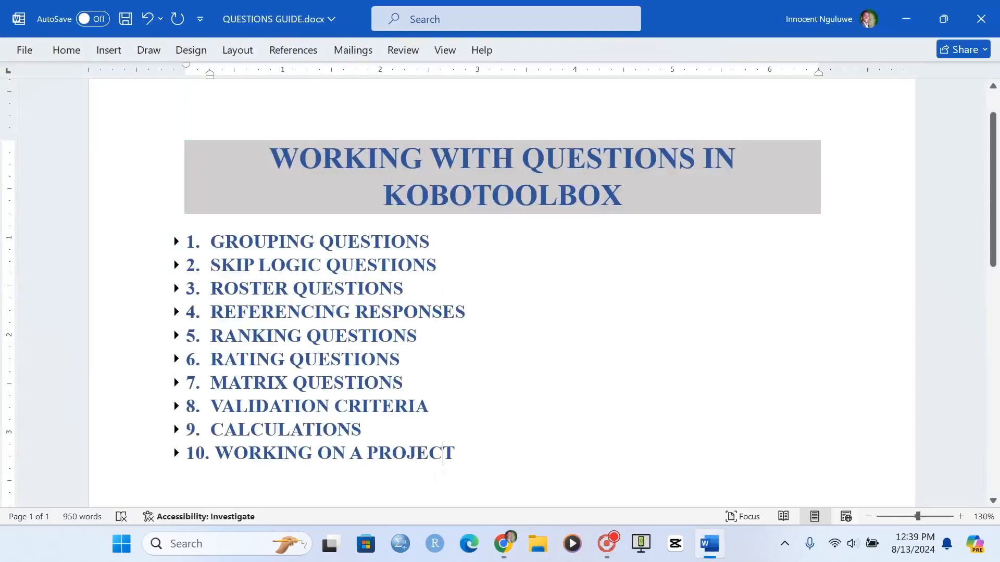
{"action": "double_click", "coordinate": [331, 453]}
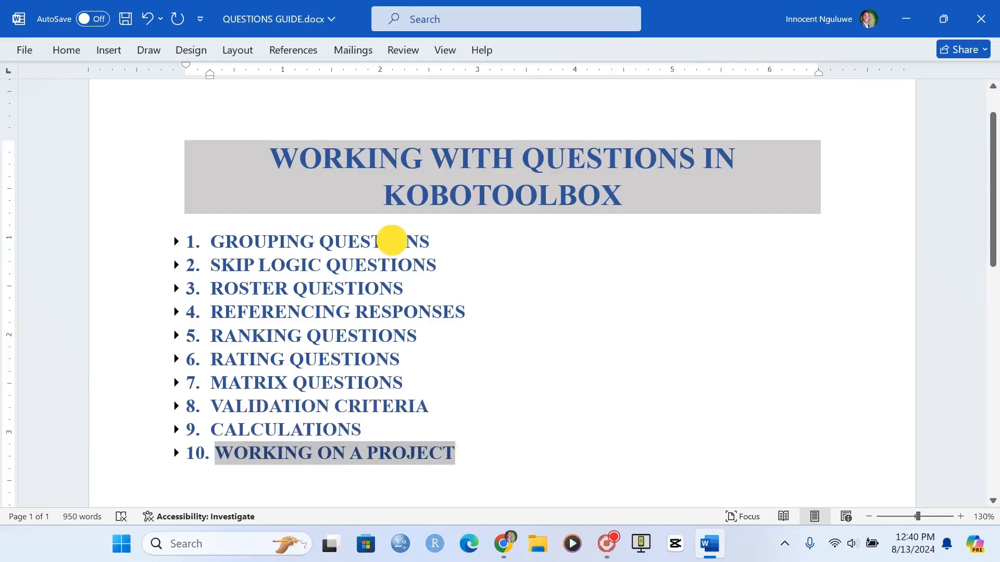
{"action": "double_click", "coordinate": [319, 241]}
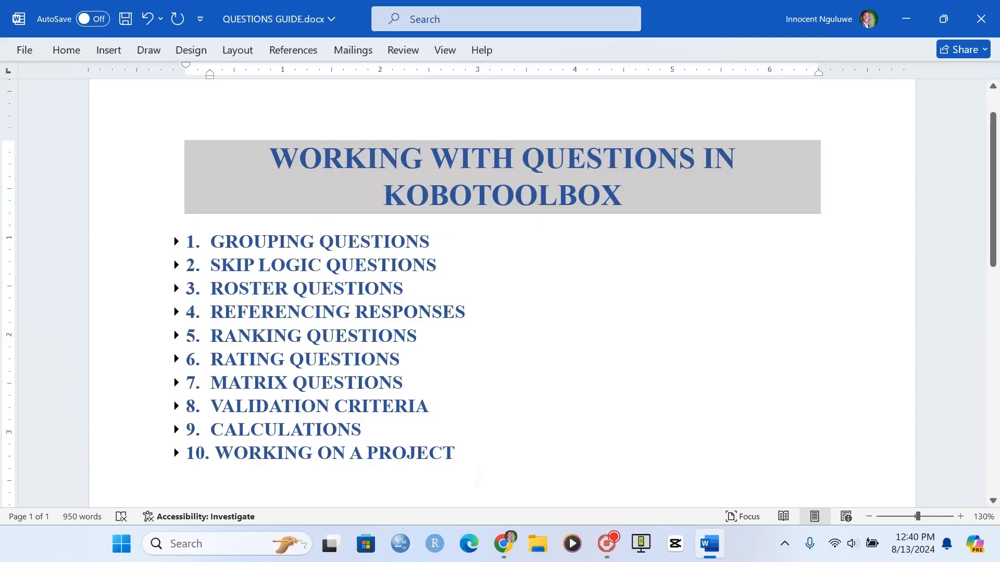
Open the MY FIRST SURVEY project and look over its Summary and Quick Links
{"action": "left_click", "coordinate": [503, 544]}
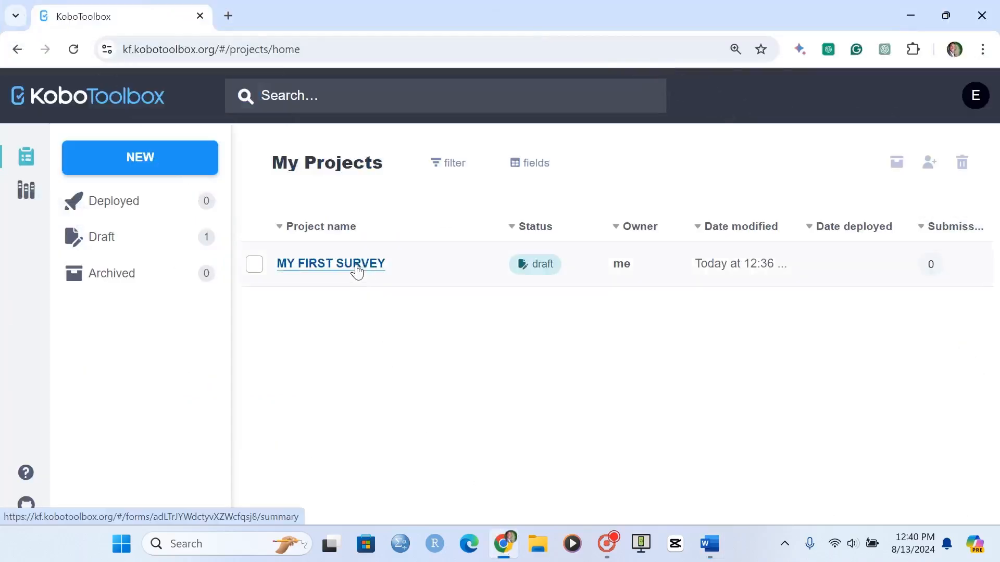
{"action": "left_click", "coordinate": [330, 263]}
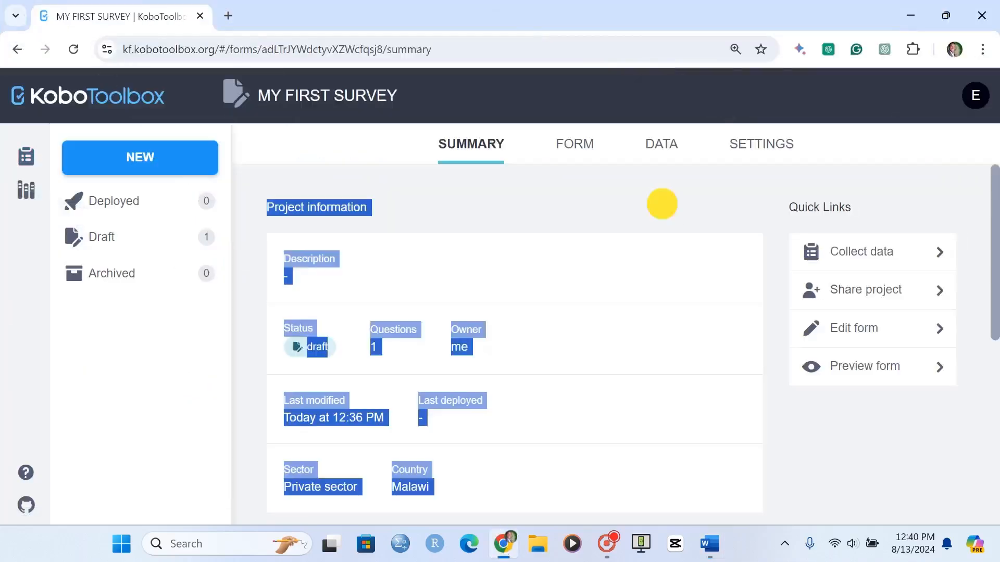
{"action": "left_click", "coordinate": [628, 208]}
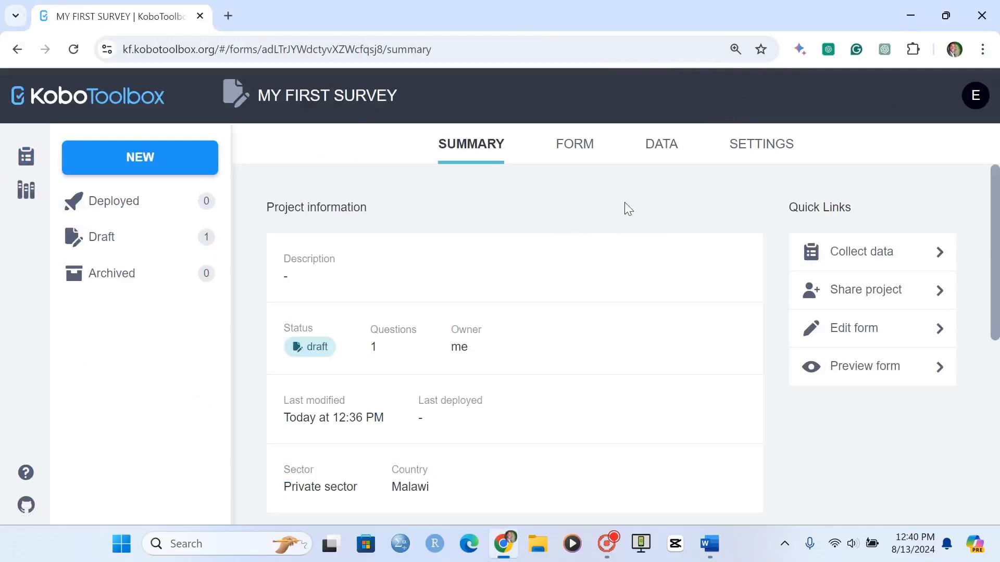
{"action": "mouse_move", "coordinate": [594, 207]}
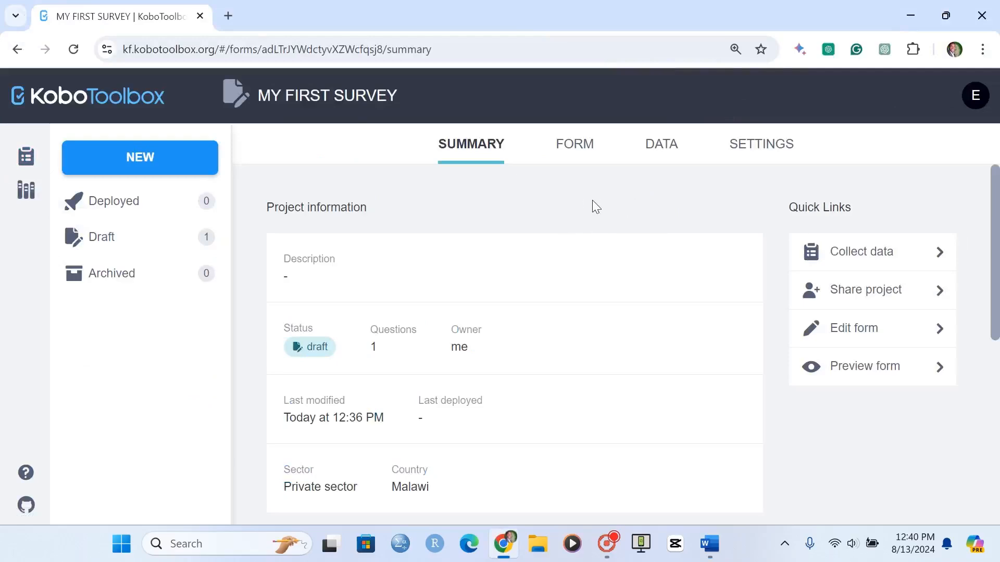
{"action": "mouse_move", "coordinate": [551, 193]}
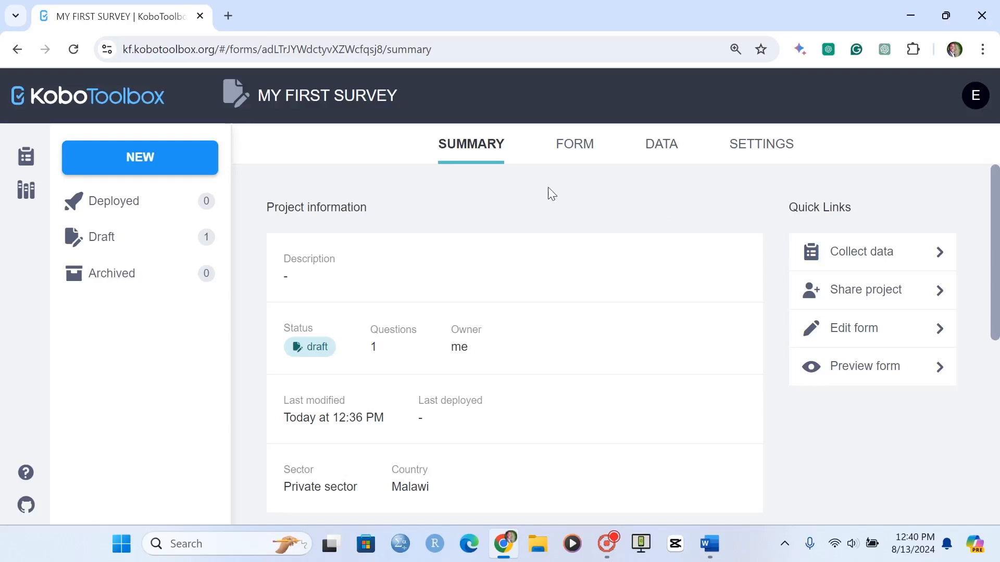
{"action": "mouse_move", "coordinate": [579, 153]}
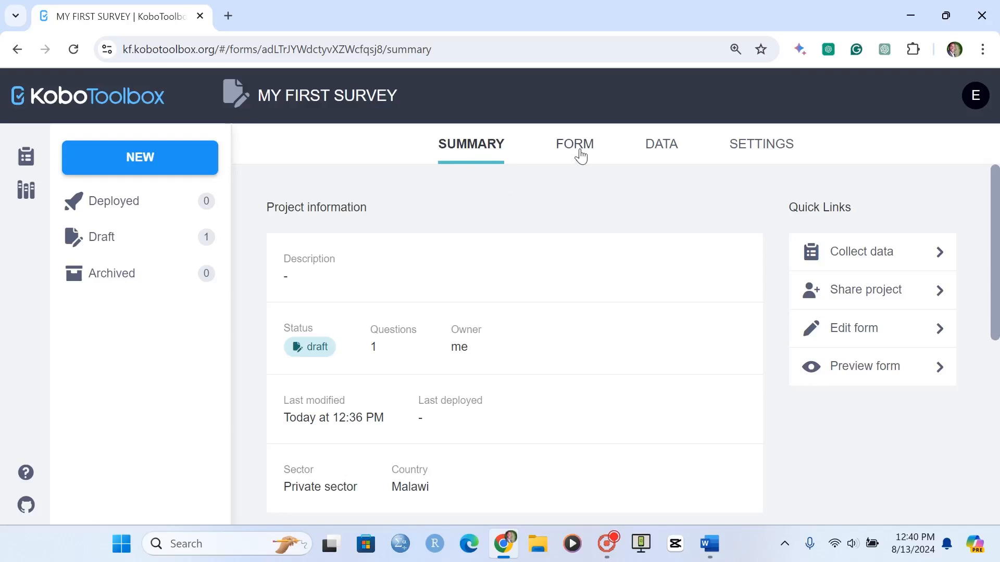
{"action": "mouse_move", "coordinate": [764, 179]}
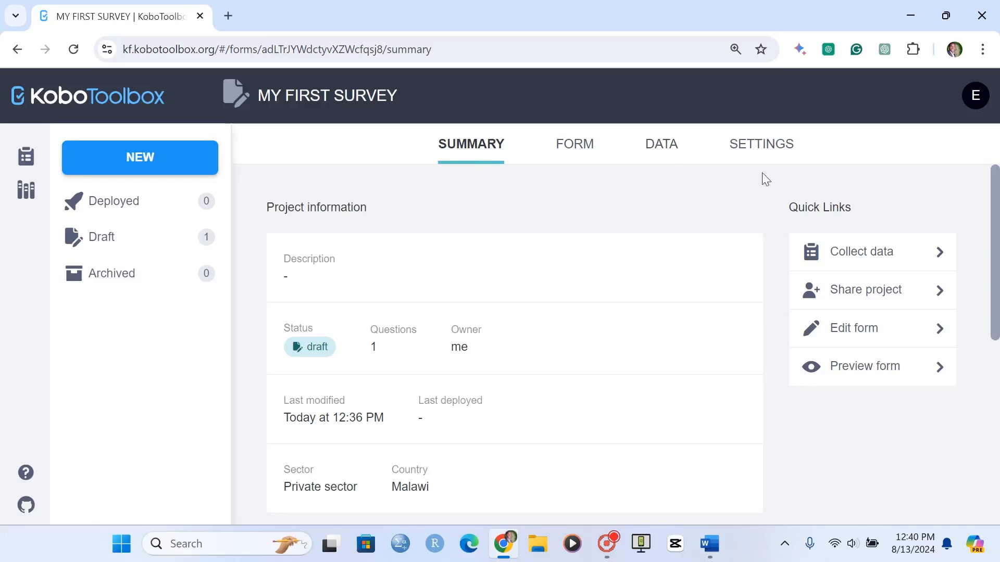
{"action": "mouse_move", "coordinate": [698, 205]}
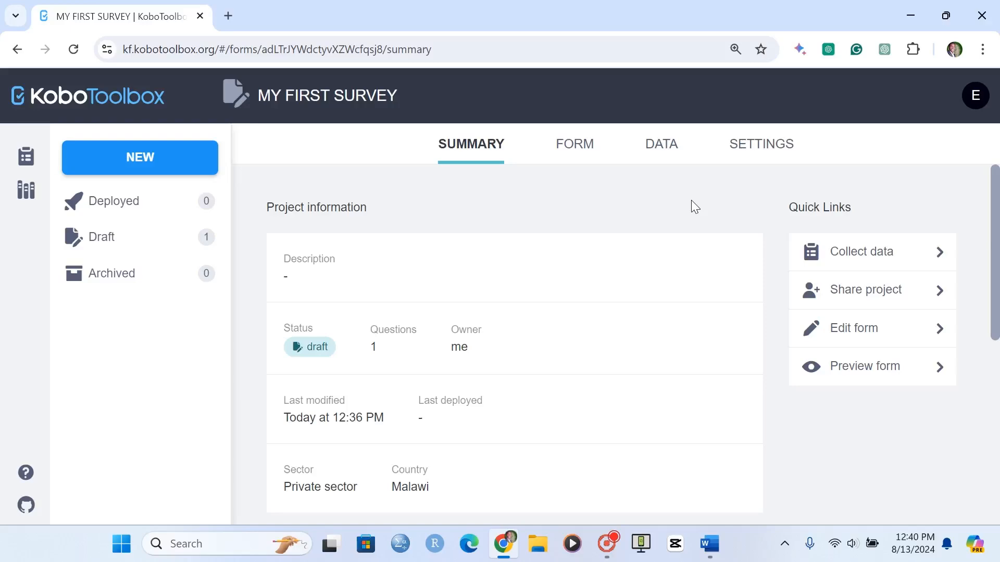
{"action": "mouse_move", "coordinate": [671, 213]}
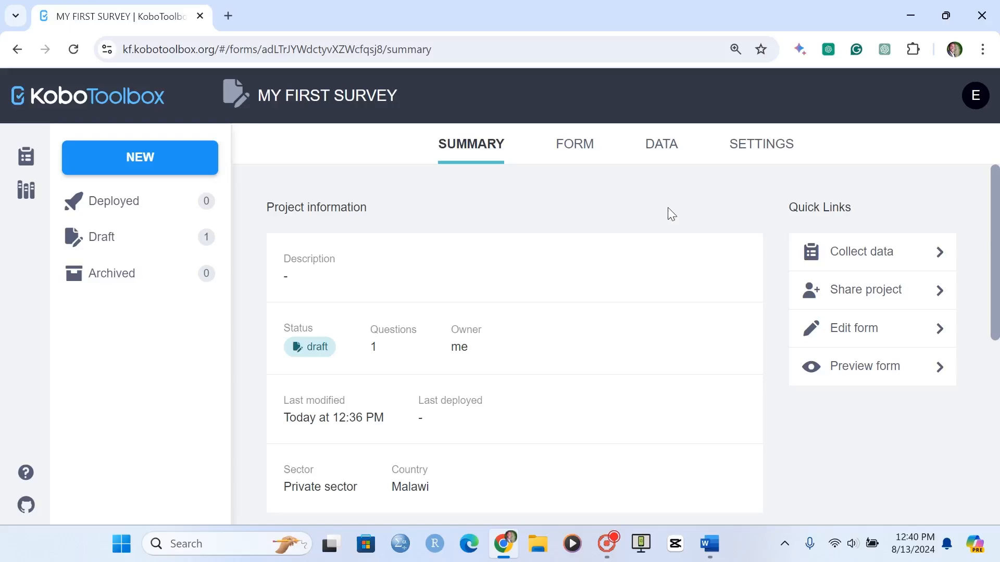
{"action": "mouse_move", "coordinate": [706, 216]}
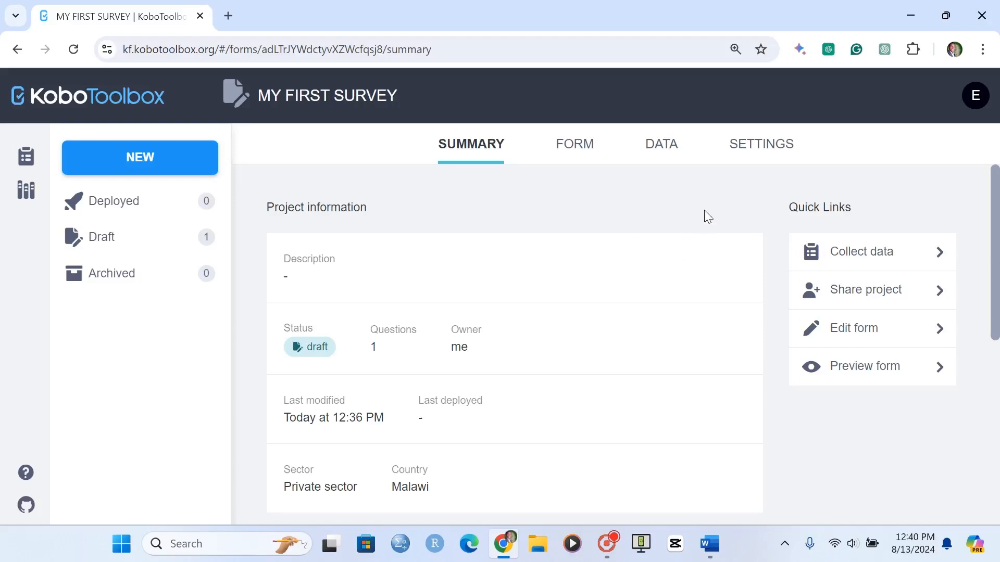
{"action": "mouse_move", "coordinate": [791, 213]}
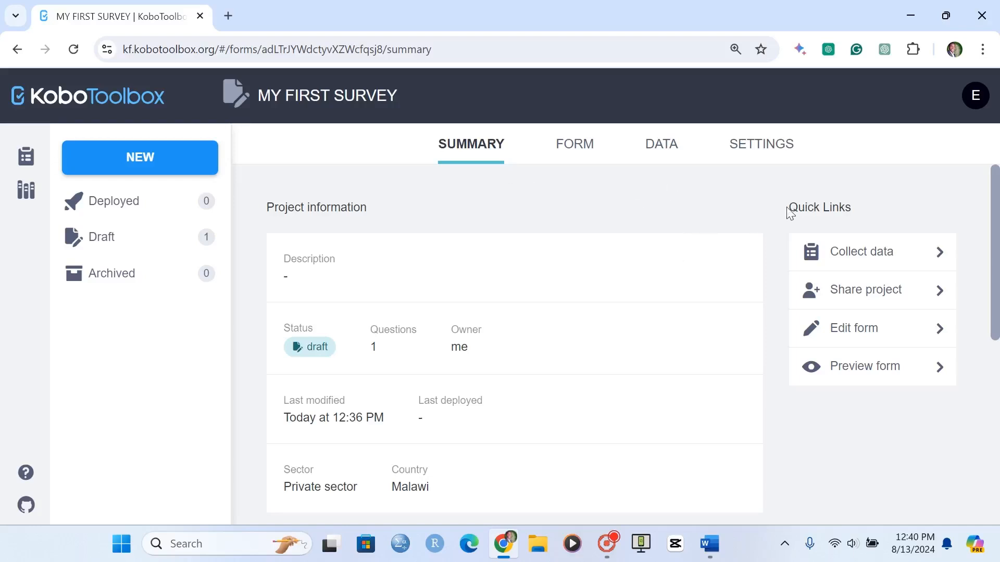
{"action": "mouse_move", "coordinate": [846, 224]}
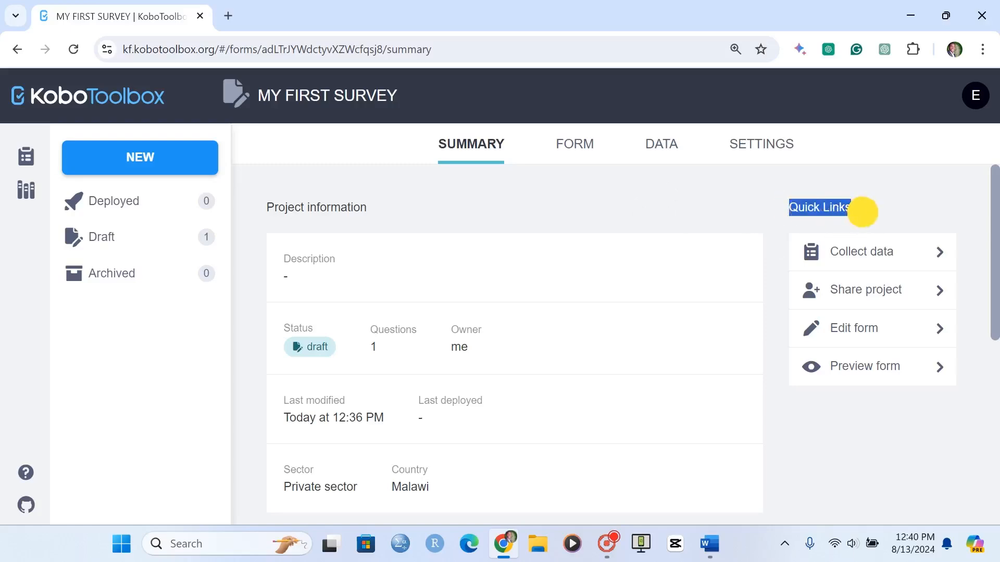
{"action": "mouse_move", "coordinate": [861, 445]}
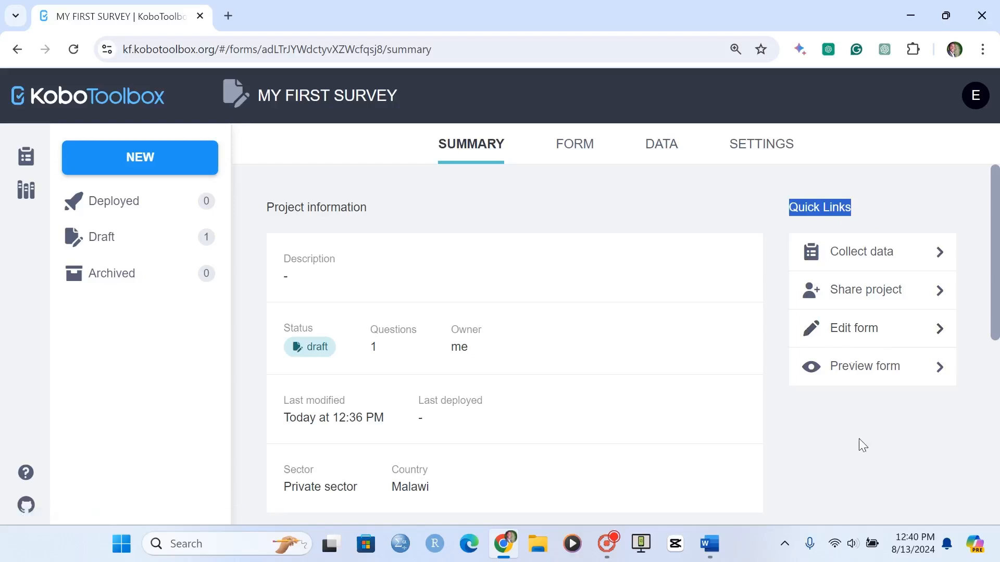
{"action": "scroll", "scroll_direction": "down", "scroll_amount": 3}
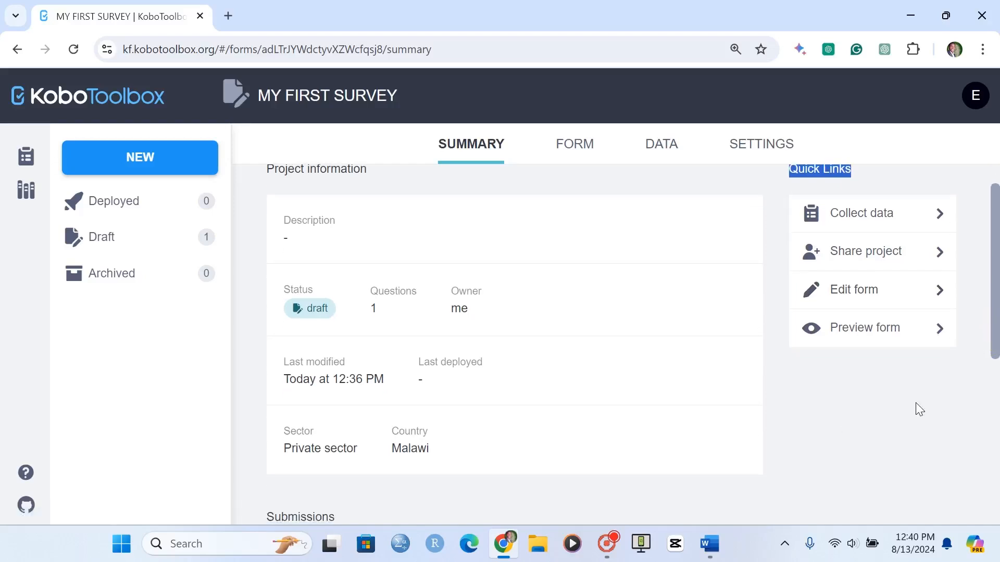
{"action": "mouse_move", "coordinate": [914, 401]}
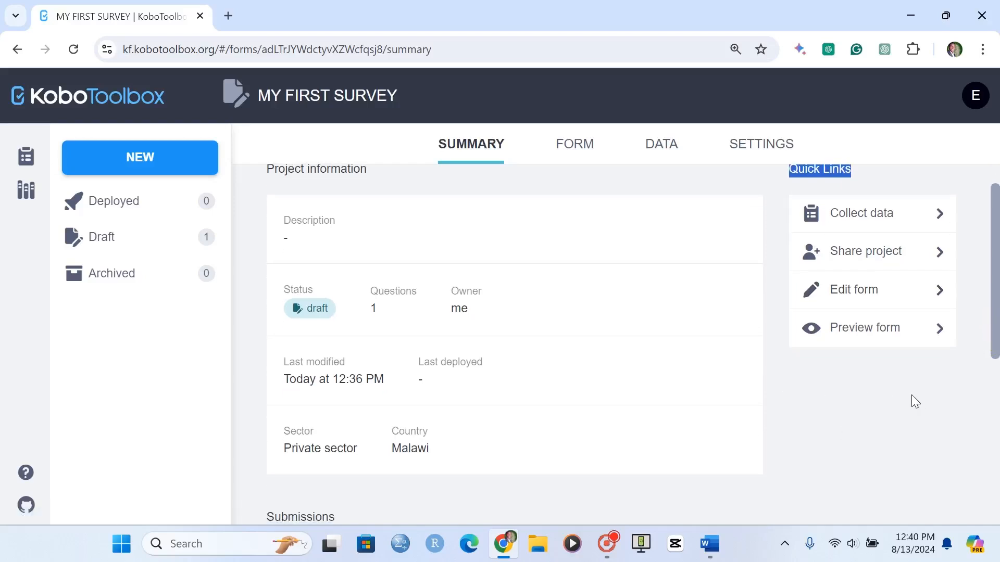
{"action": "mouse_move", "coordinate": [838, 434]}
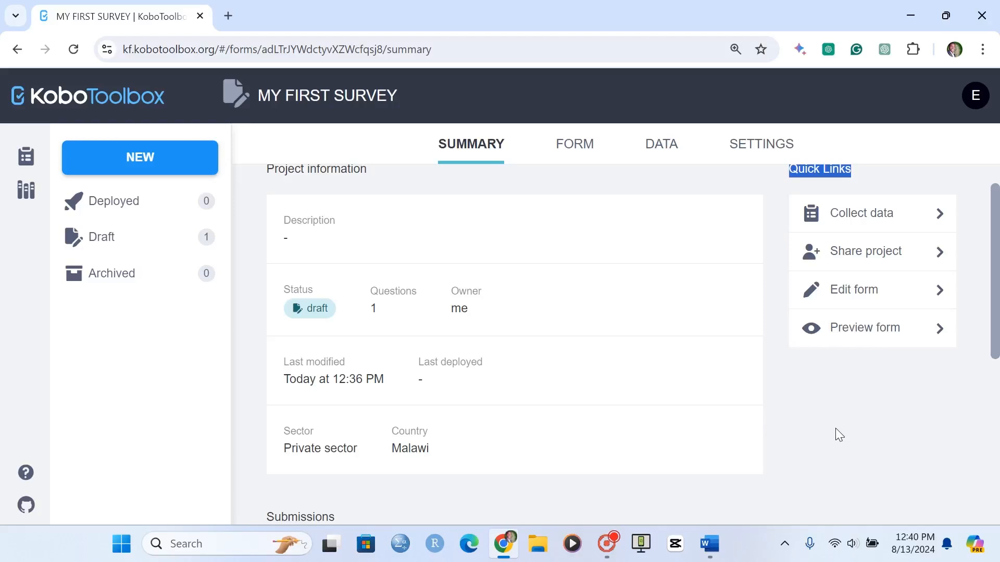
{"action": "scroll", "scroll_direction": "up", "scroll_amount": 3}
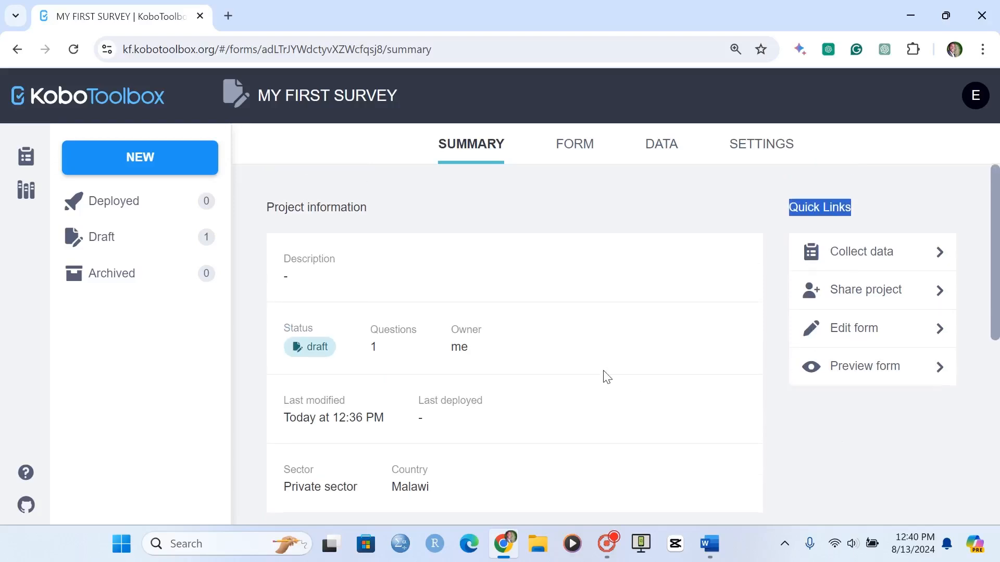
{"action": "mouse_move", "coordinate": [558, 212]}
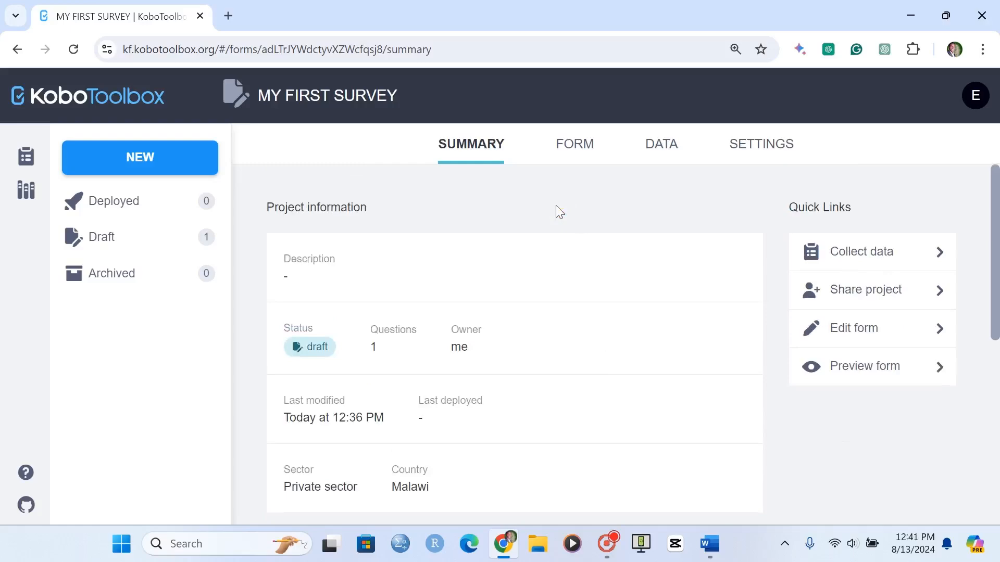
{"action": "mouse_move", "coordinate": [937, 354]}
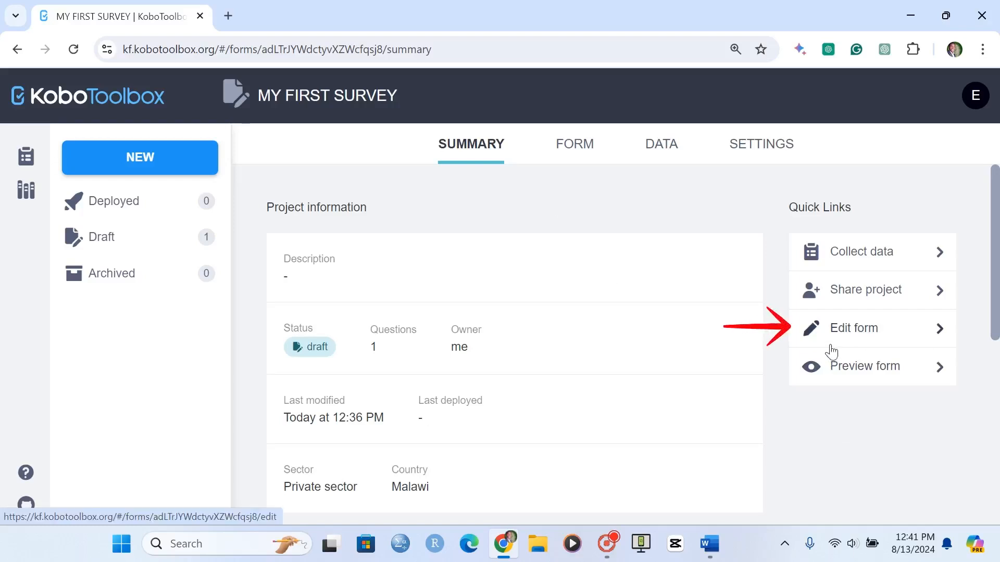
Open the MY FIRST SURVEY draft form in the form editor
{"action": "left_click", "coordinate": [573, 144]}
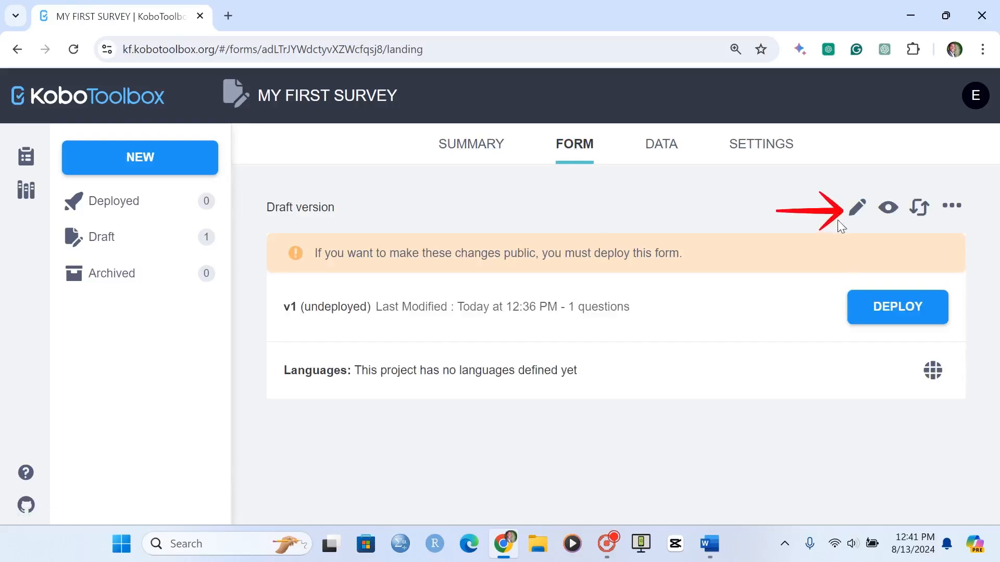
{"action": "left_click", "coordinate": [857, 208]}
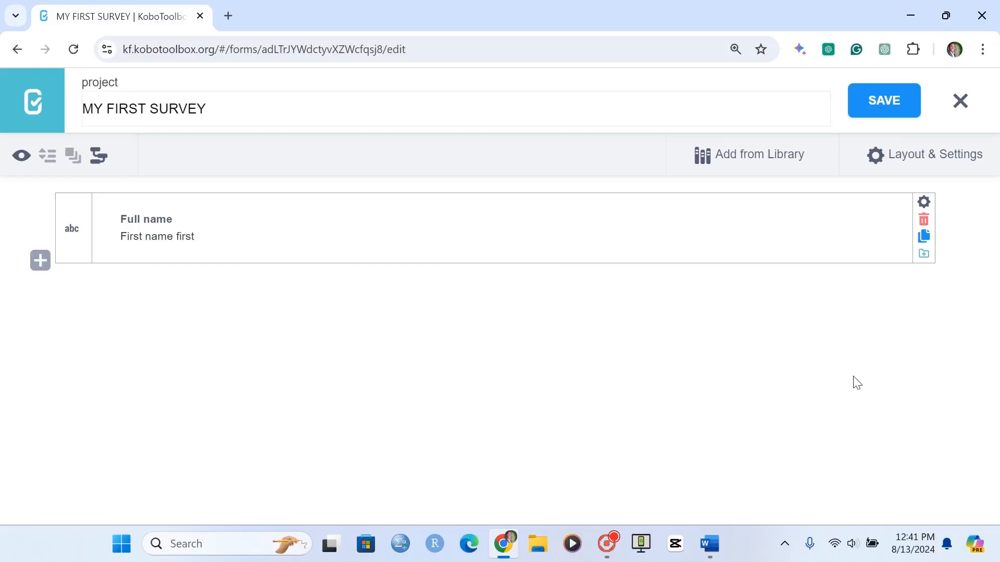
{"action": "mouse_move", "coordinate": [923, 220]}
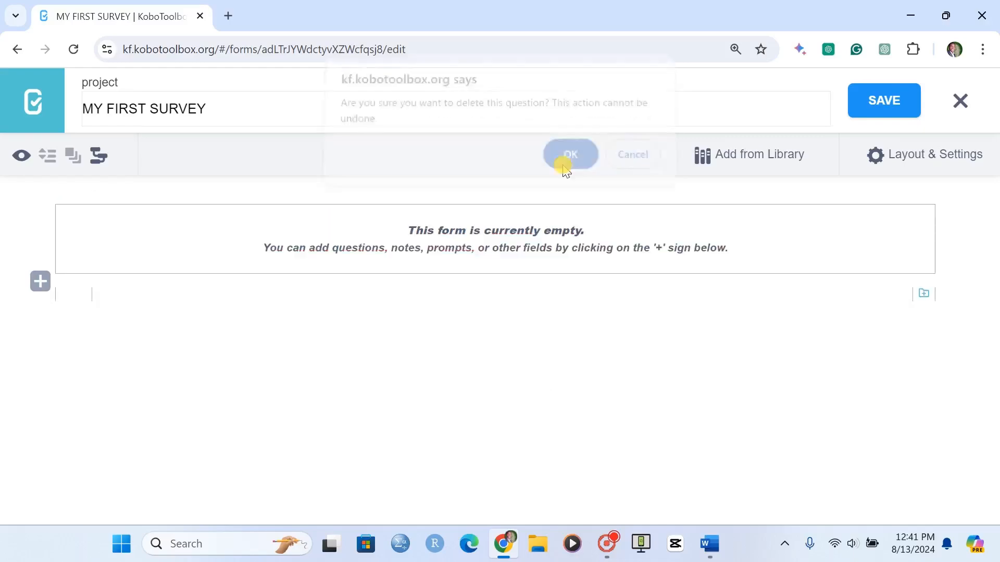
Delete Full name and add a Note: 'My name is Innocent Enosh Nguluwe'
{"action": "left_click", "coordinate": [570, 154]}
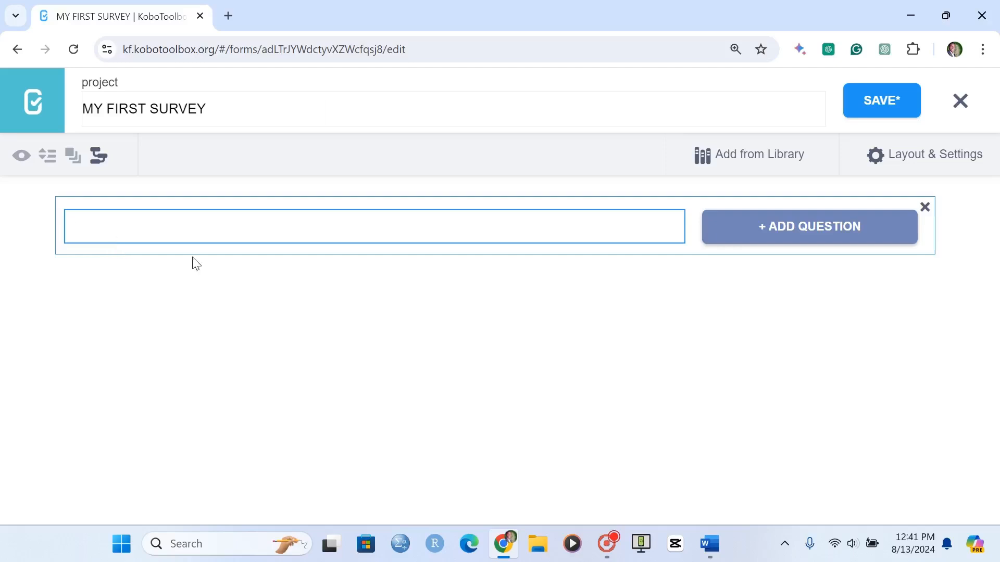
{"action": "type", "text": "My name i"}
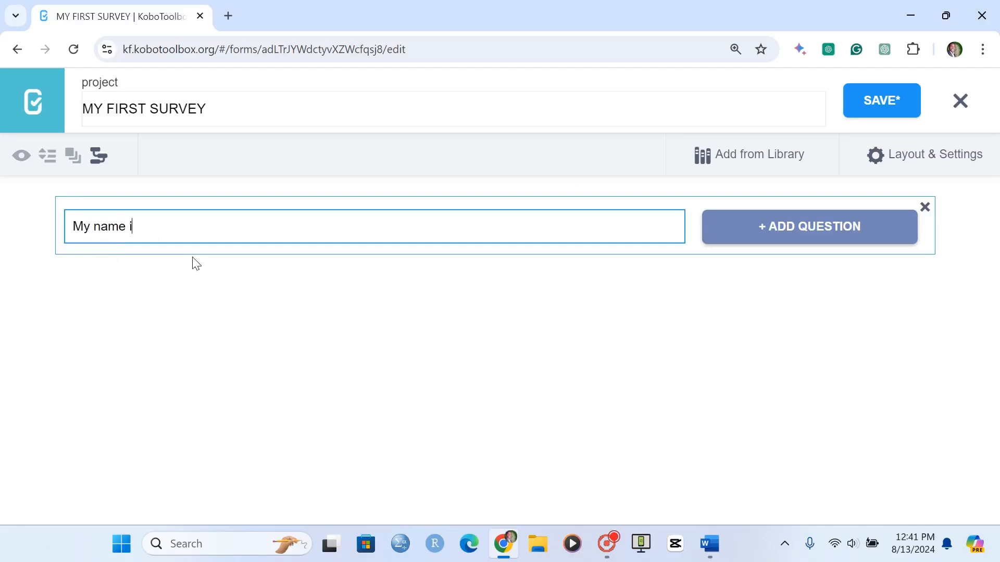
{"action": "type", "text": "s Innocen"}
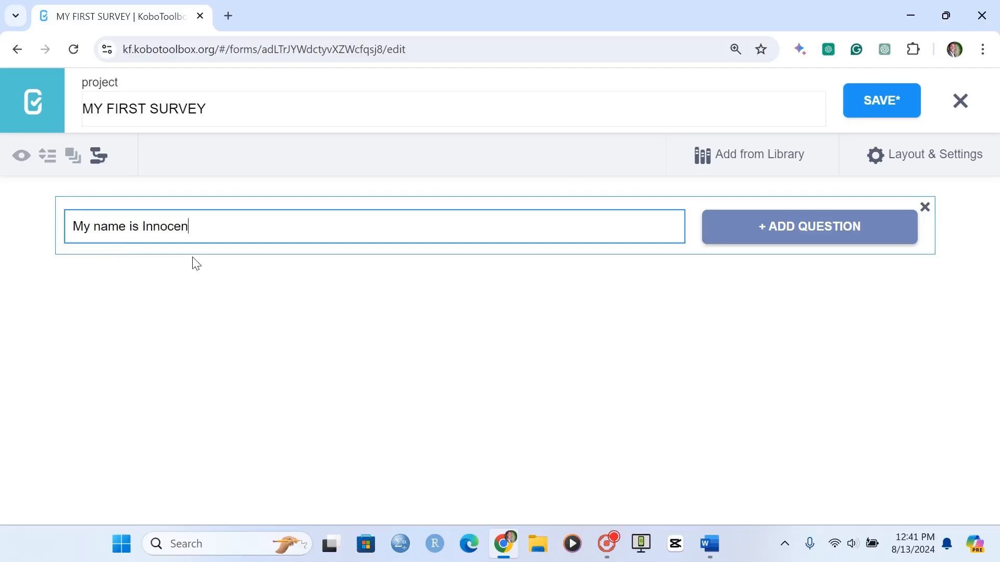
{"action": "type", "text": "t Enosh"}
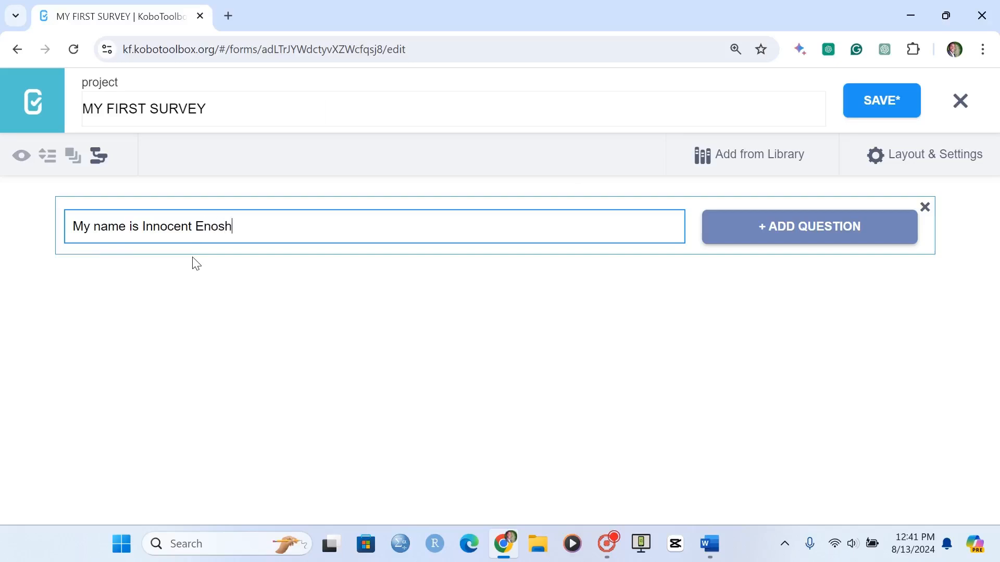
{"action": "type", "text": "Nguluwe."}
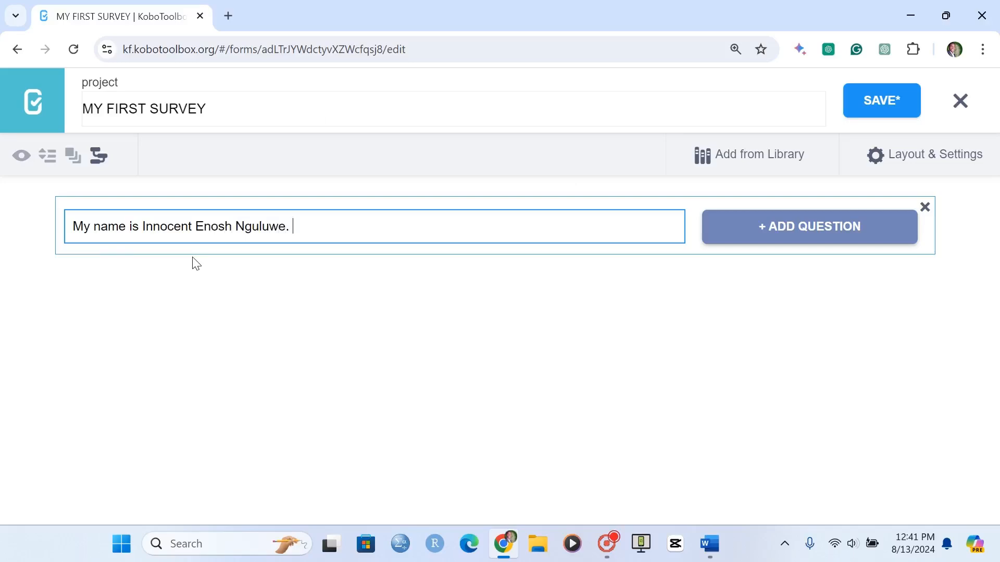
{"action": "mouse_move", "coordinate": [759, 242]}
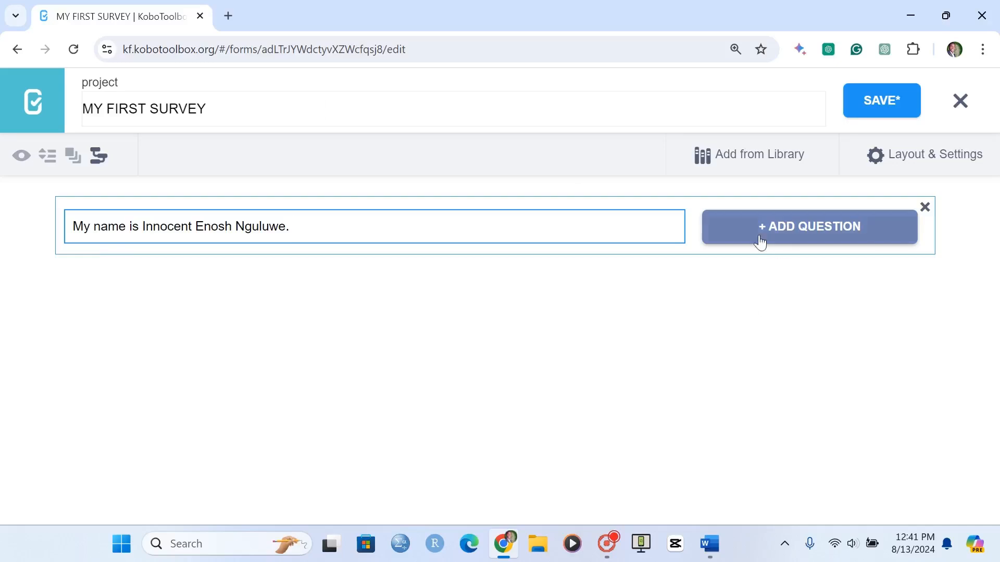
{"action": "left_click", "coordinate": [808, 226]}
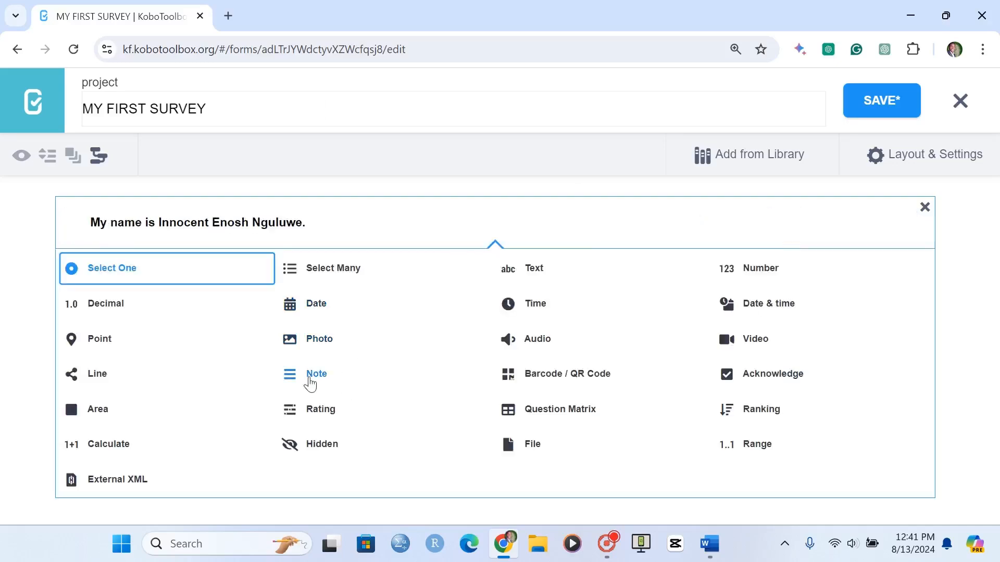
{"action": "left_click", "coordinate": [316, 374]}
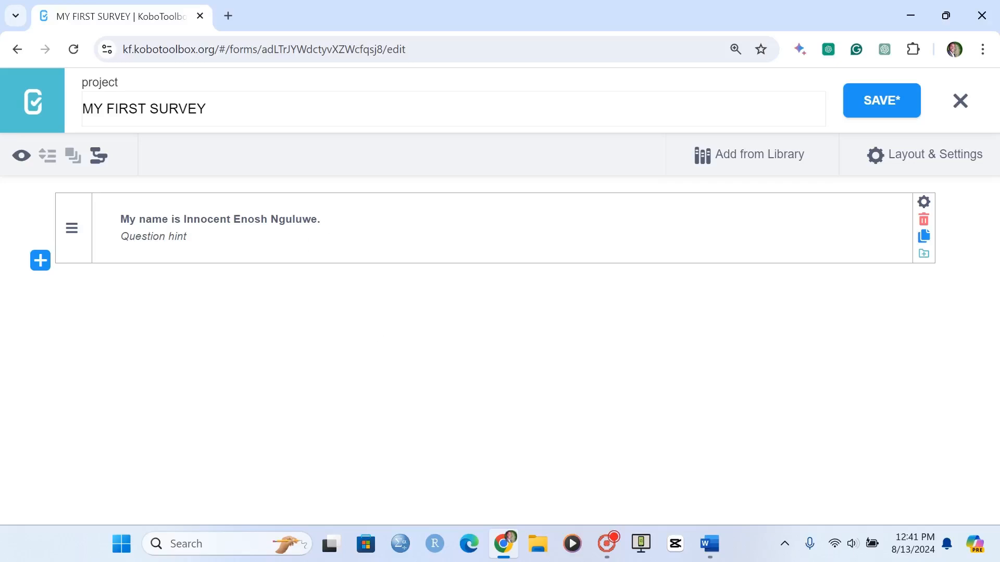
{"action": "mouse_move", "coordinate": [339, 405]}
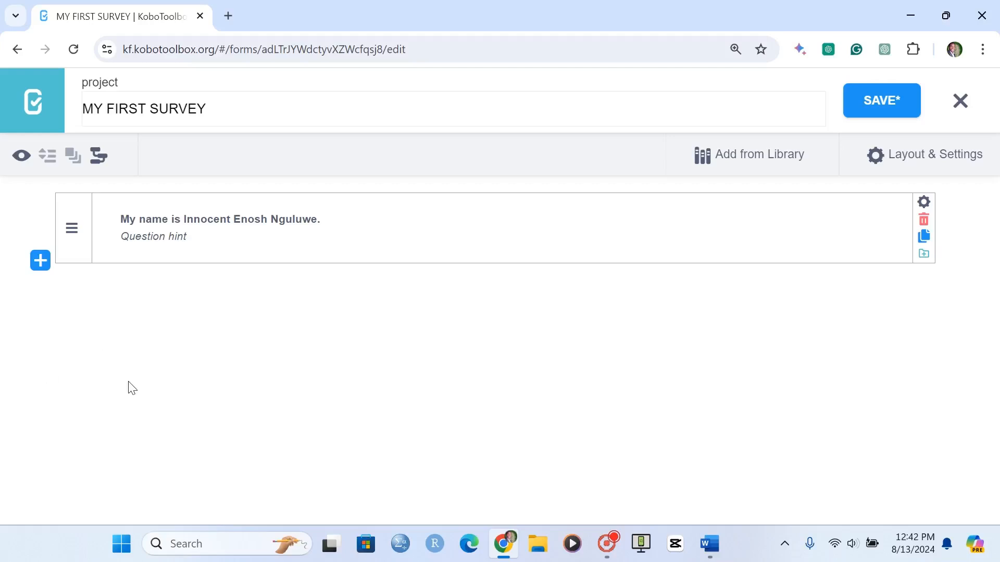
{"action": "mouse_move", "coordinate": [39, 261]}
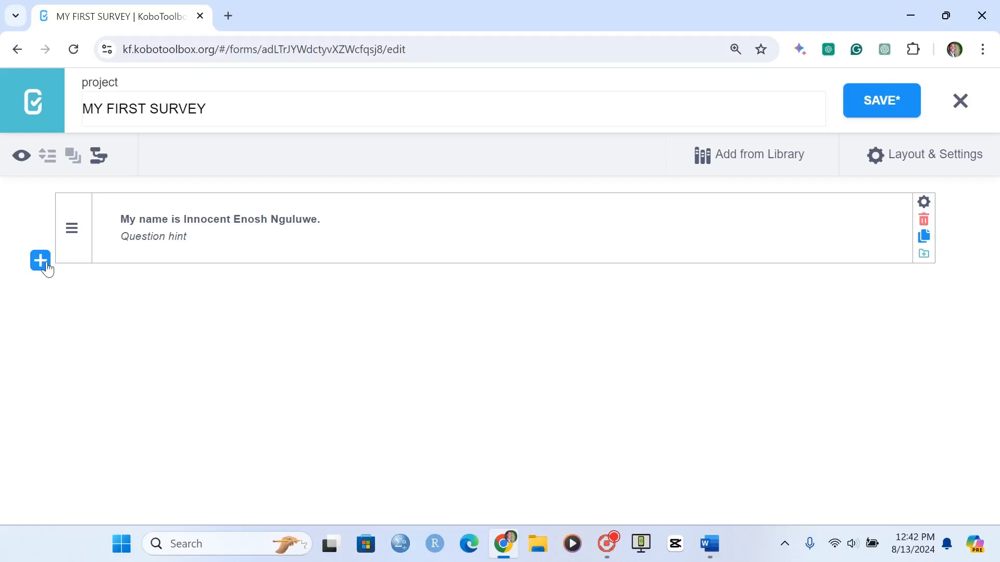
Expand Grouping Questions in the Word guide to view Sections A and B
{"action": "left_click", "coordinate": [39, 262]}
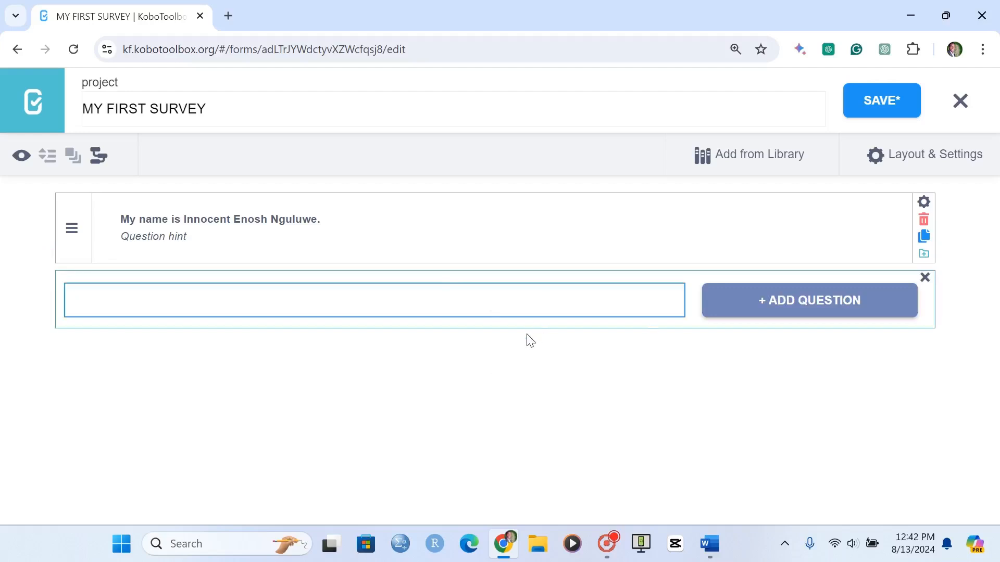
{"action": "left_click", "coordinate": [707, 544]}
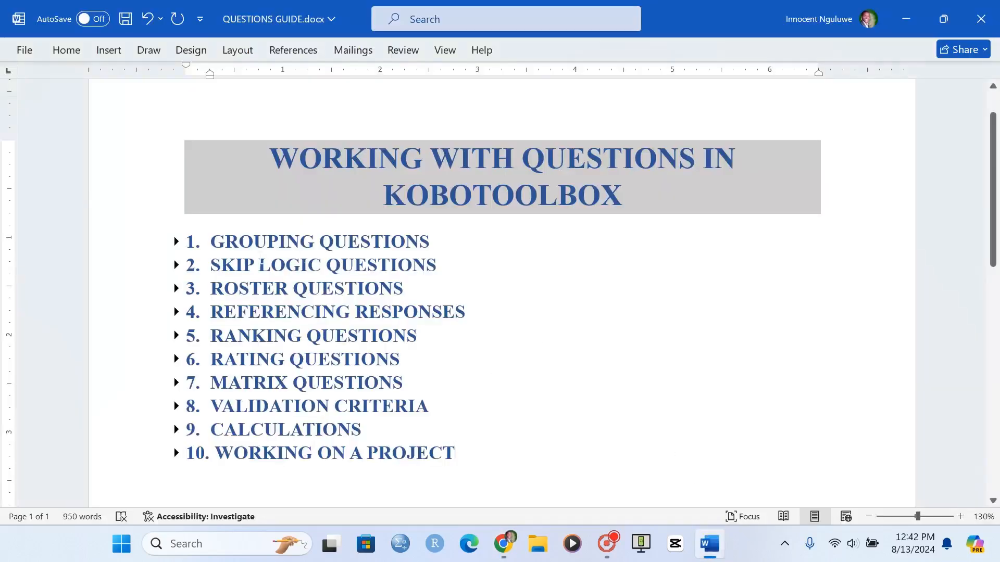
{"action": "left_click", "coordinate": [176, 241]}
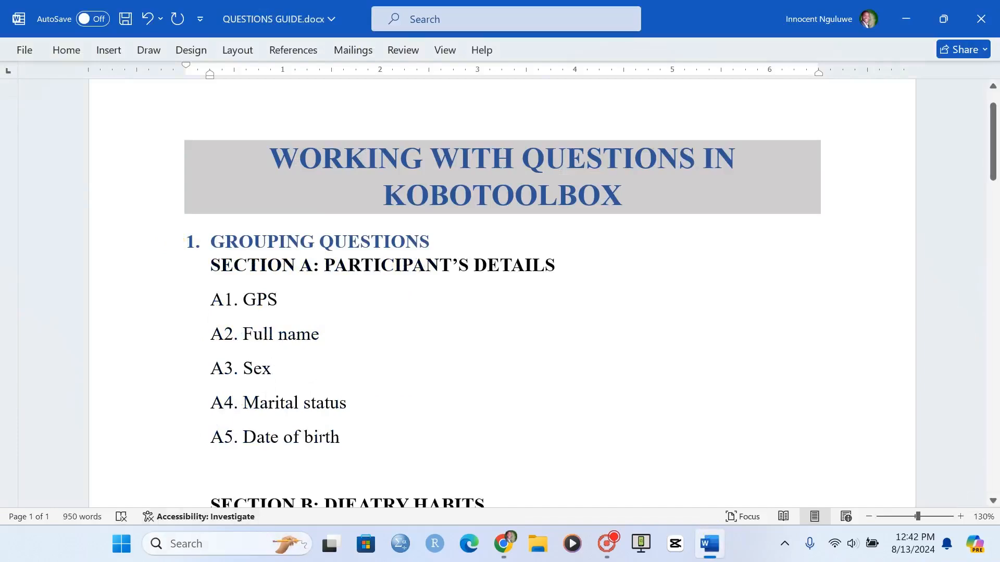
{"action": "scroll", "scroll_direction": "down", "scroll_amount": 3}
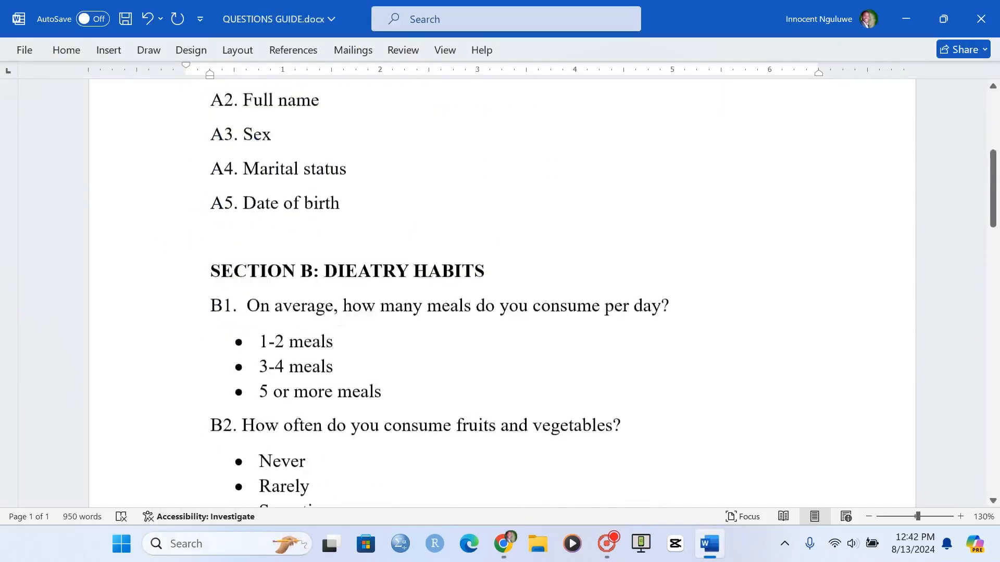
{"action": "scroll", "scroll_direction": "down", "scroll_amount": 3}
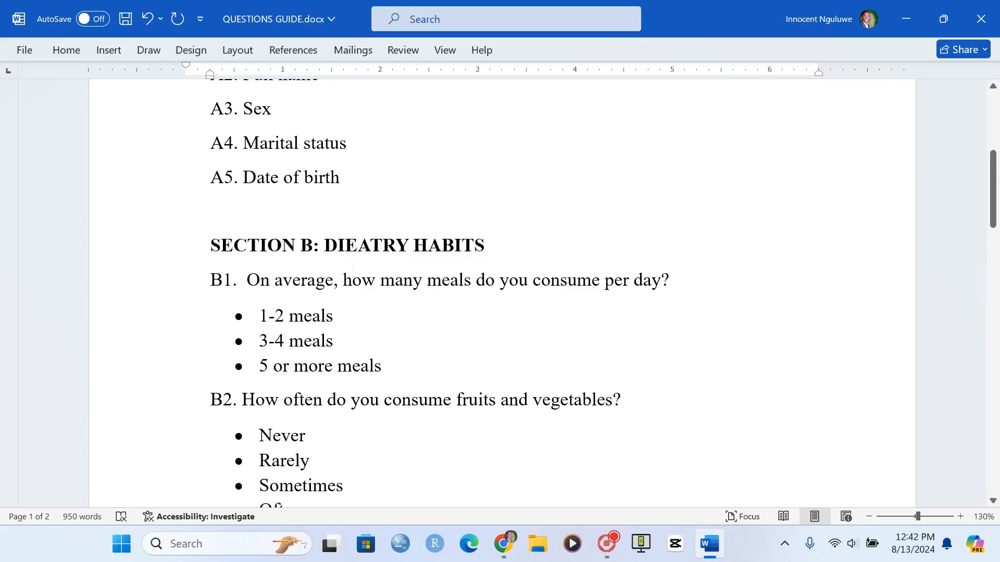
{"action": "scroll", "scroll_direction": "up", "scroll_amount": 3}
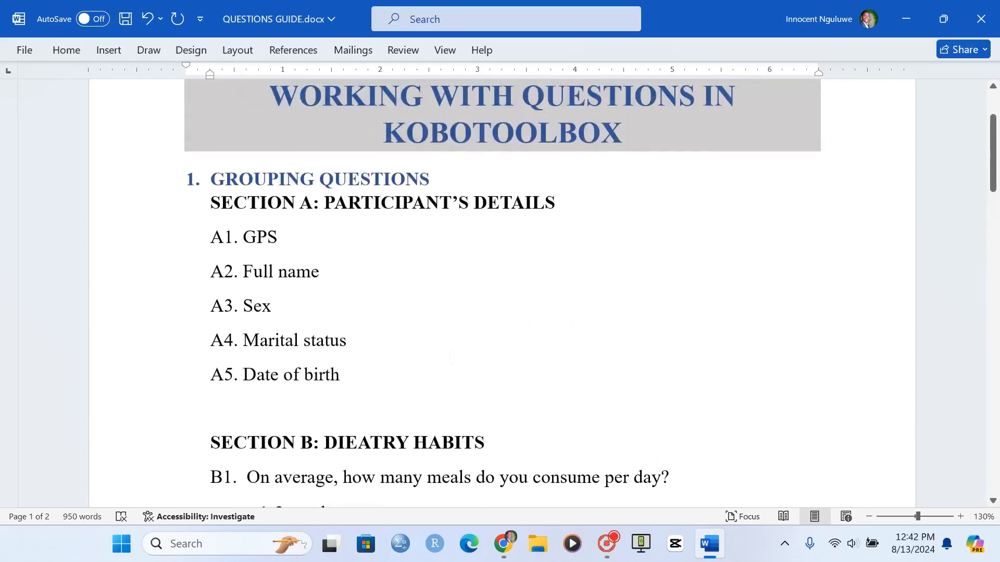
Back in the form builder, type the new question label 'A1. Collect GPS'
{"action": "left_click", "coordinate": [504, 544]}
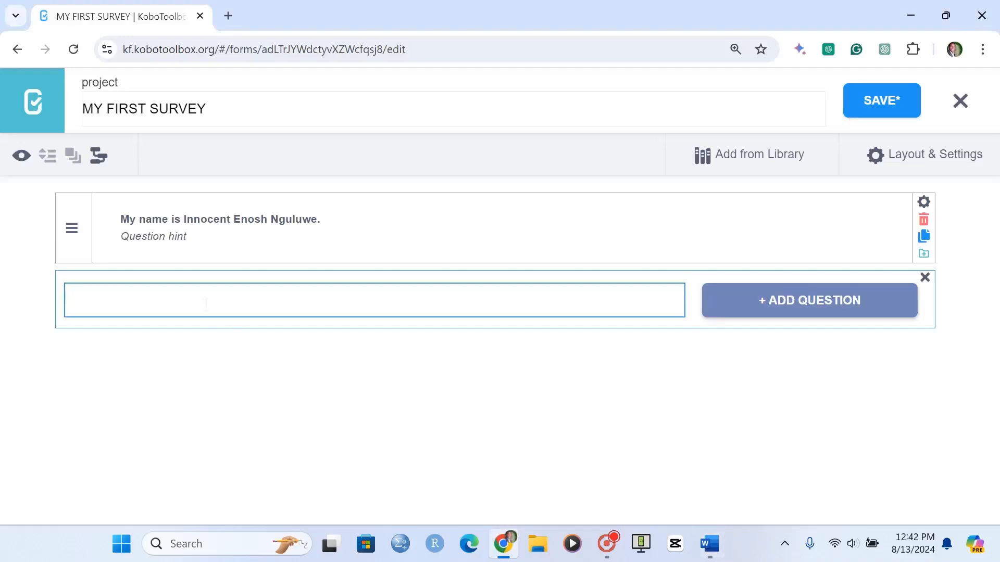
{"action": "type", "text": "A1. Co"}
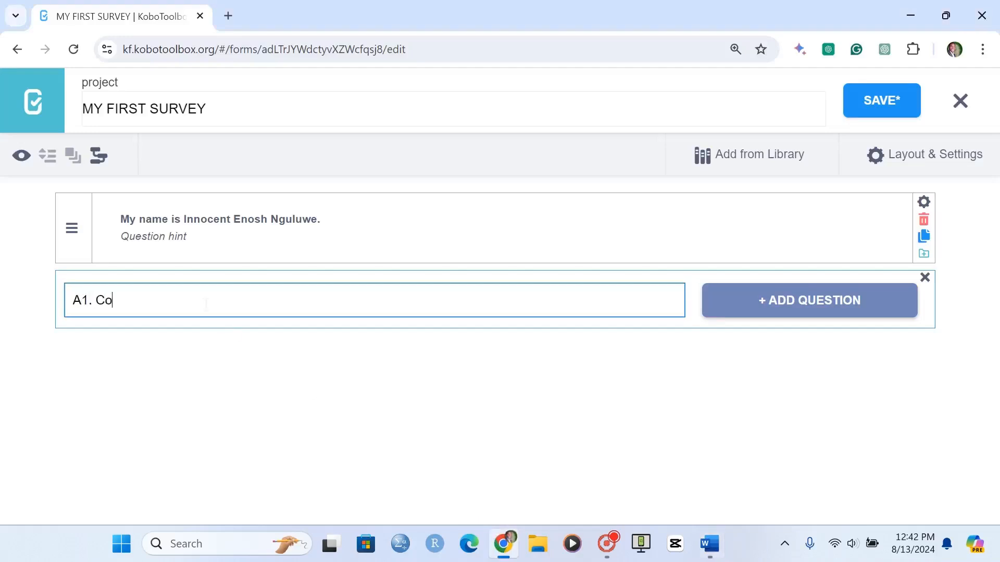
{"action": "type", "text": "llect GPS"}
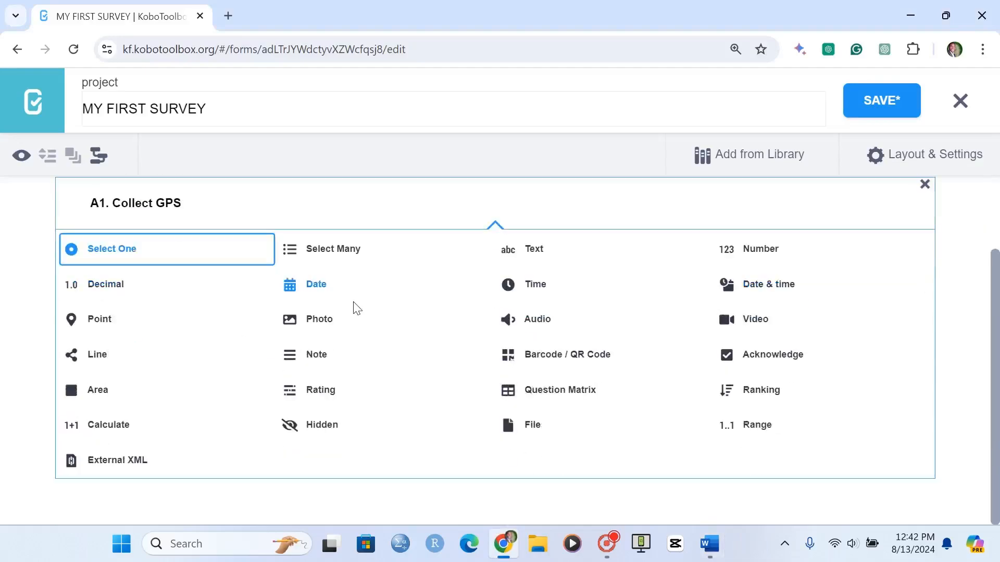
{"action": "mouse_move", "coordinate": [317, 468]}
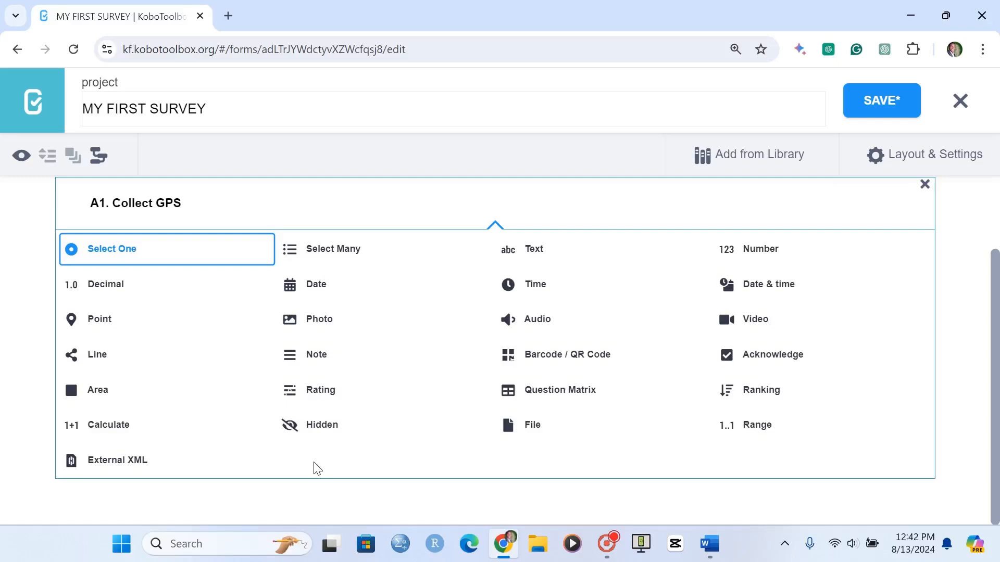
{"action": "mouse_move", "coordinate": [99, 319]}
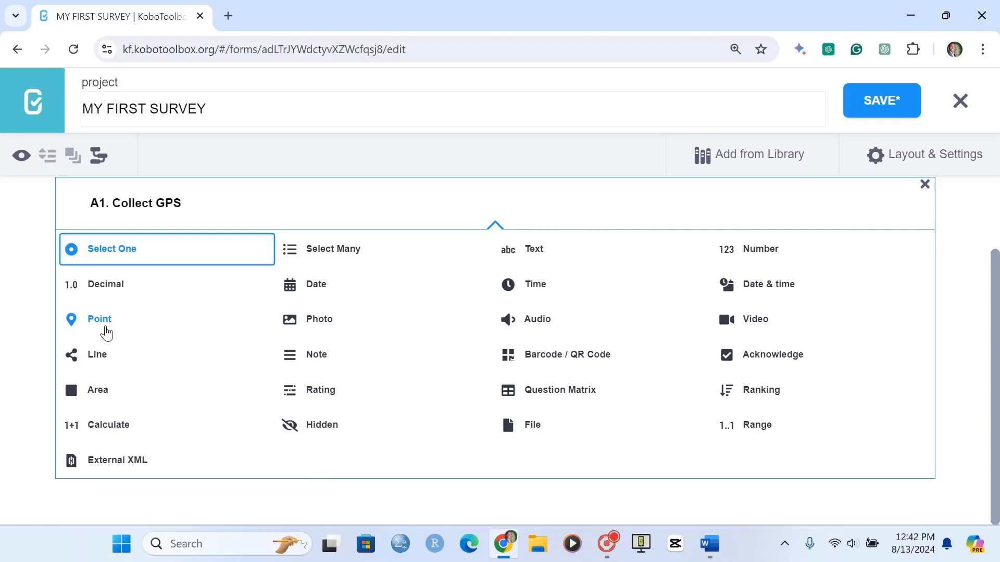
{"action": "mouse_move", "coordinate": [108, 324]}
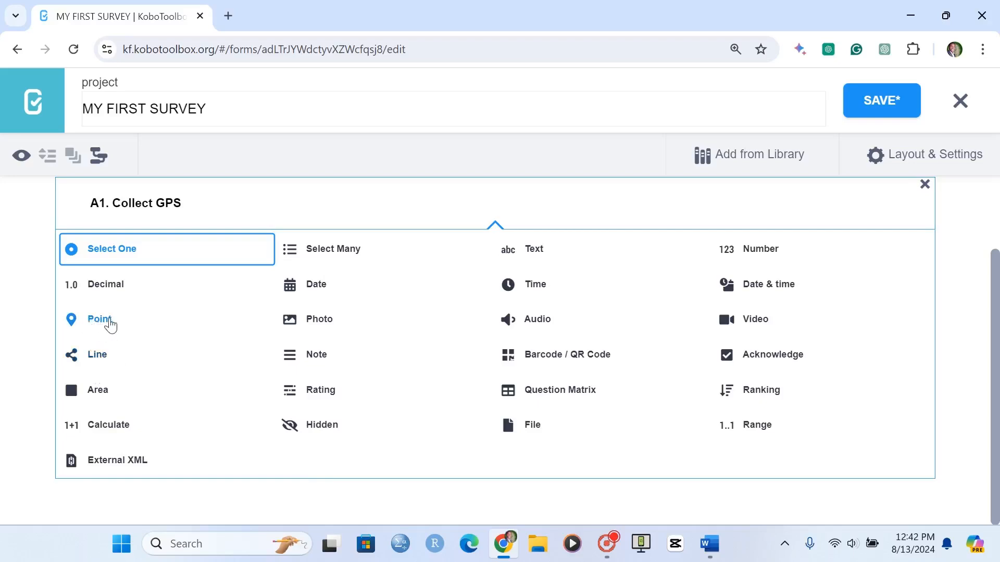
{"action": "mouse_move", "coordinate": [104, 323]}
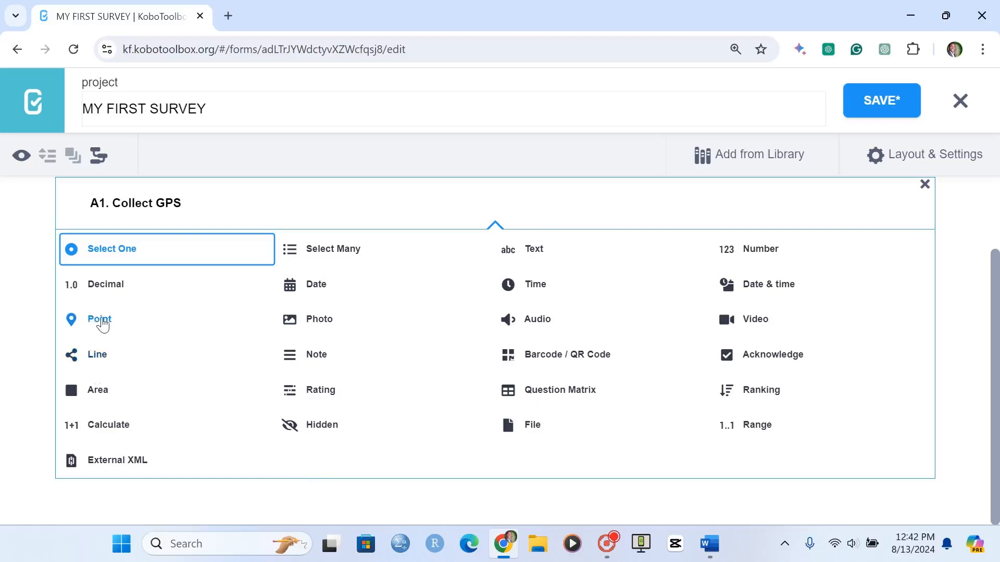
{"action": "mouse_move", "coordinate": [97, 355]}
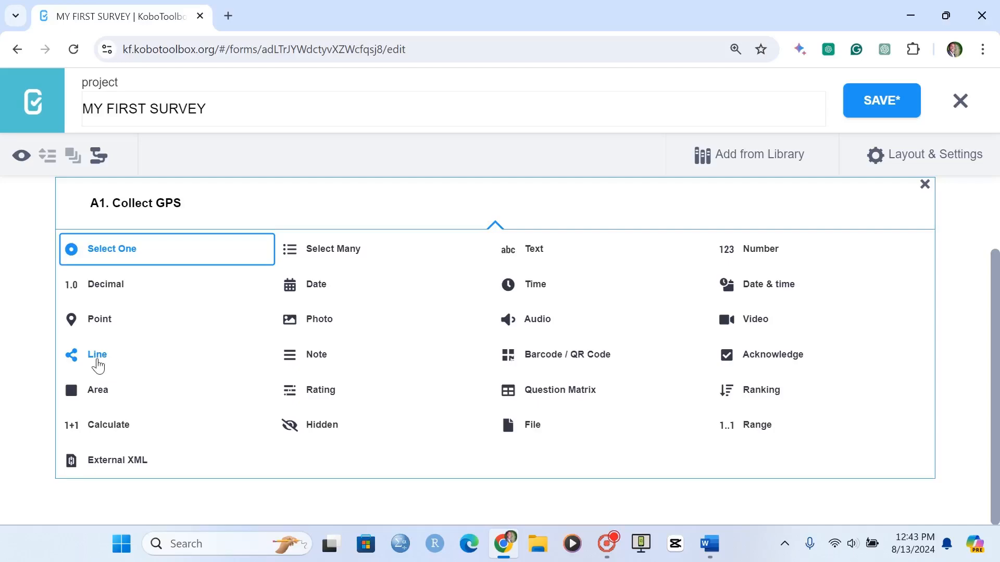
{"action": "mouse_move", "coordinate": [98, 390]}
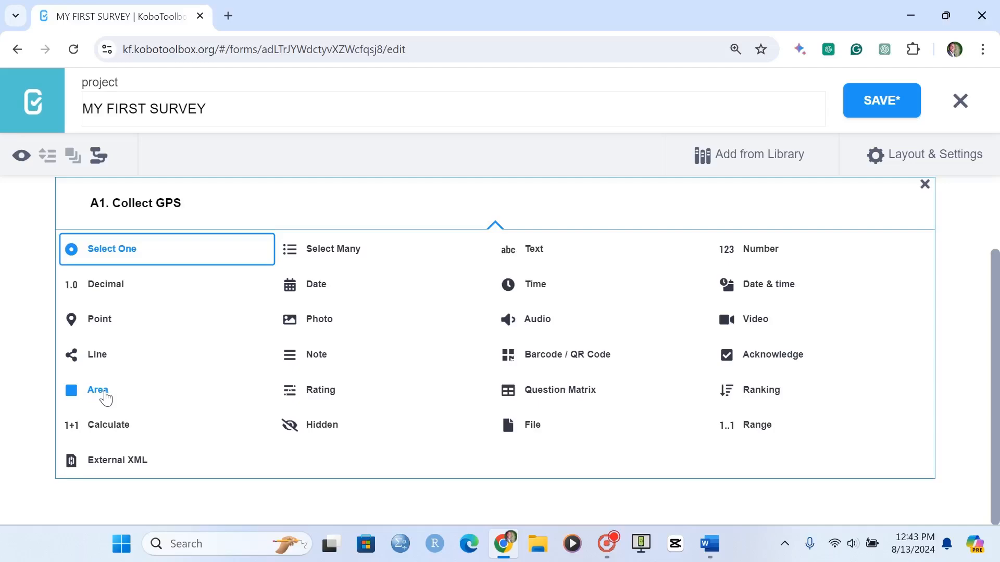
{"action": "mouse_move", "coordinate": [99, 319]}
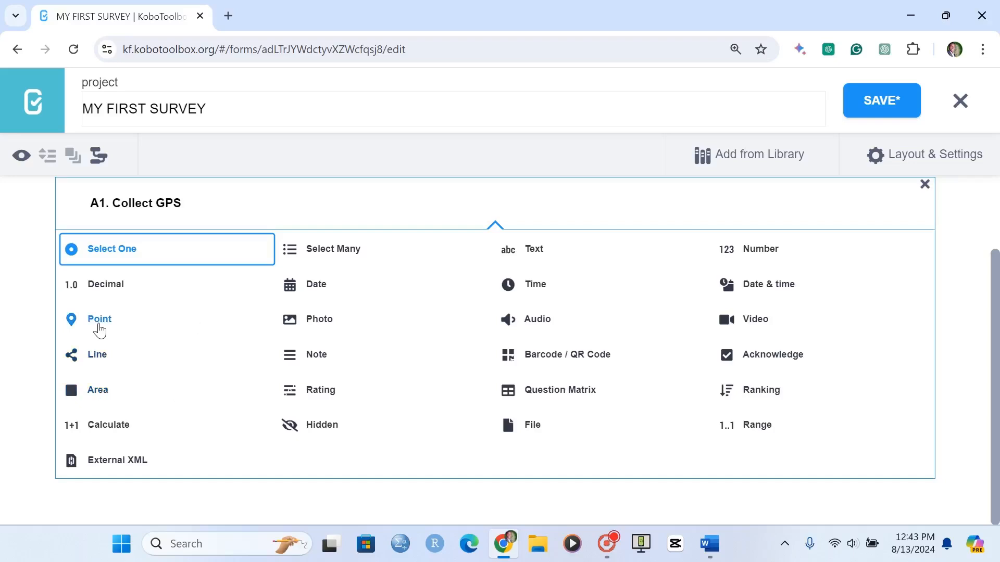
Make A1 a mandatory Point question with data column name A1_001
{"action": "left_click", "coordinate": [98, 319]}
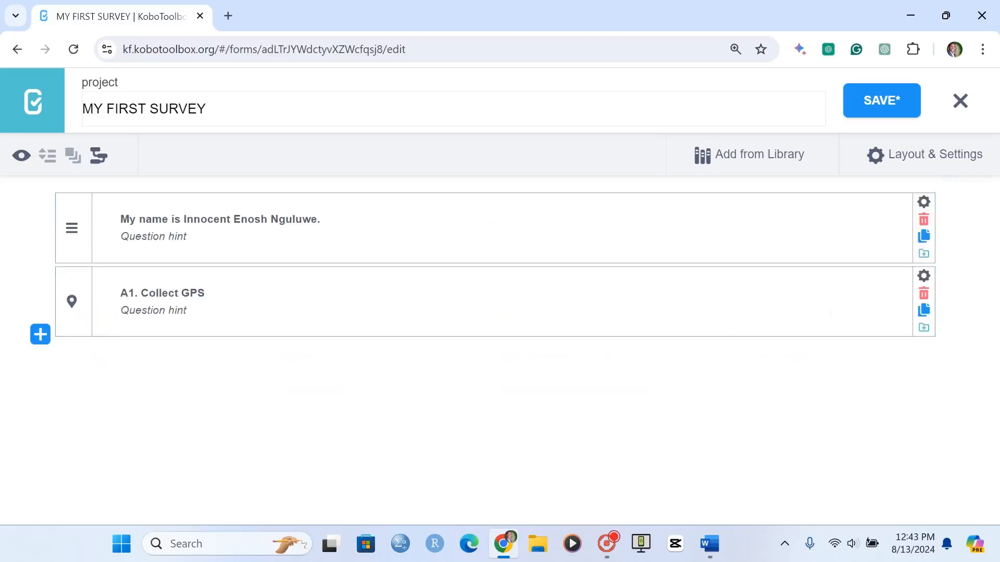
{"action": "left_click", "coordinate": [923, 275]}
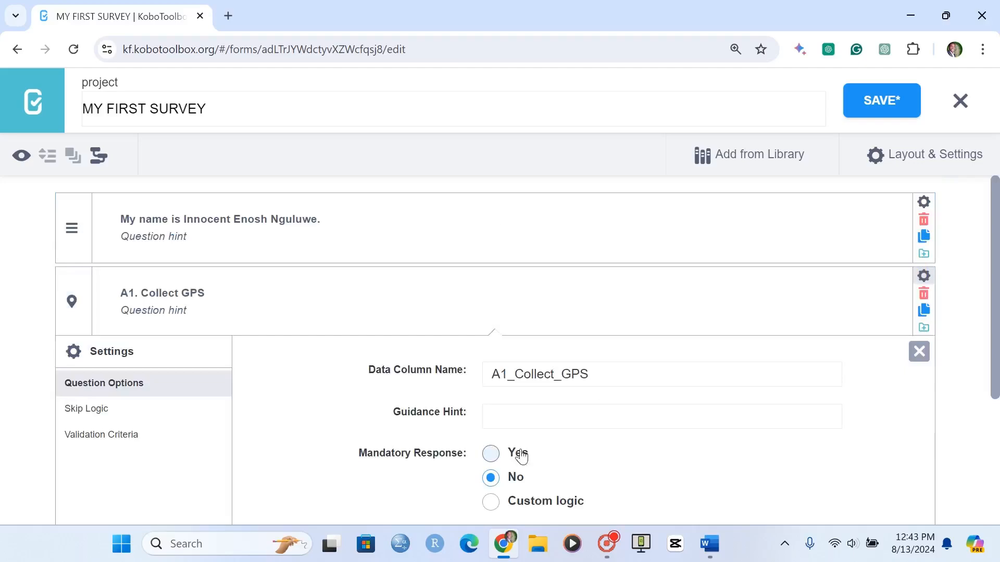
{"action": "left_click", "coordinate": [491, 454]}
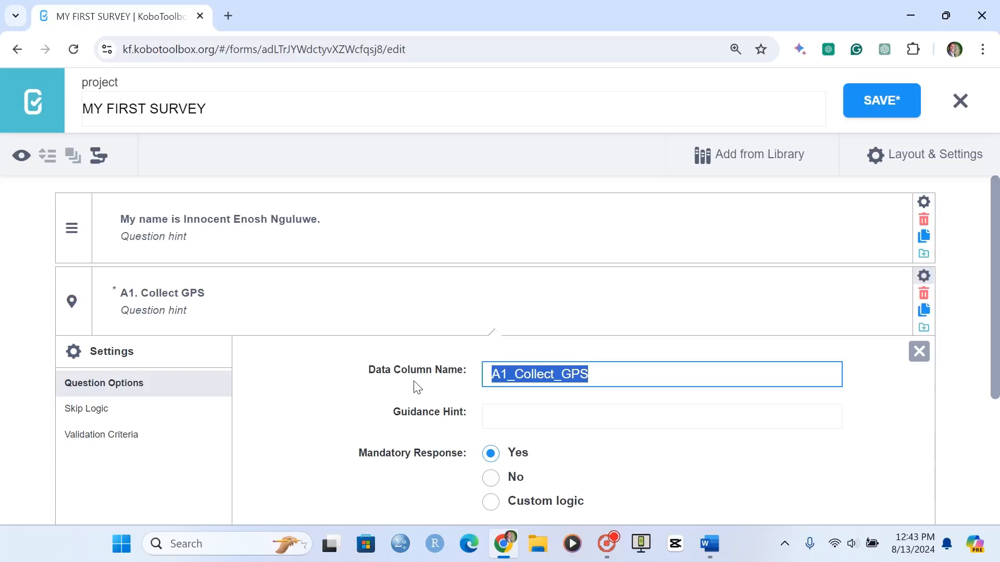
{"action": "type", "text": "A1_0"}
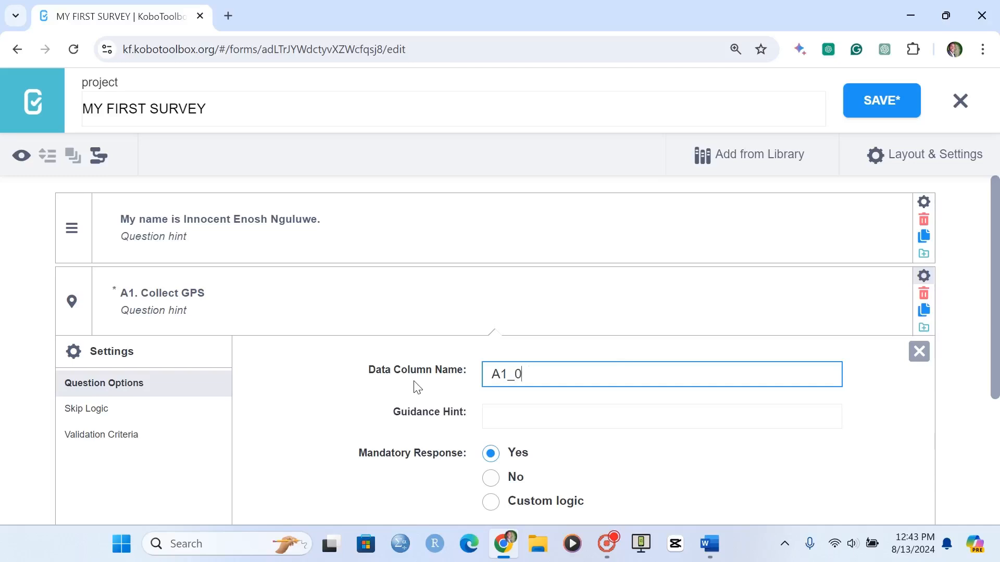
{"action": "type", "text": "01"}
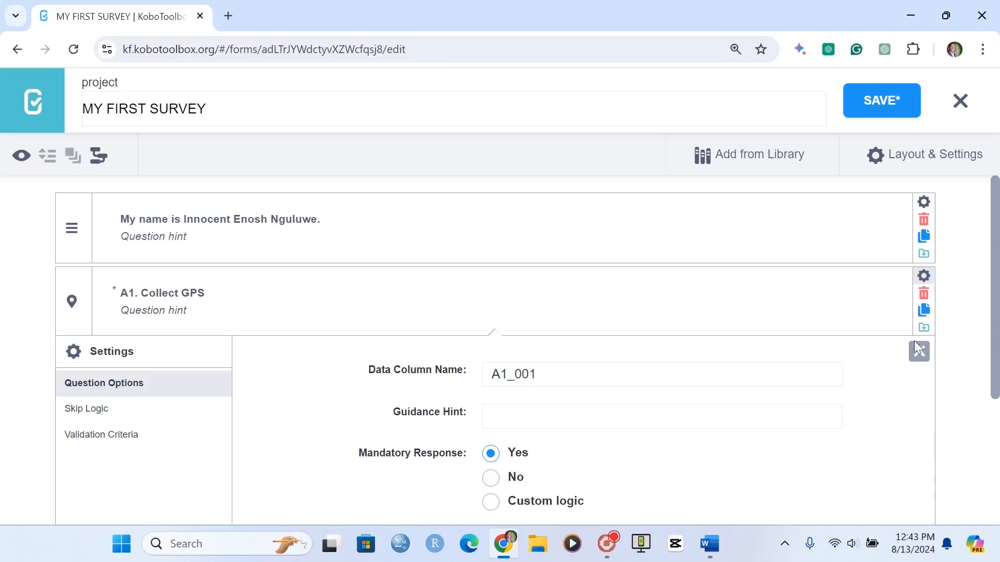
{"action": "left_click", "coordinate": [918, 350]}
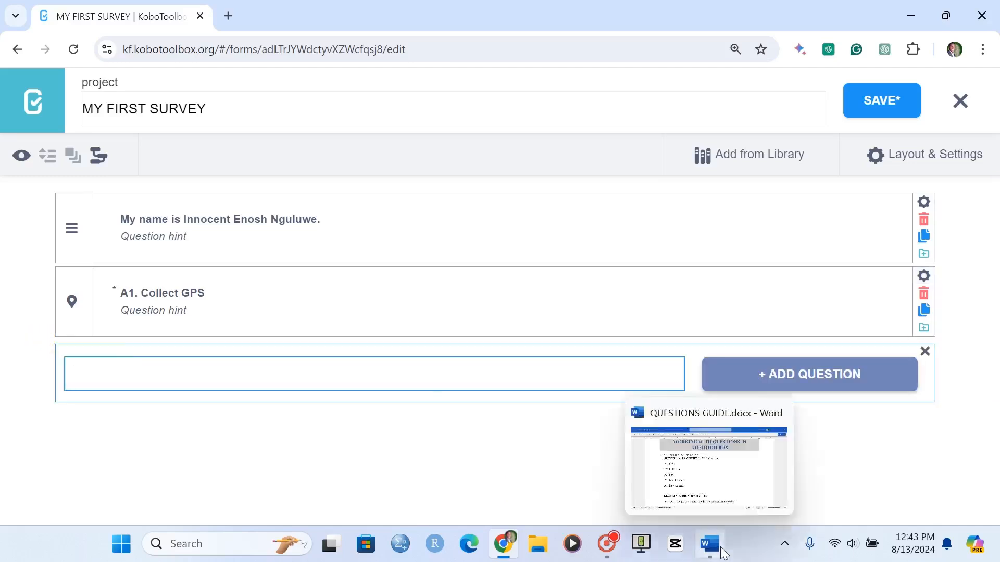
{"action": "mouse_move", "coordinate": [262, 435]}
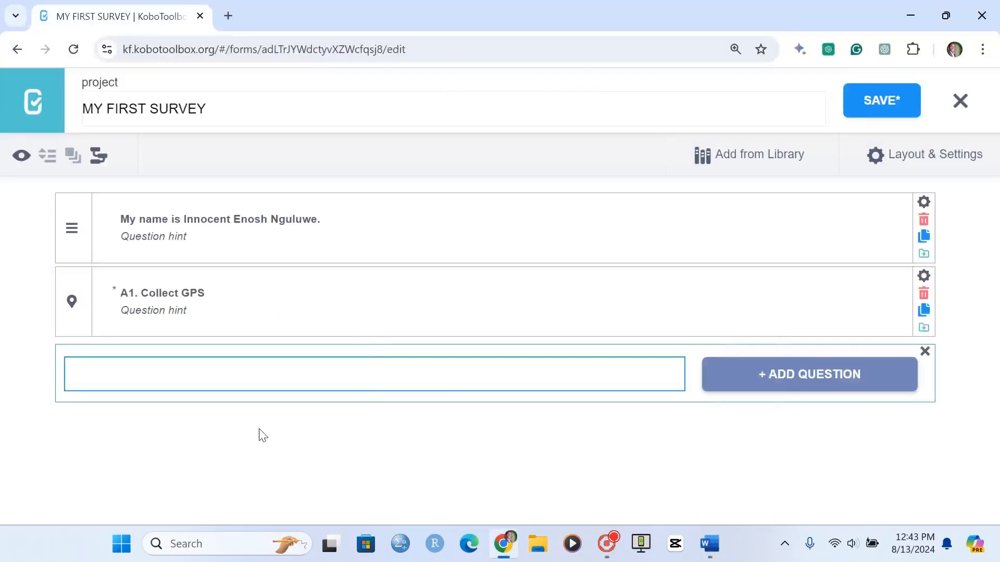
Add the text question 'A2. Full name' with data column name A2_001
{"action": "type", "text": "A2. Fu"}
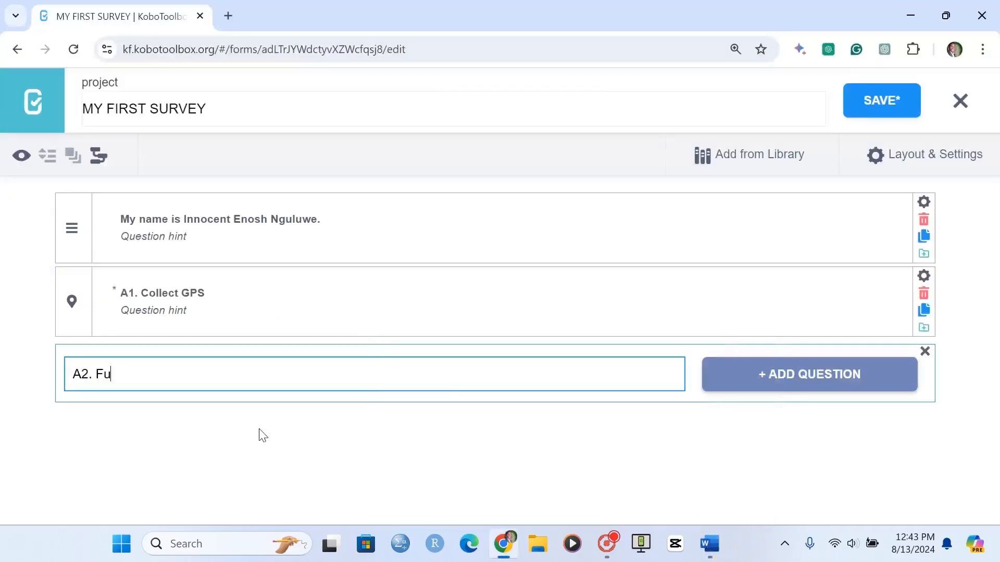
{"action": "type", "text": "ll name"}
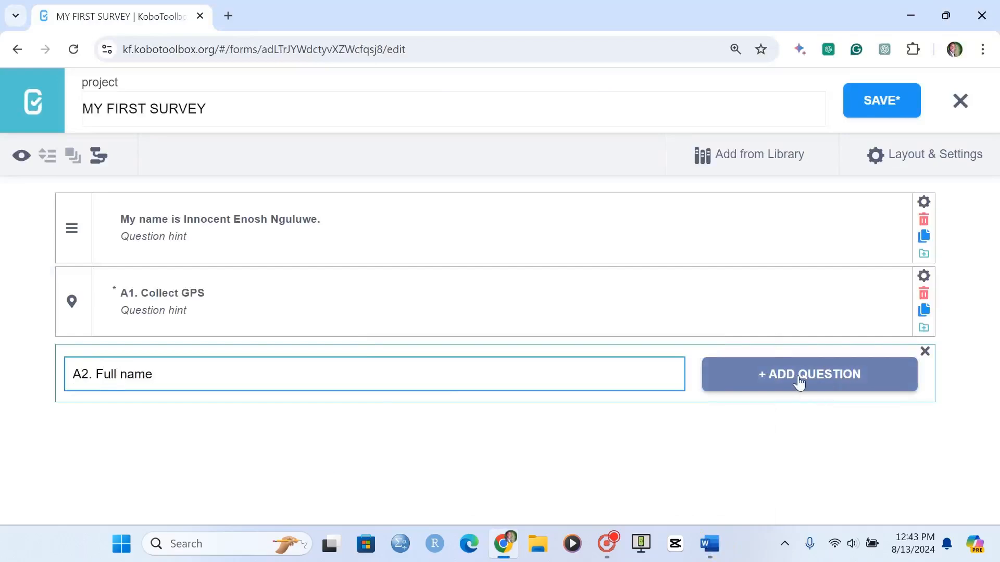
{"action": "left_click", "coordinate": [808, 375]}
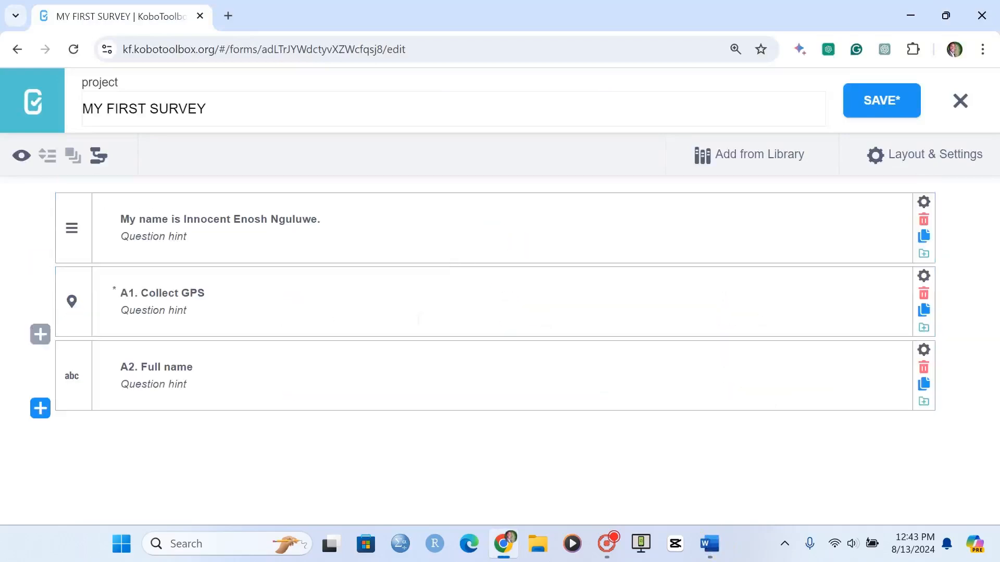
{"action": "left_click", "coordinate": [923, 350]}
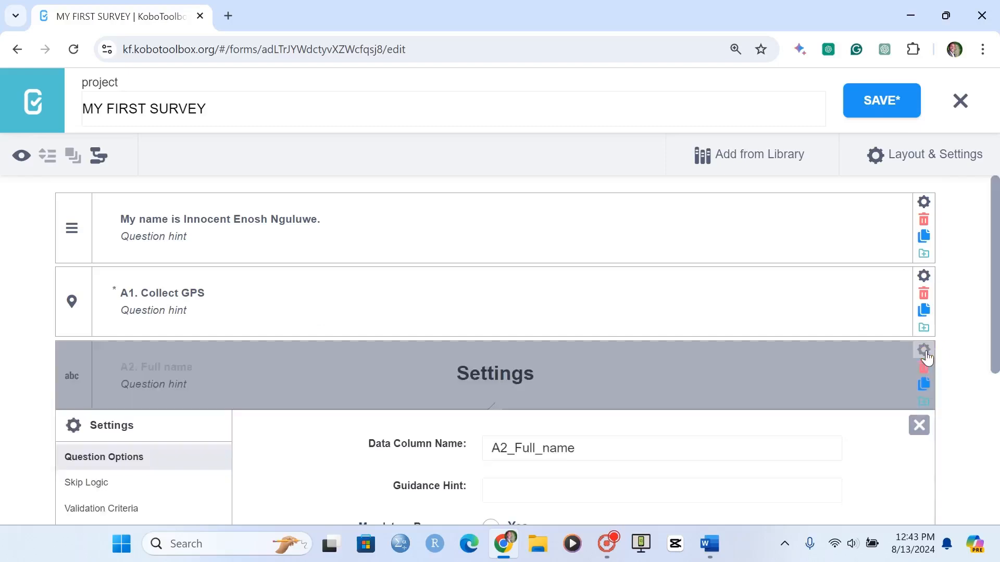
{"action": "scroll", "scroll_direction": "down", "scroll_amount": 3}
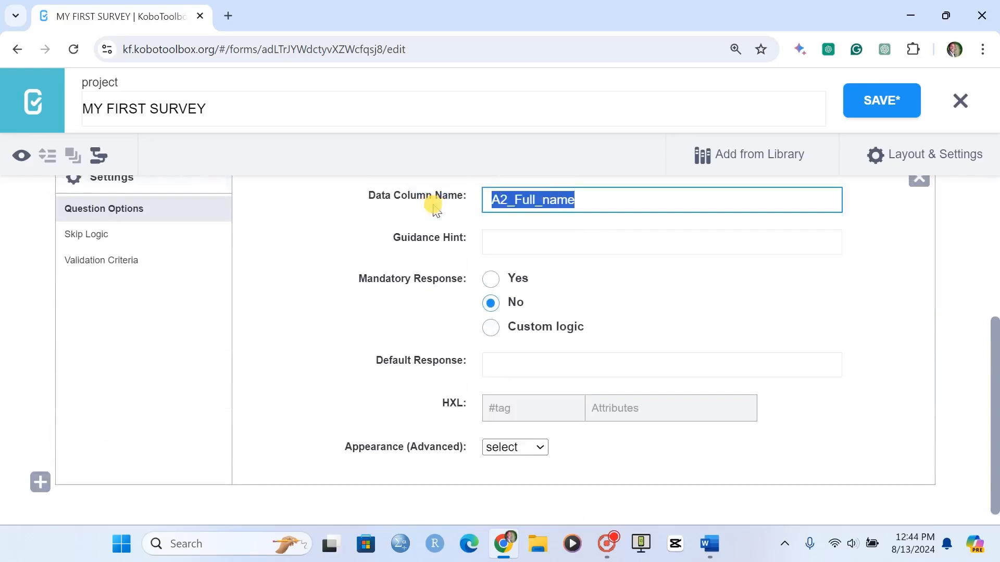
{"action": "type", "text": "A2"}
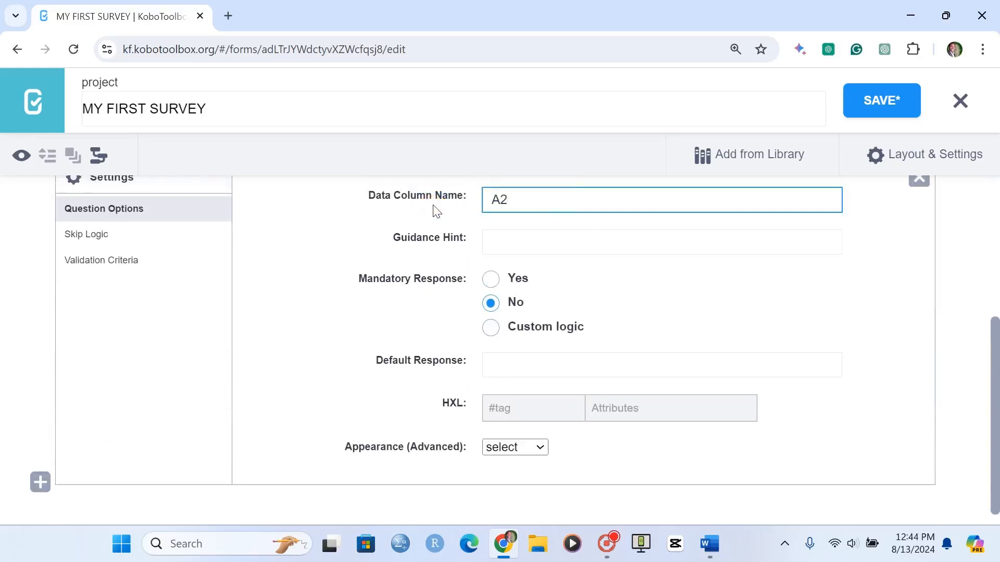
{"action": "type", "text": "_001"}
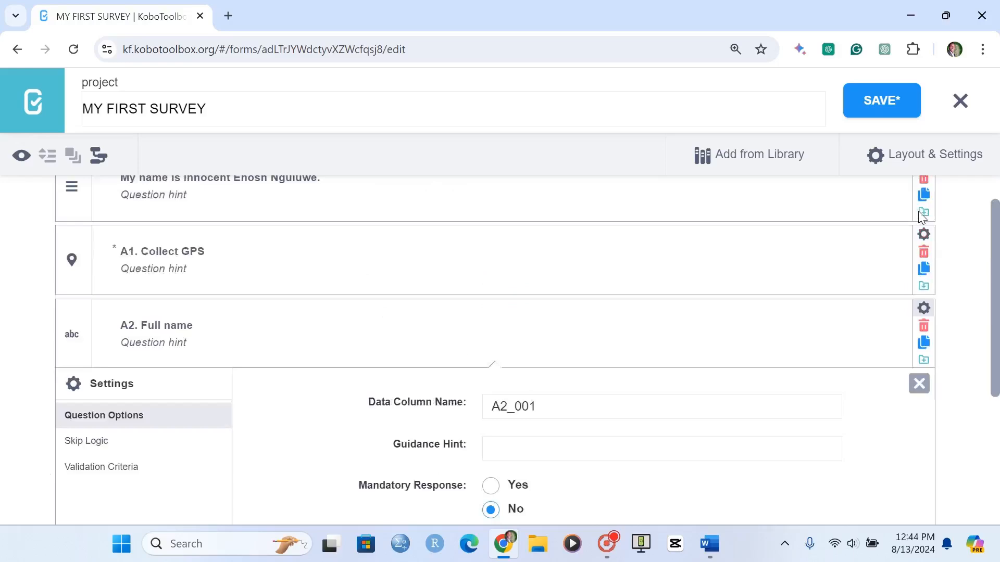
{"action": "left_click", "coordinate": [918, 383]}
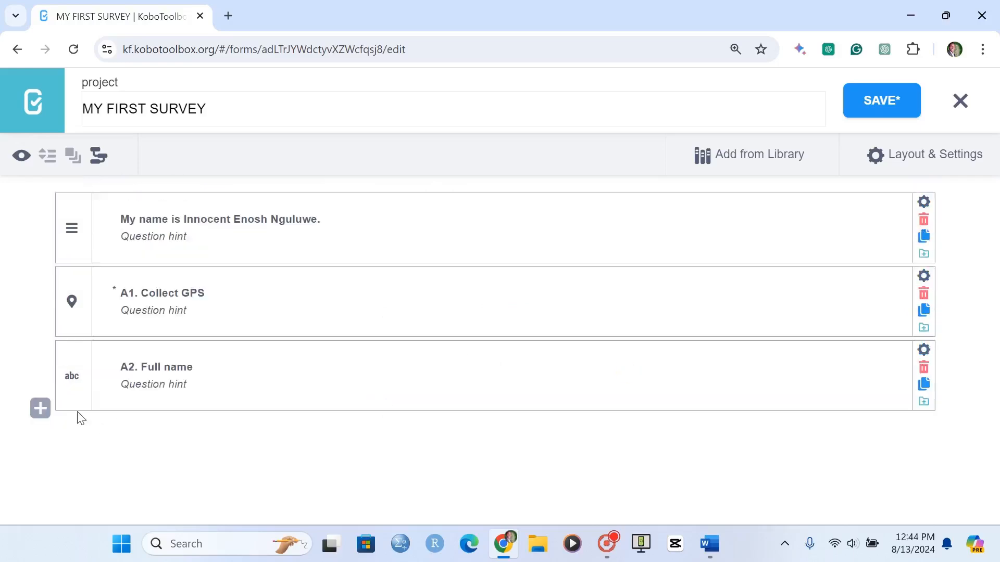
Add 'A3. Sex' as Select One with choices Male (1) and Female (2)
{"action": "left_click", "coordinate": [39, 409]}
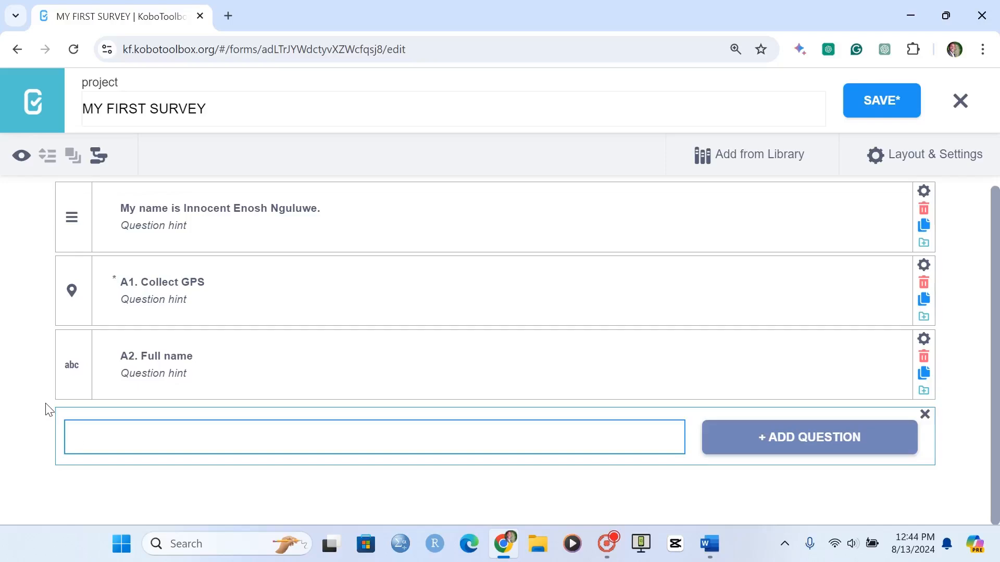
{"action": "type", "text": "A3. S"}
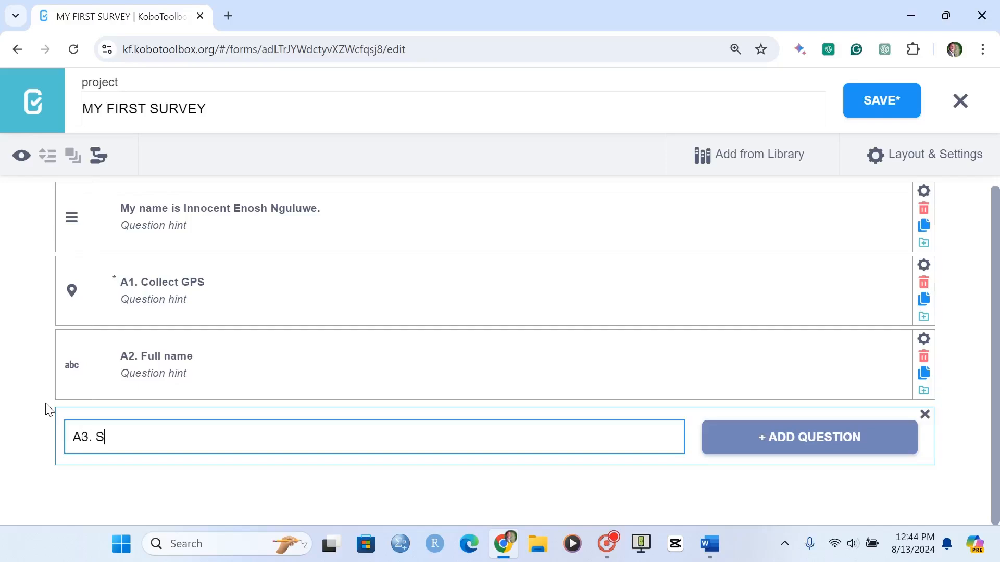
{"action": "type", "text": "ex"}
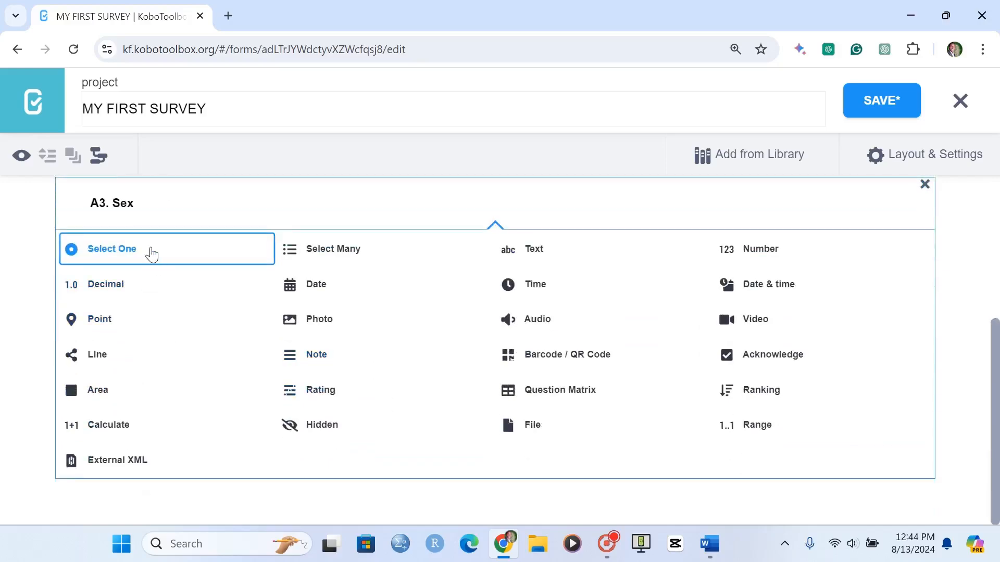
{"action": "left_click", "coordinate": [112, 249]}
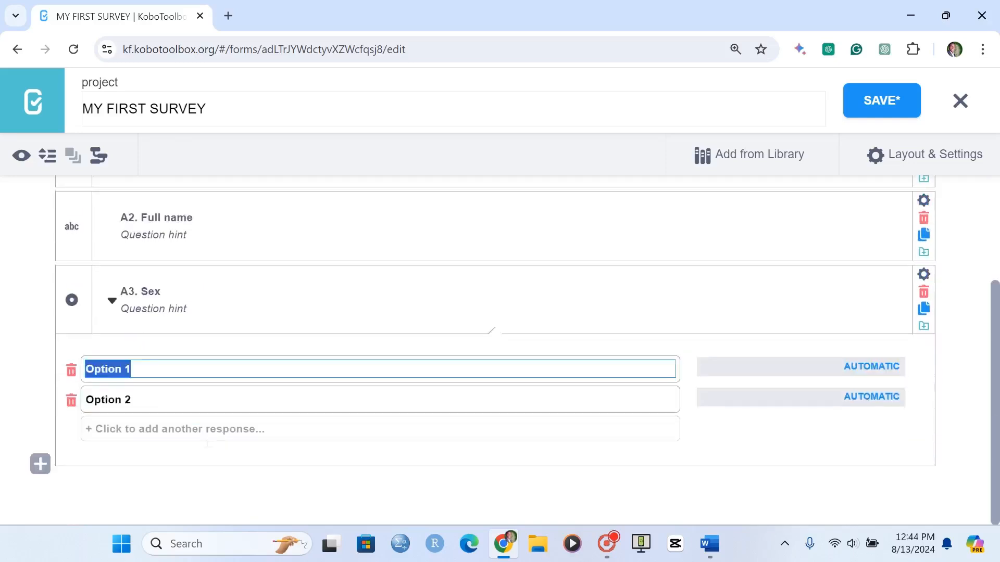
{"action": "type", "text": "Mala"}
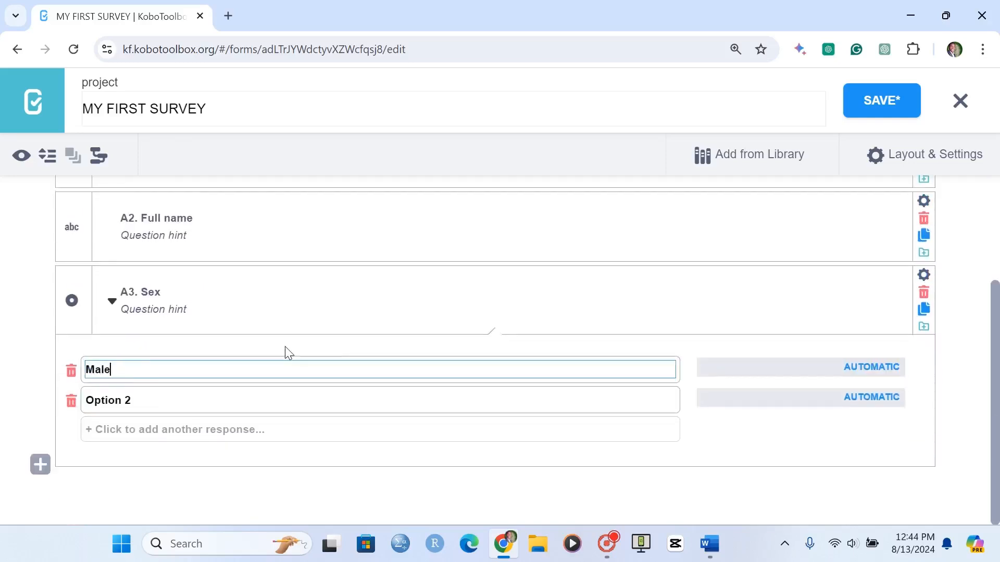
{"action": "mouse_move", "coordinate": [516, 486]}
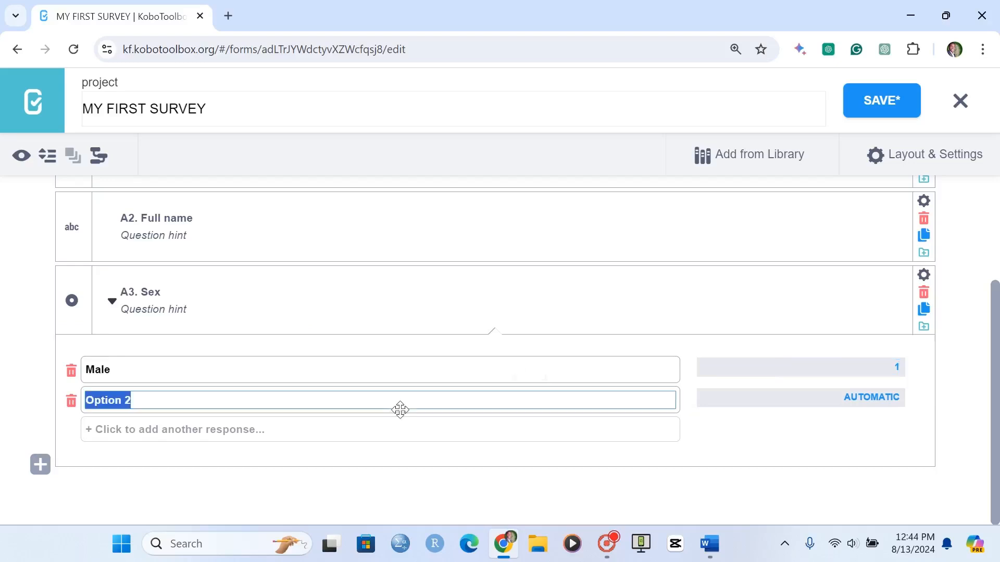
{"action": "type", "text": "Female"}
{"action": "left_click", "coordinate": [800, 397]}
{"action": "type", "text": "2"}
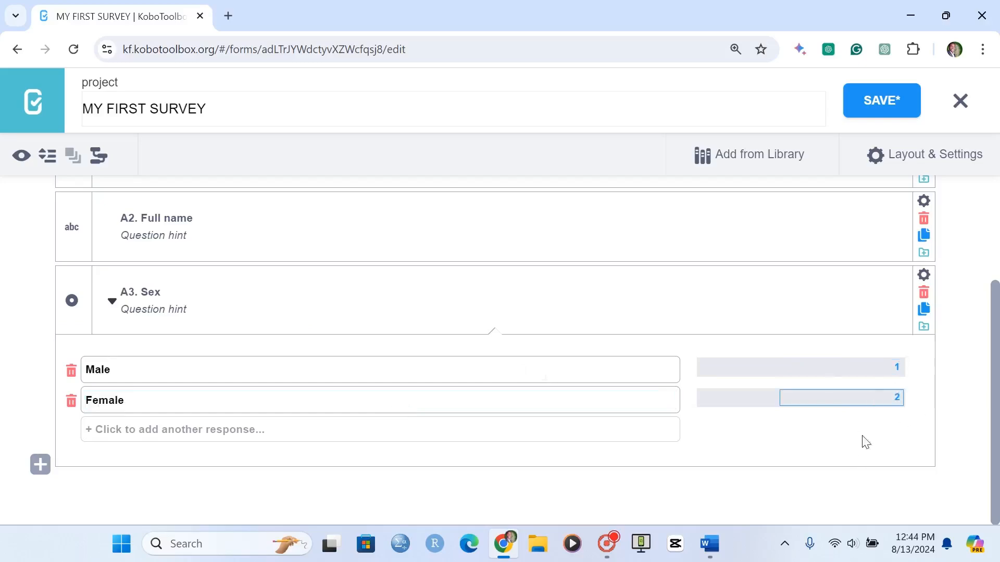
{"action": "mouse_move", "coordinate": [104, 320]}
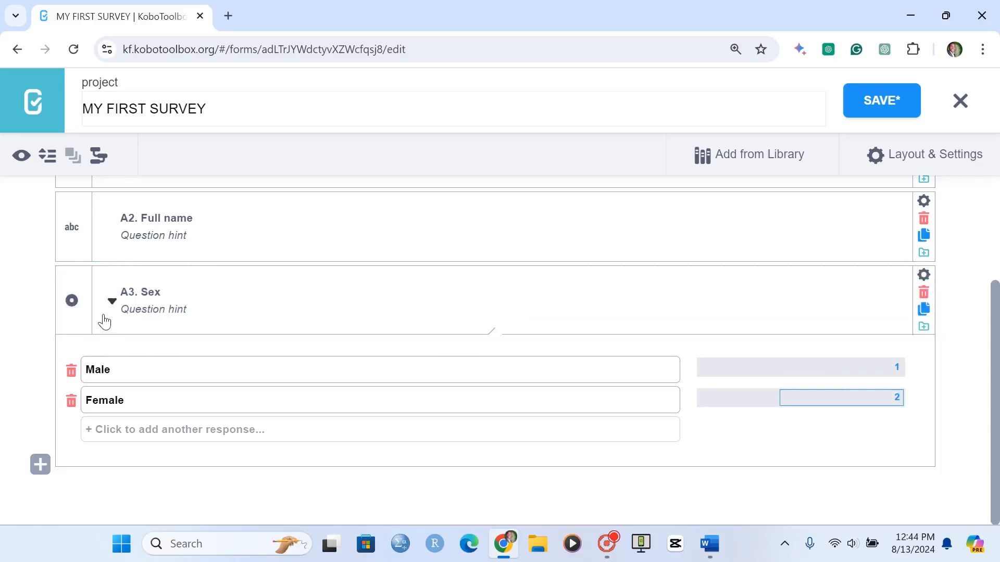
{"action": "left_click", "coordinate": [111, 301]}
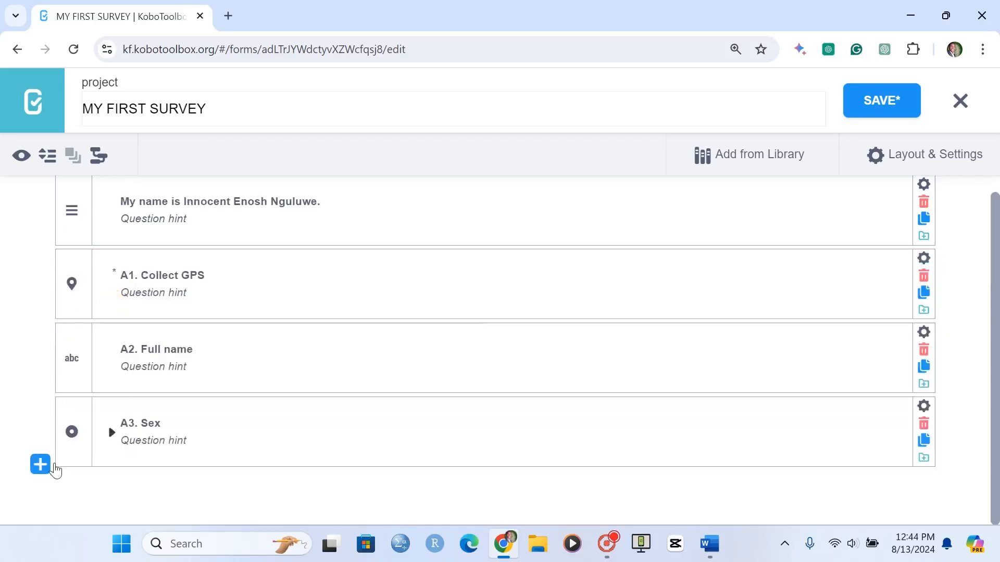
Create a new question labelled 'A4. Marital status'
{"action": "left_click", "coordinate": [40, 465]}
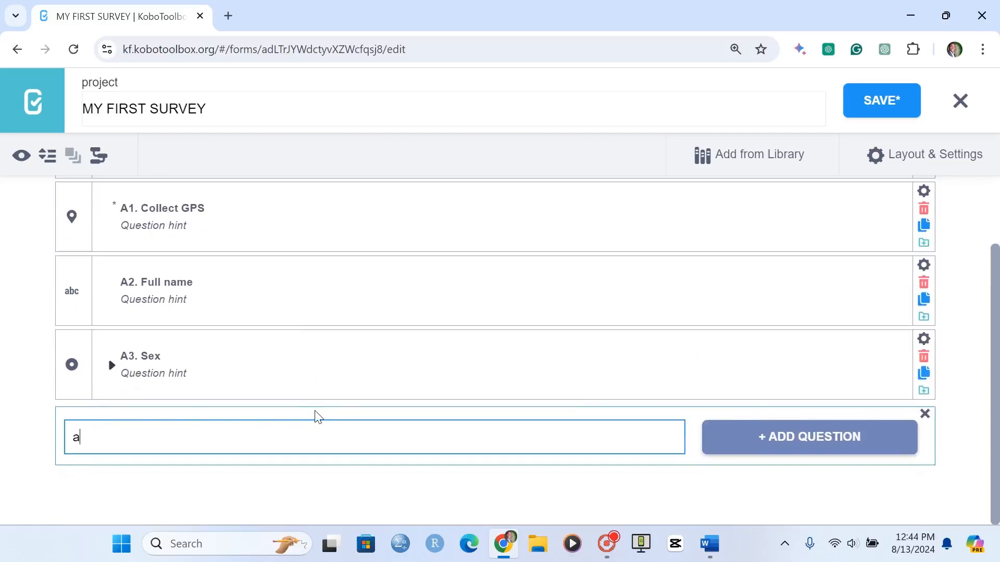
{"action": "type", "text": "A4."}
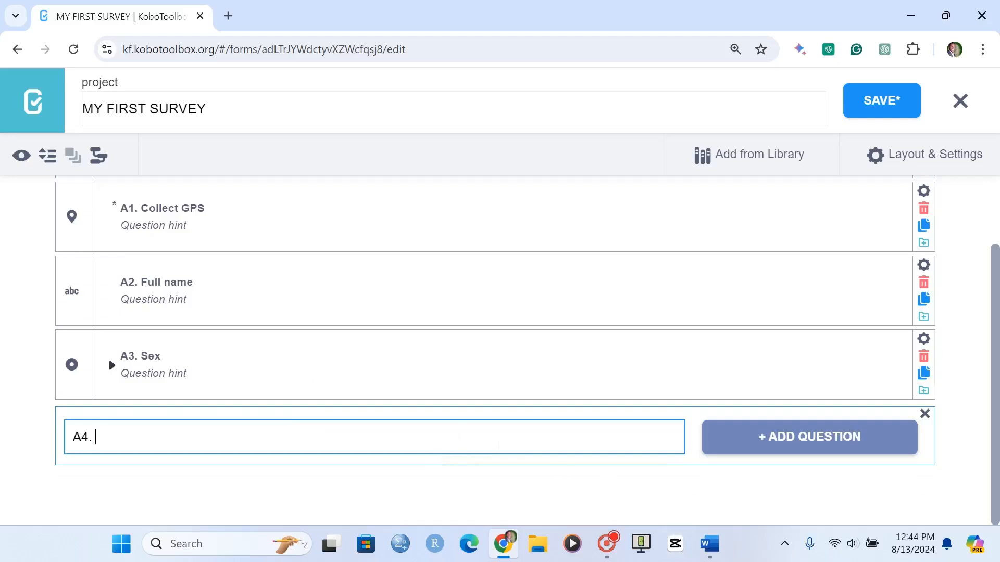
{"action": "type", "text": "Ma"}
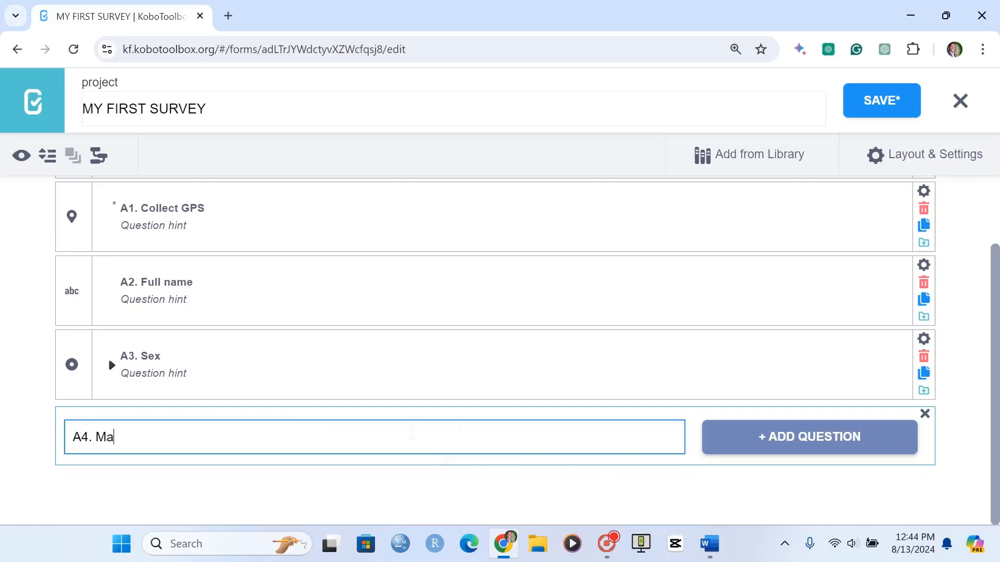
{"action": "type", "text": "rital"}
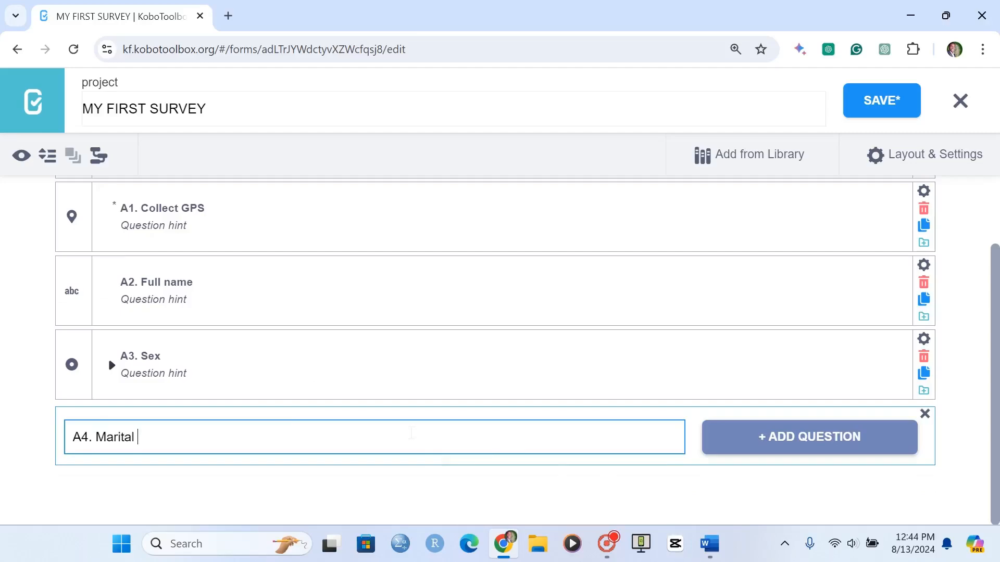
{"action": "type", "text": "status"}
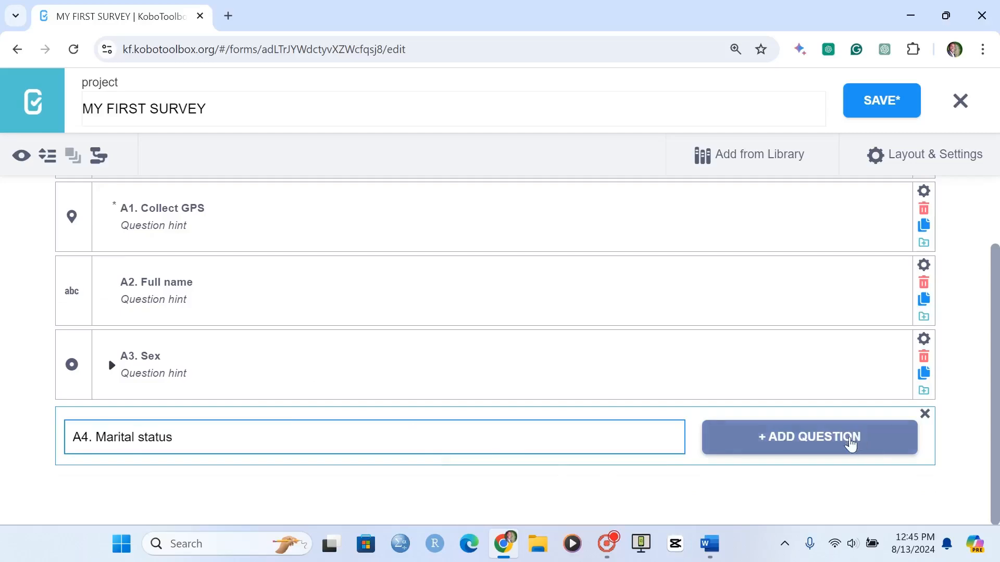
{"action": "left_click", "coordinate": [809, 437]}
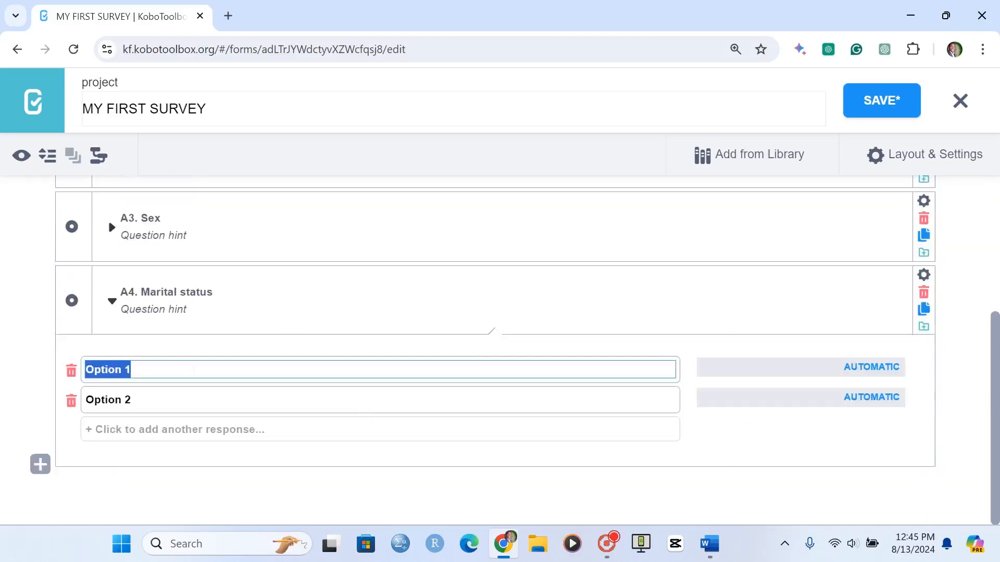
Enter the marital status choices Single, Married and Divorced, then collapse them
{"action": "type", "text": "Single"}
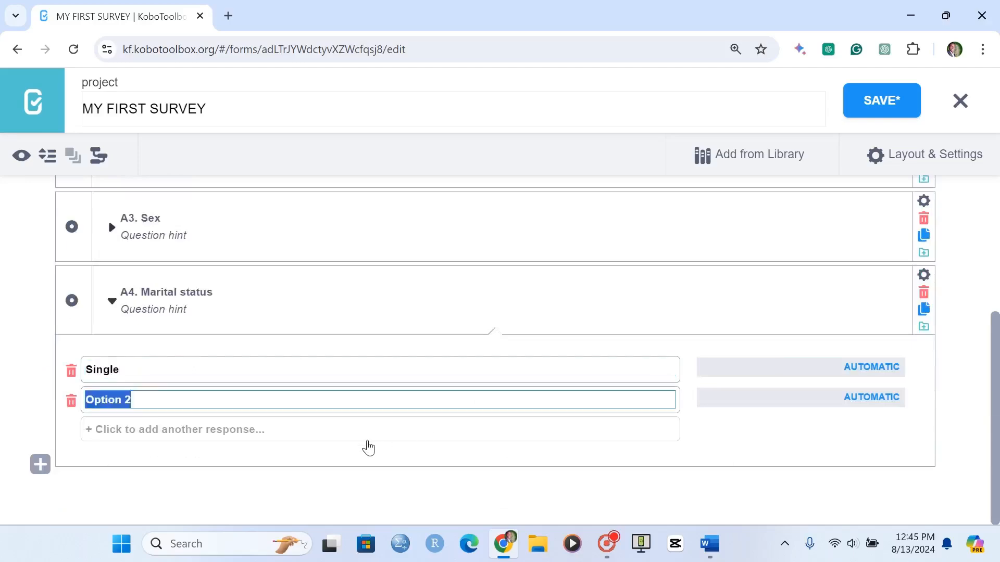
{"action": "type", "text": "M"}
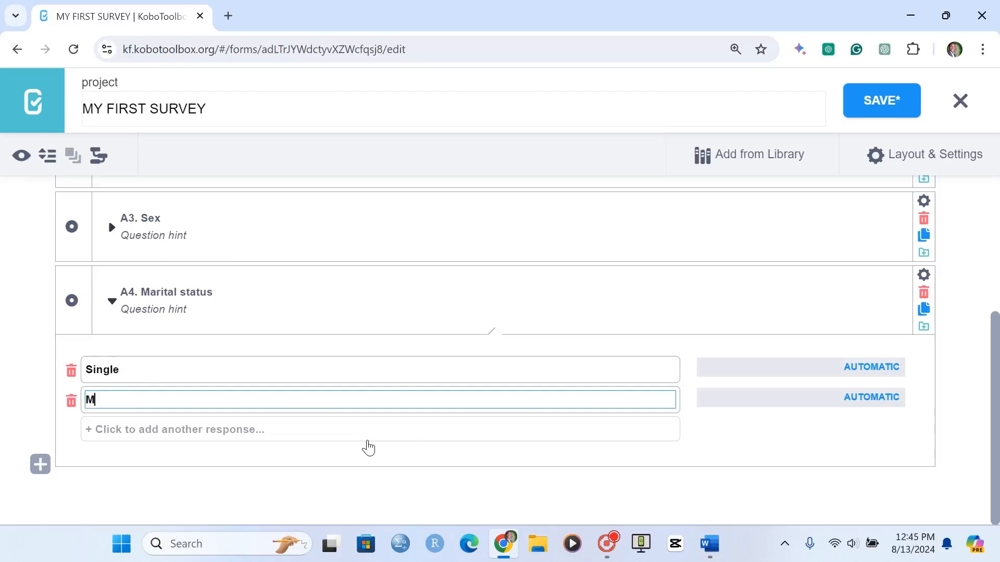
{"action": "type", "text": "arried"}
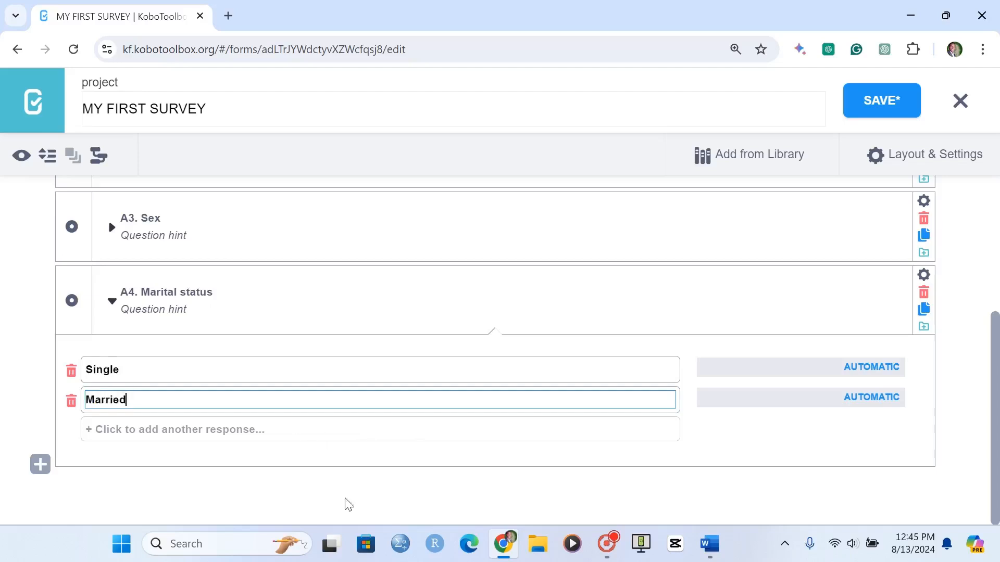
{"action": "mouse_move", "coordinate": [247, 438]}
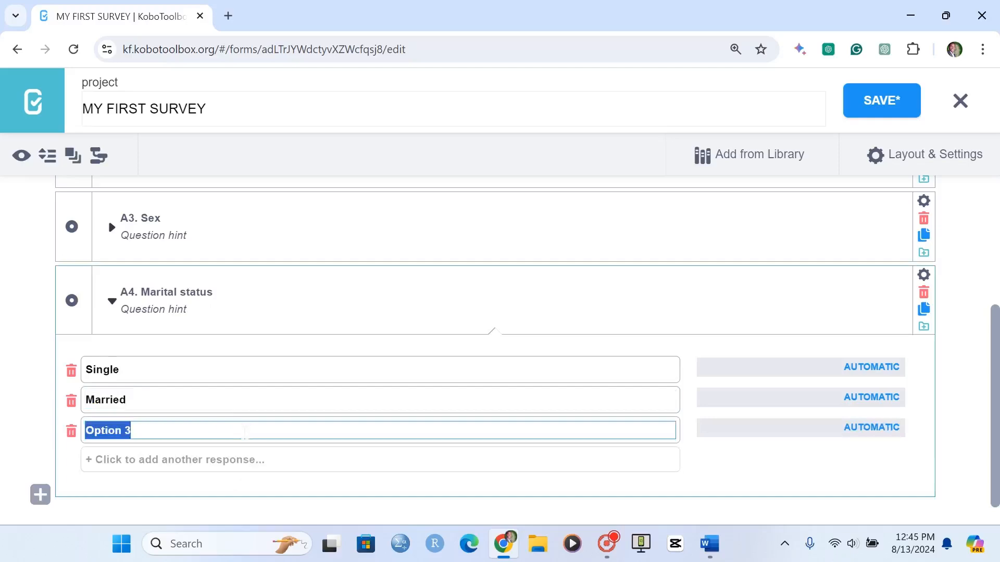
{"action": "type", "text": "Div"}
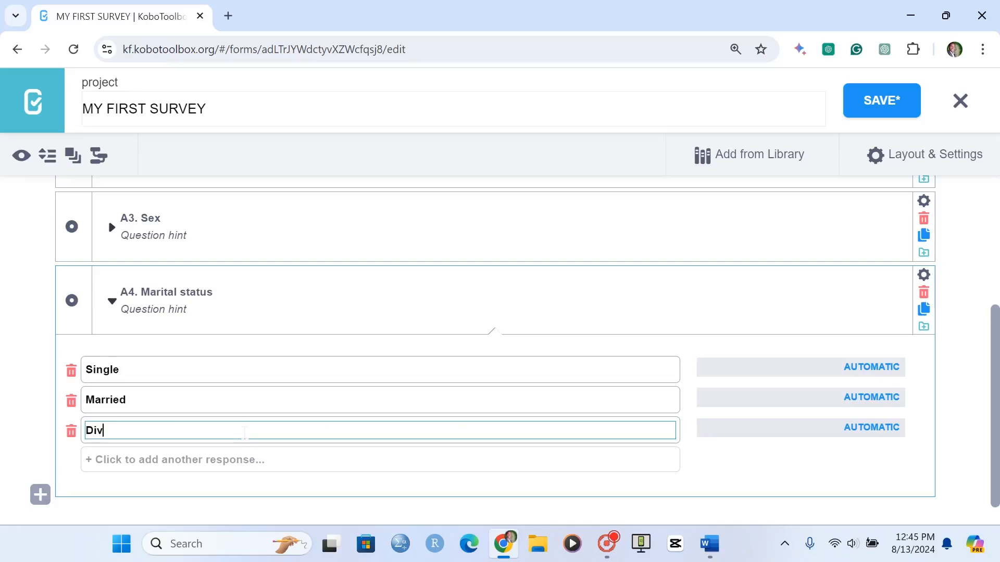
{"action": "type", "text": "orced"}
{"action": "type", "text": "Separated"}
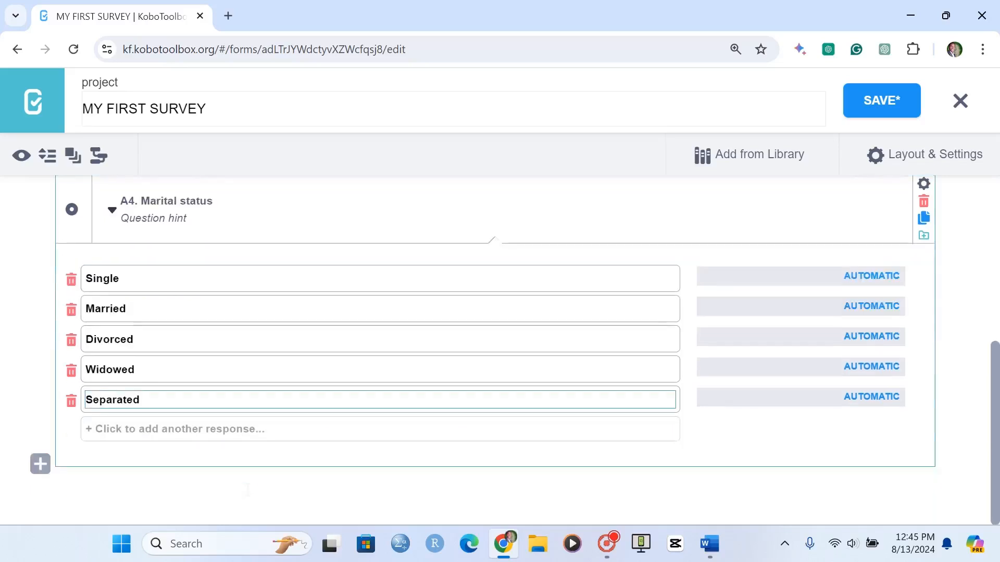
{"action": "scroll", "scroll_direction": "down", "scroll_amount": 3}
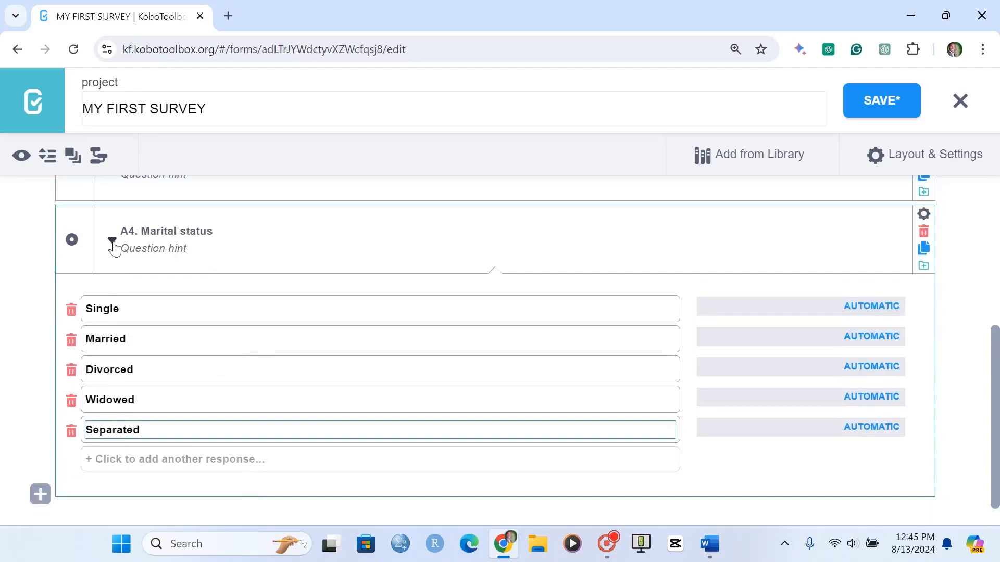
{"action": "left_click", "coordinate": [113, 245]}
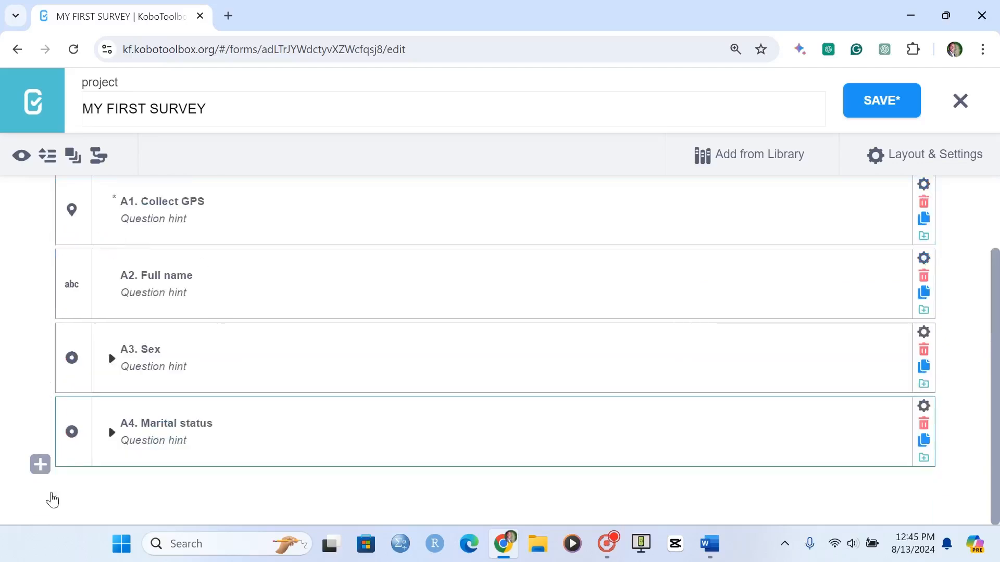
Add a new question titled 'A5. Date of Birth' after Marital status
{"action": "left_click", "coordinate": [39, 464]}
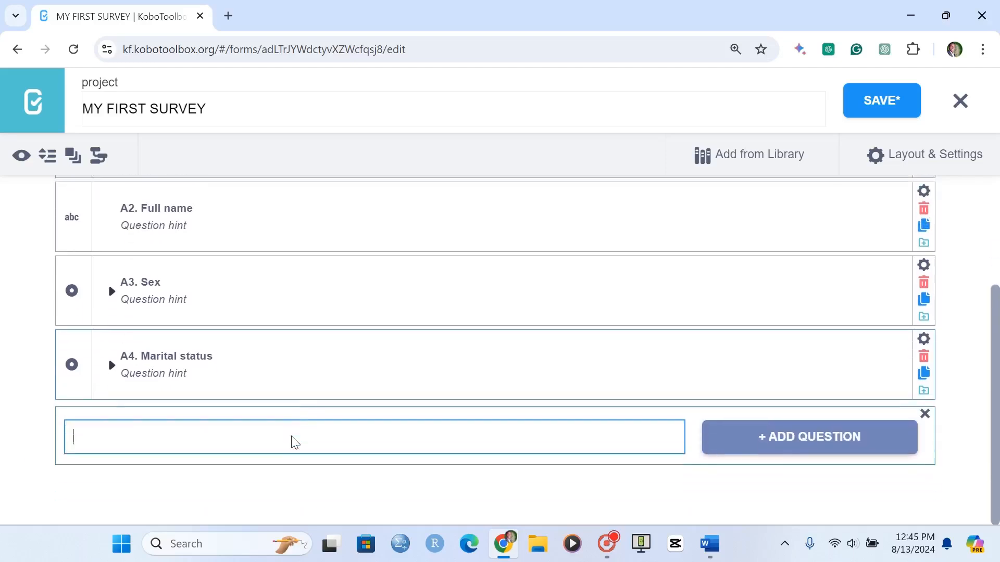
{"action": "type", "text": "A5."}
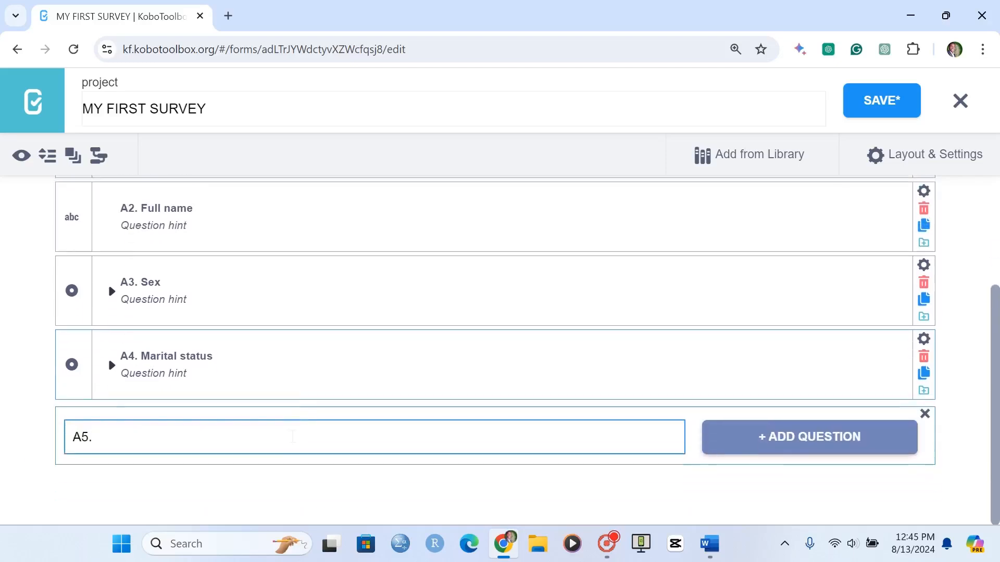
{"action": "type", "text": "Da"}
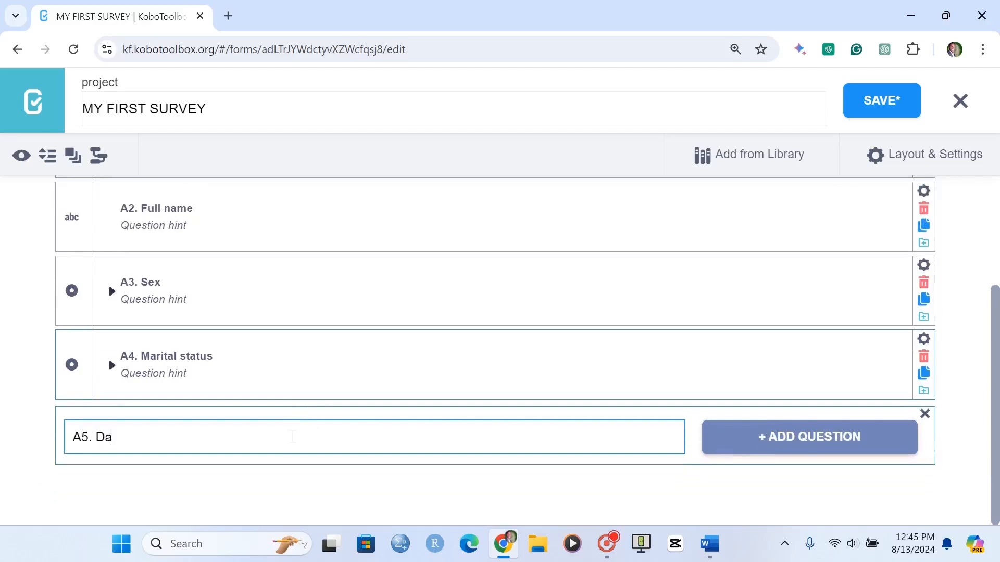
{"action": "type", "text": "te of Bir"}
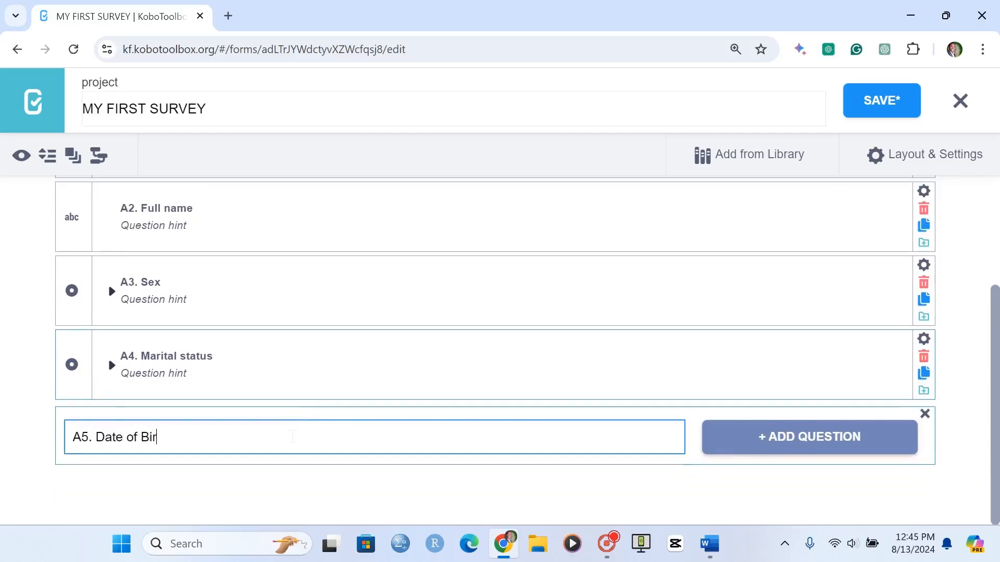
{"action": "left_click", "coordinate": [808, 437]}
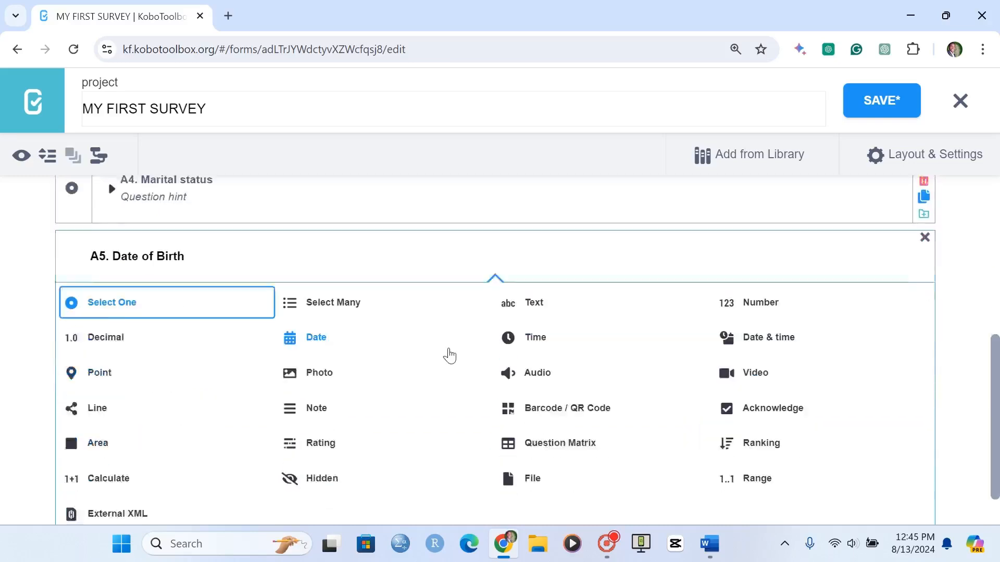
{"action": "scroll", "scroll_direction": "down", "scroll_amount": 3}
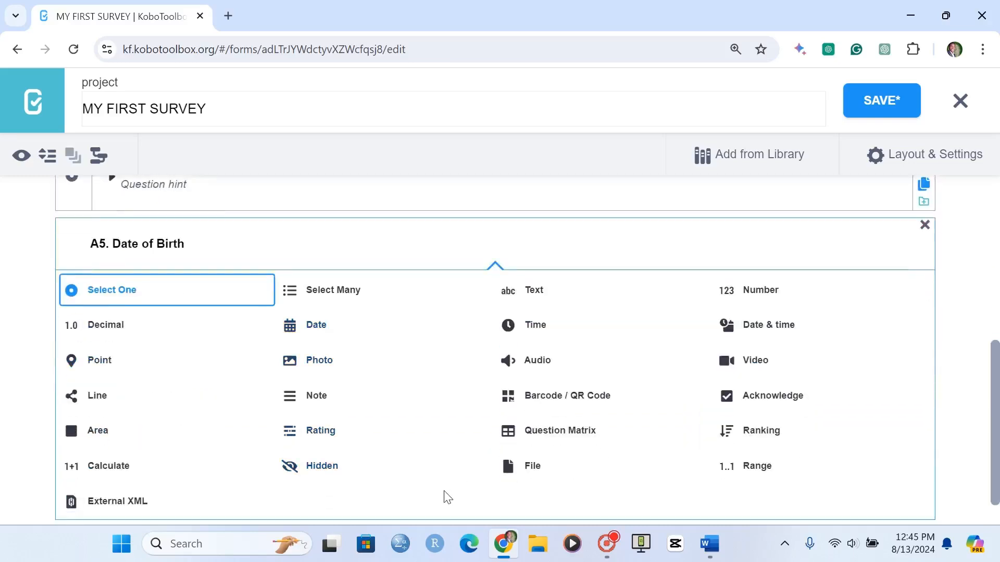
{"action": "mouse_move", "coordinate": [315, 326]}
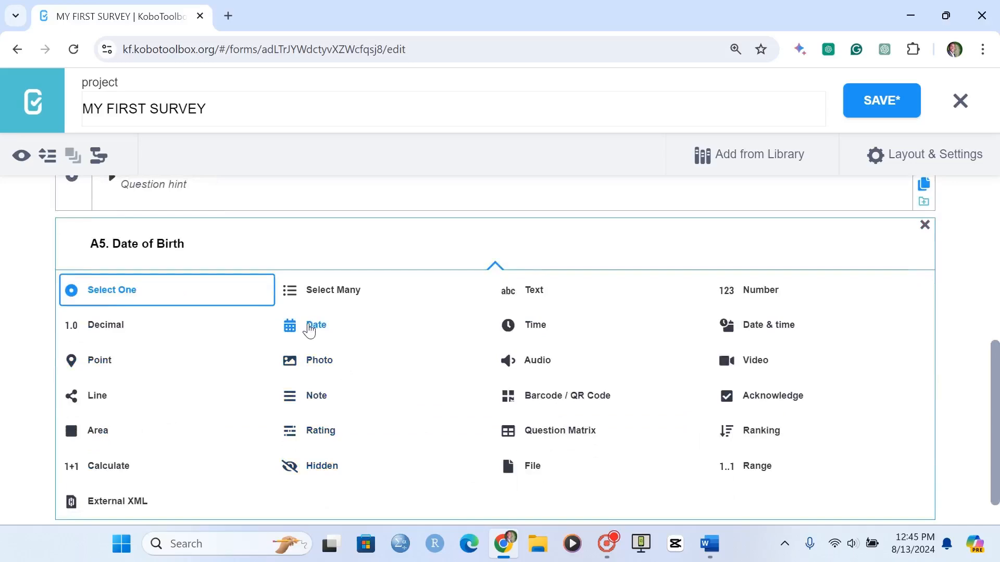
{"action": "mouse_move", "coordinate": [780, 333]}
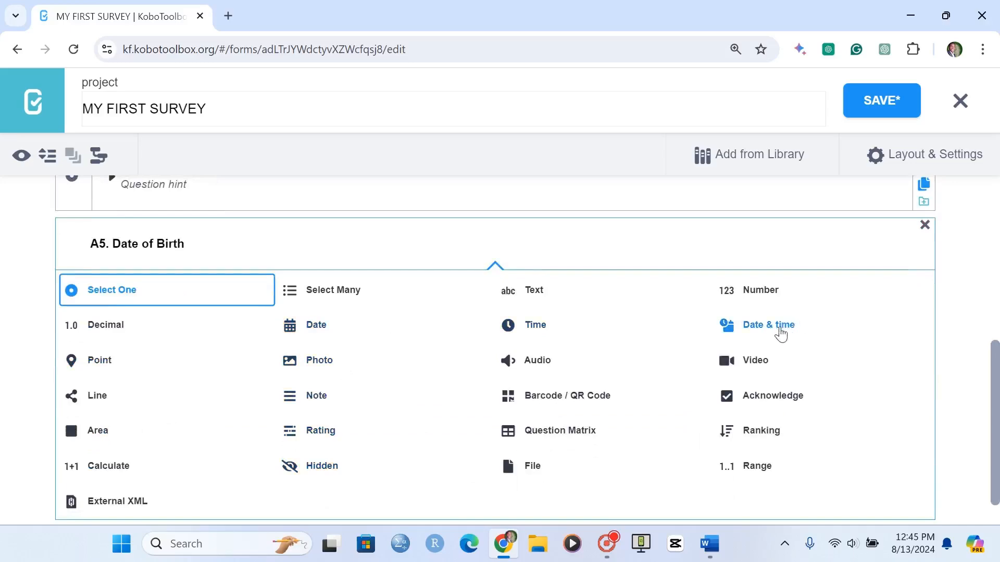
{"action": "mouse_move", "coordinate": [185, 271]}
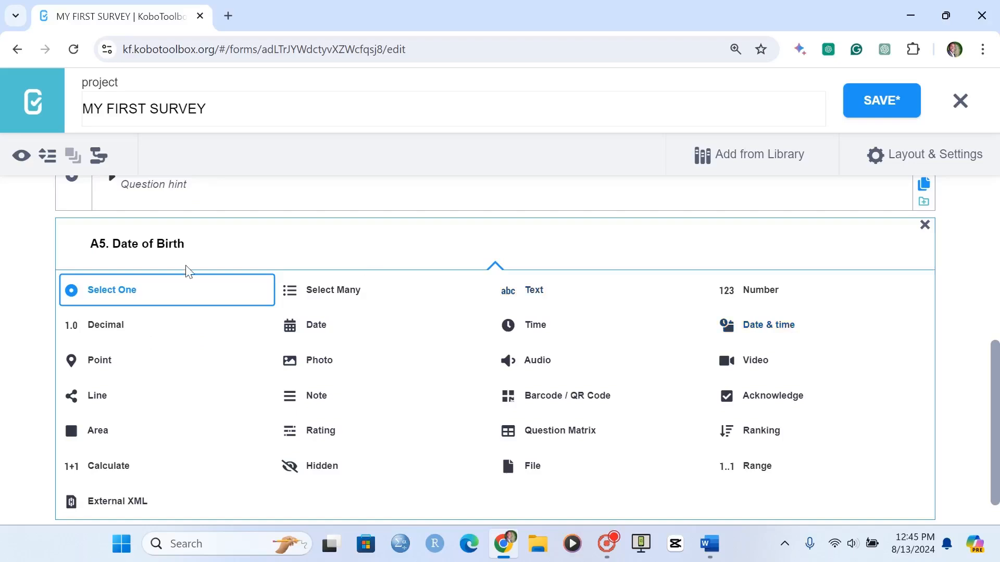
{"action": "mouse_move", "coordinate": [305, 325]}
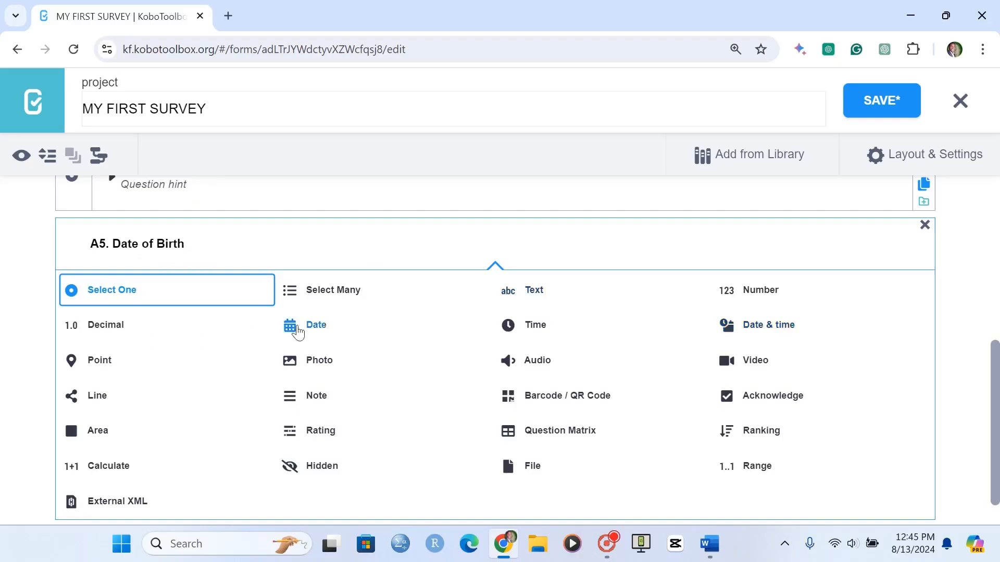
{"action": "mouse_move", "coordinate": [316, 329]}
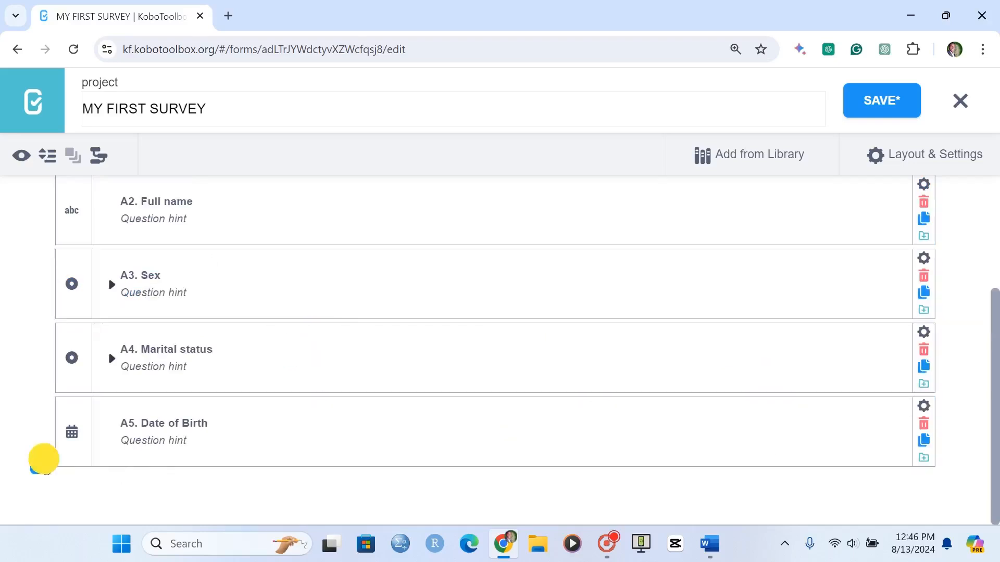
Add B1 on meals and B2 on fruit and vegetables, with B2 choices Never–Always coded 1–5
{"action": "left_click", "coordinate": [707, 544]}
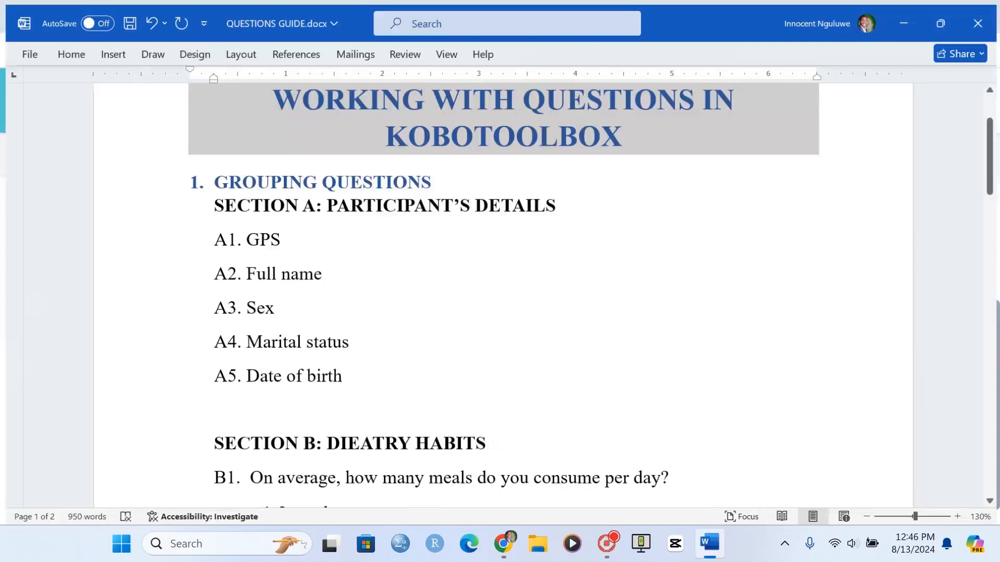
{"action": "scroll", "scroll_direction": "down", "scroll_amount": 3}
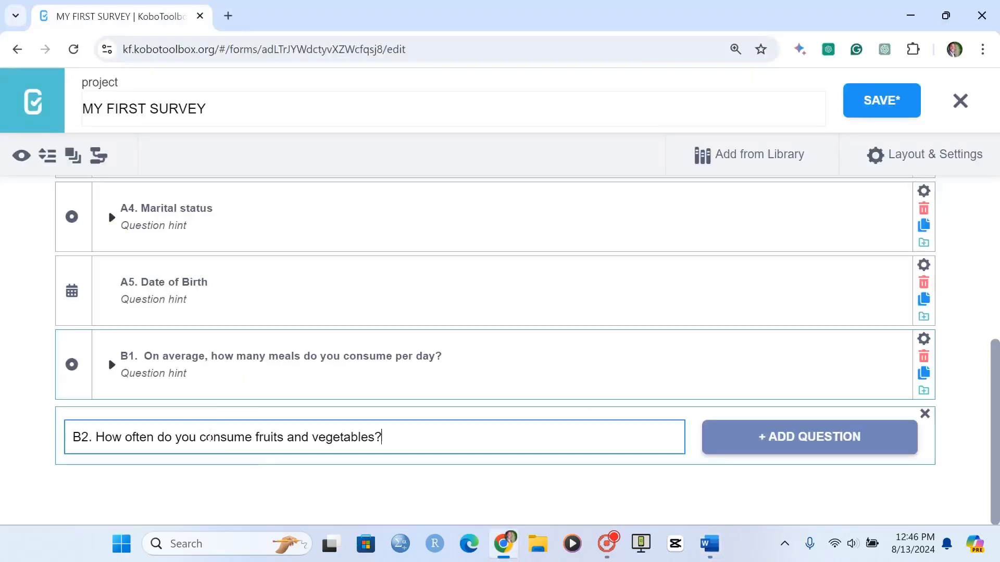
{"action": "left_click", "coordinate": [808, 437]}
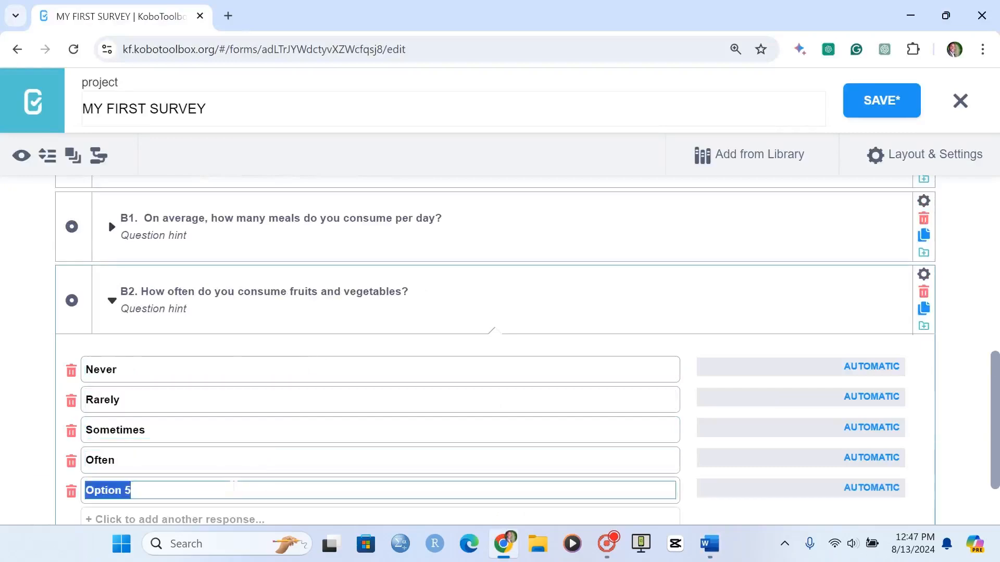
{"action": "type", "text": "Always"}
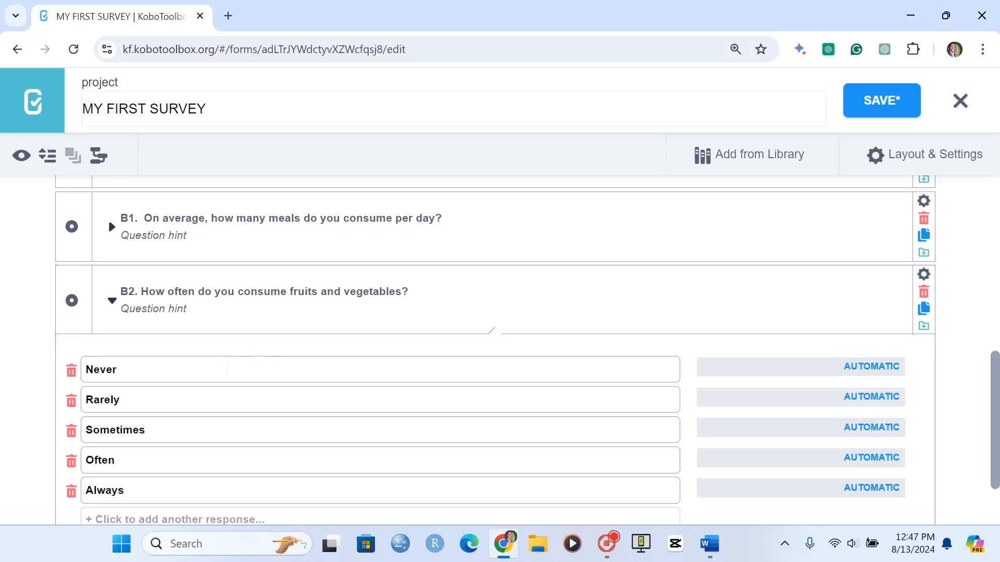
{"action": "double_click", "coordinate": [102, 400]}
{"action": "type", "text": "5"}
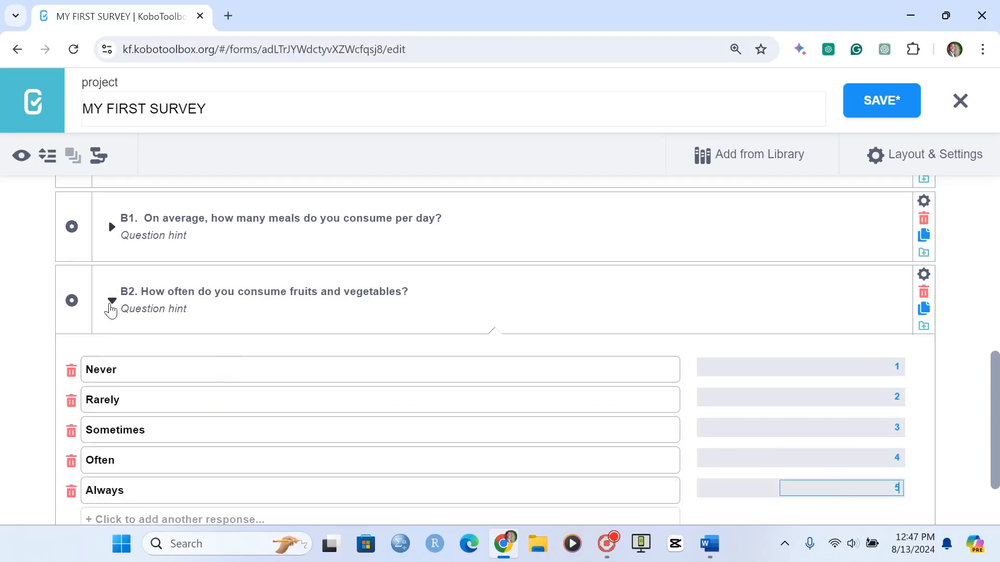
{"action": "scroll", "scroll_direction": "up", "scroll_amount": 3}
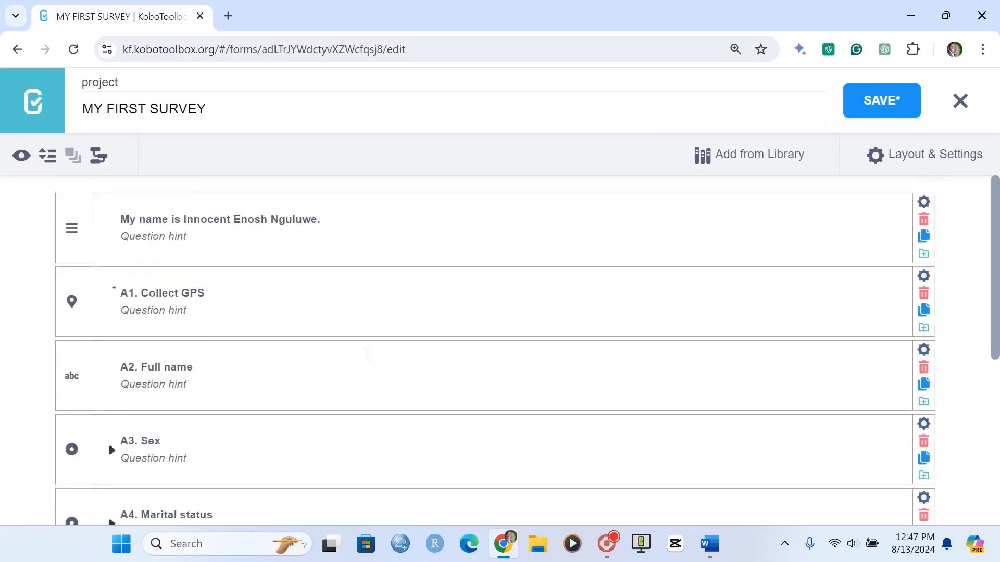
Save the form and scroll through its preview from A1 down to B2
{"action": "left_click", "coordinate": [882, 100]}
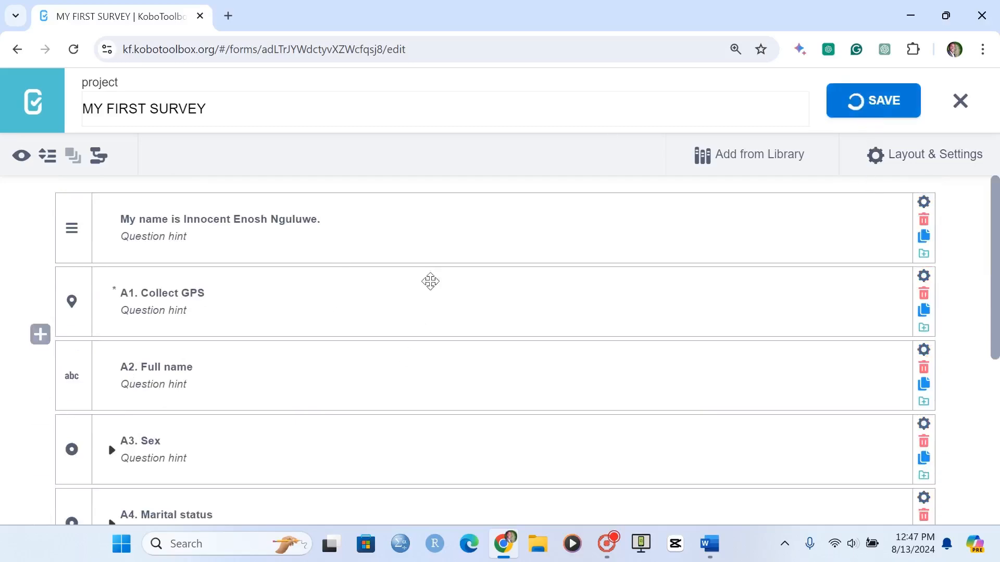
{"action": "left_click", "coordinate": [20, 156]}
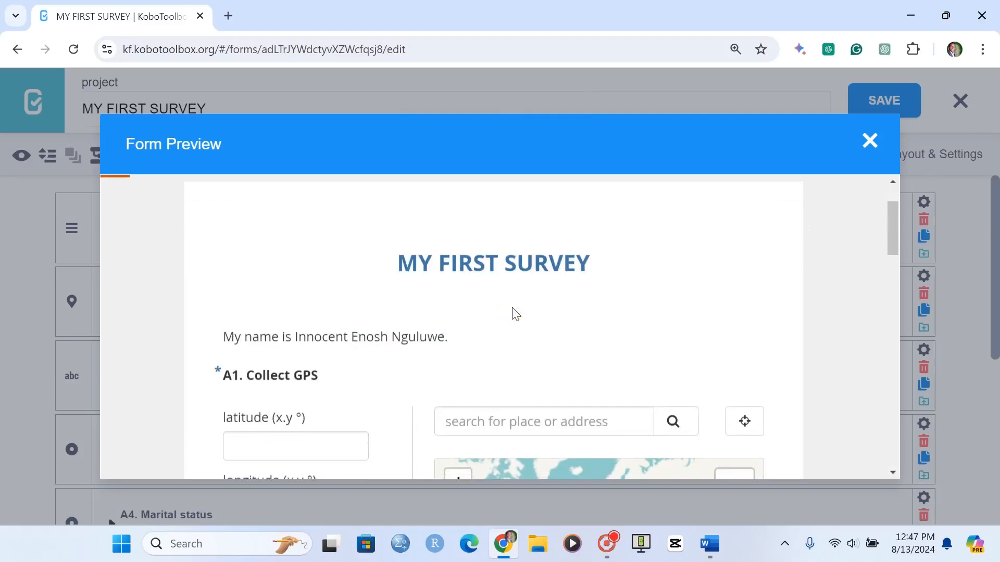
{"action": "mouse_move", "coordinate": [838, 256]}
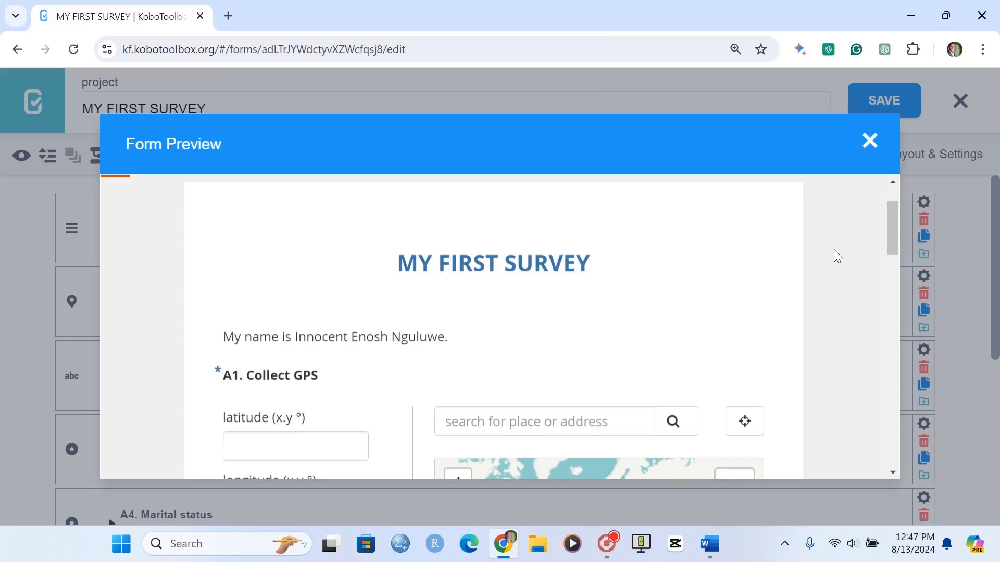
{"action": "scroll", "scroll_direction": "down", "scroll_amount": 3}
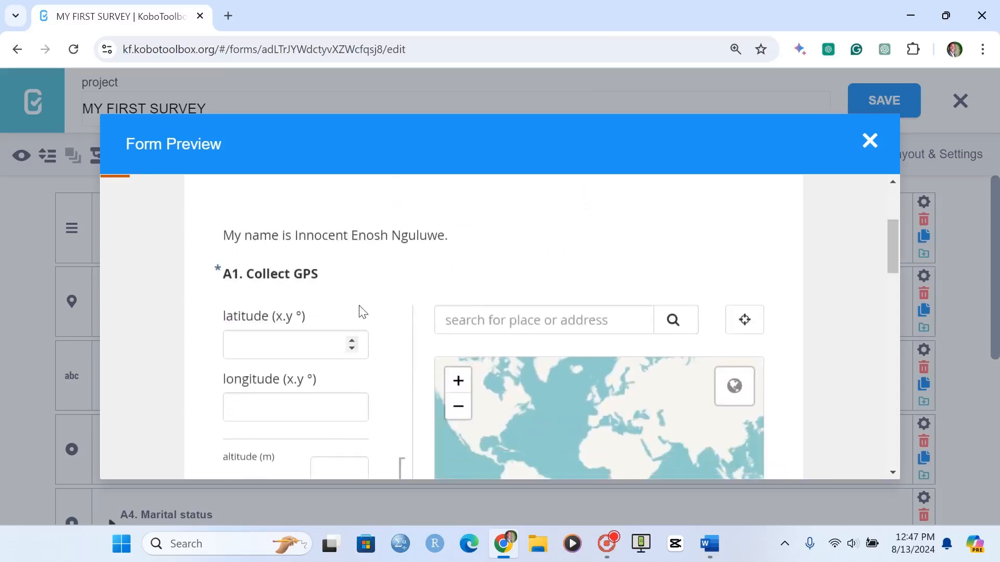
{"action": "scroll", "scroll_direction": "down", "scroll_amount": 3}
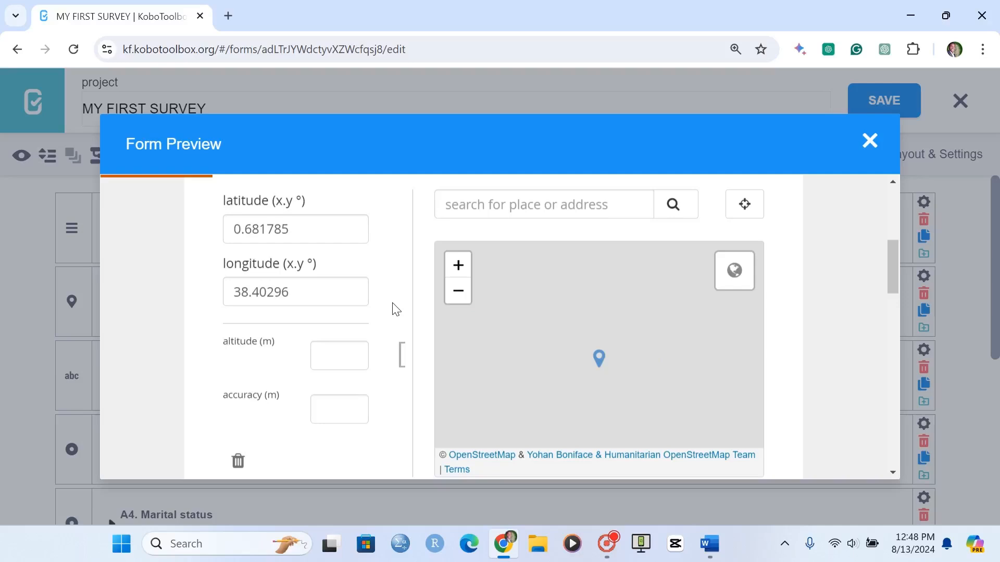
{"action": "scroll", "scroll_direction": "down", "scroll_amount": 3}
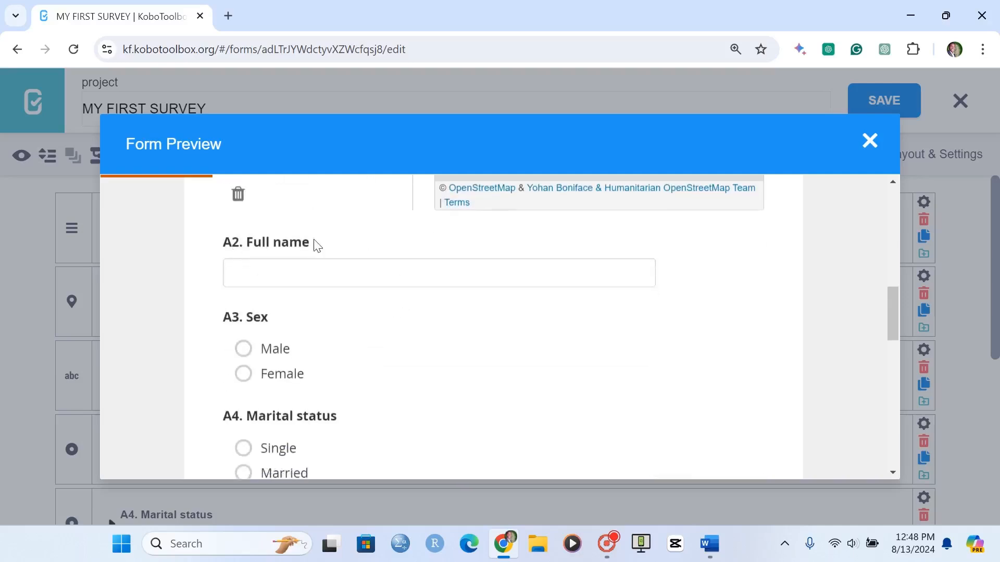
{"action": "scroll", "scroll_direction": "down", "scroll_amount": 3}
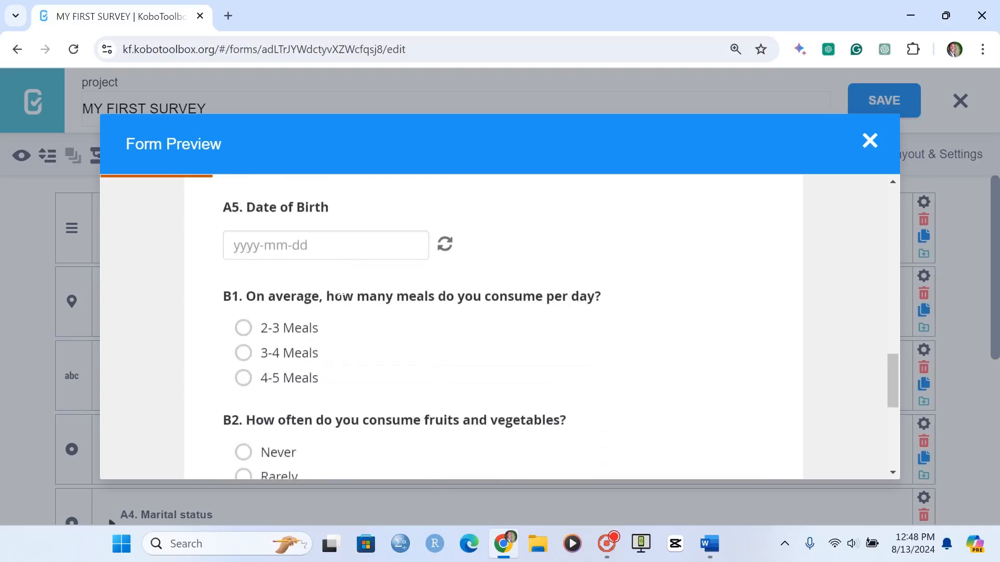
{"action": "scroll", "scroll_direction": "up", "scroll_amount": 3}
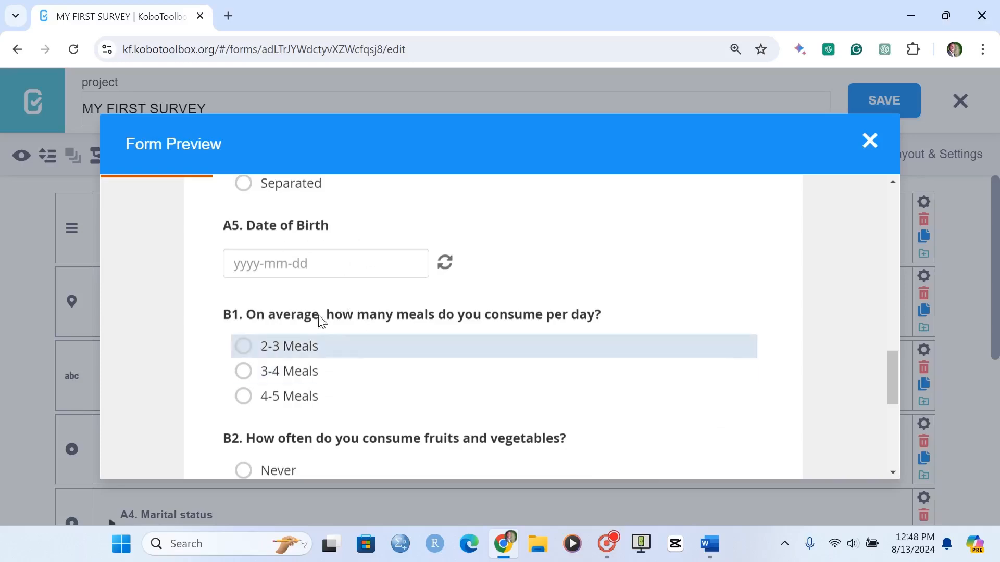
{"action": "mouse_move", "coordinate": [392, 372]}
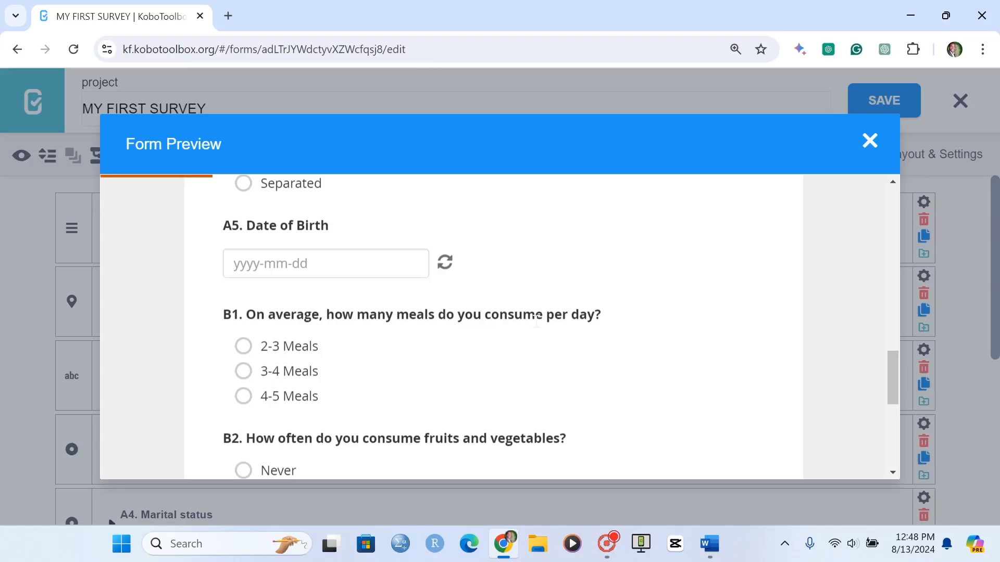
{"action": "mouse_move", "coordinate": [952, 192]}
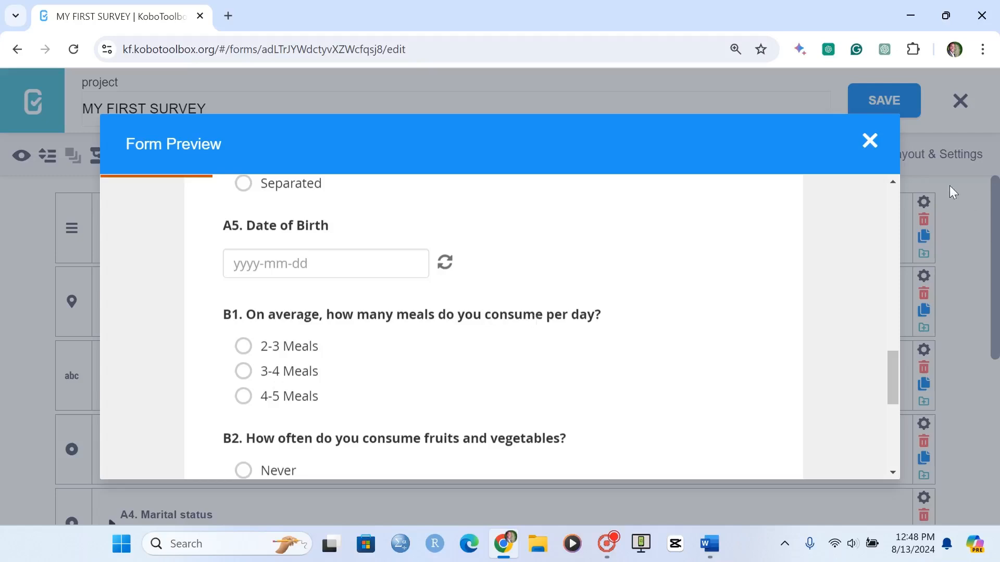
Close the form preview and scroll back through the editor's questions
{"action": "left_click", "coordinate": [868, 140]}
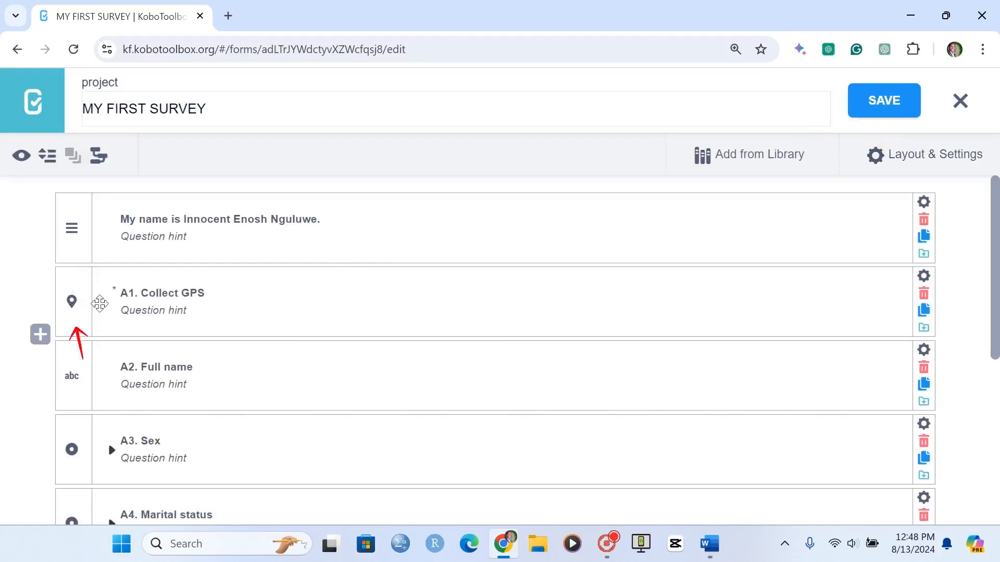
{"action": "mouse_move", "coordinate": [71, 302]}
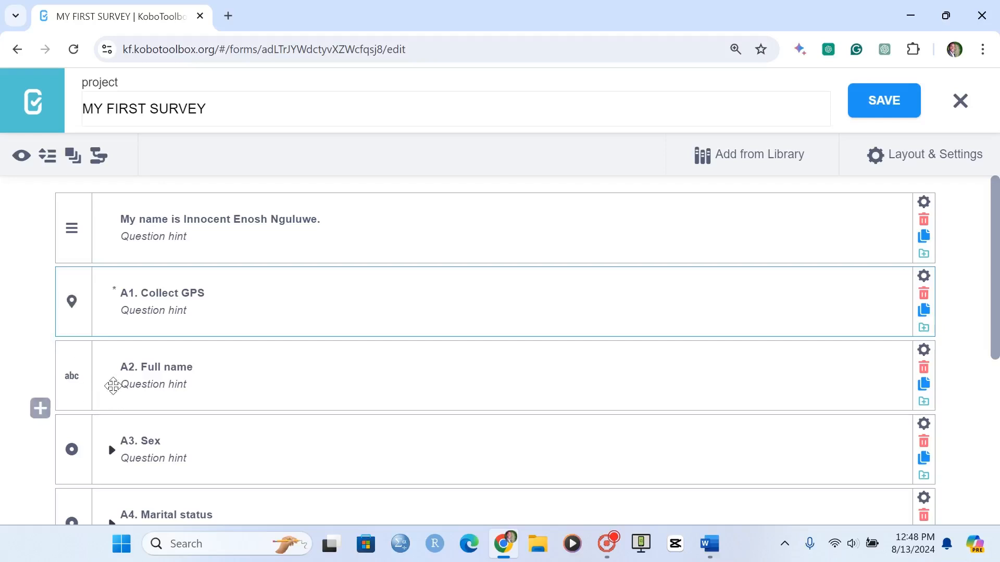
{"action": "mouse_move", "coordinate": [72, 373]}
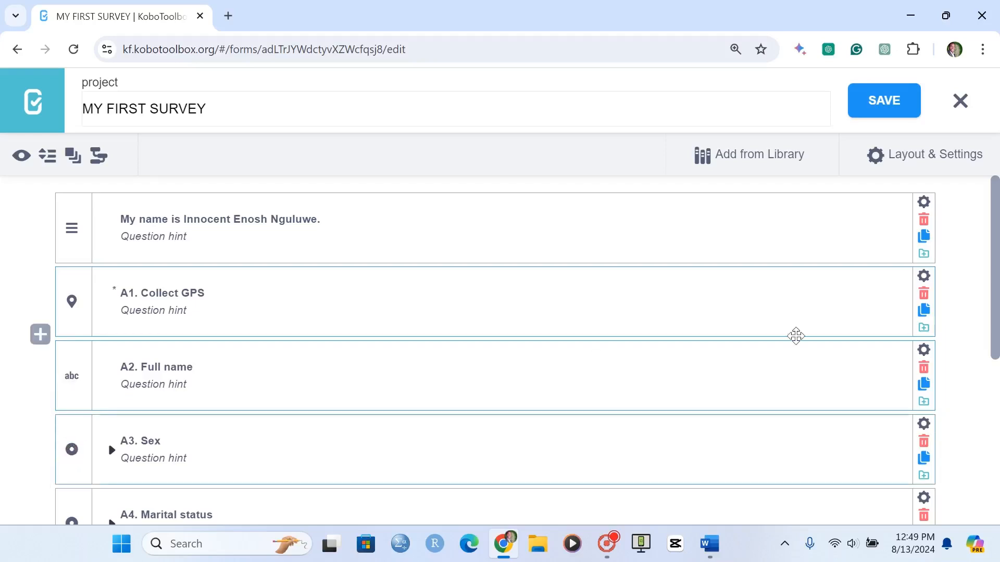
{"action": "scroll", "scroll_direction": "down", "scroll_amount": 3}
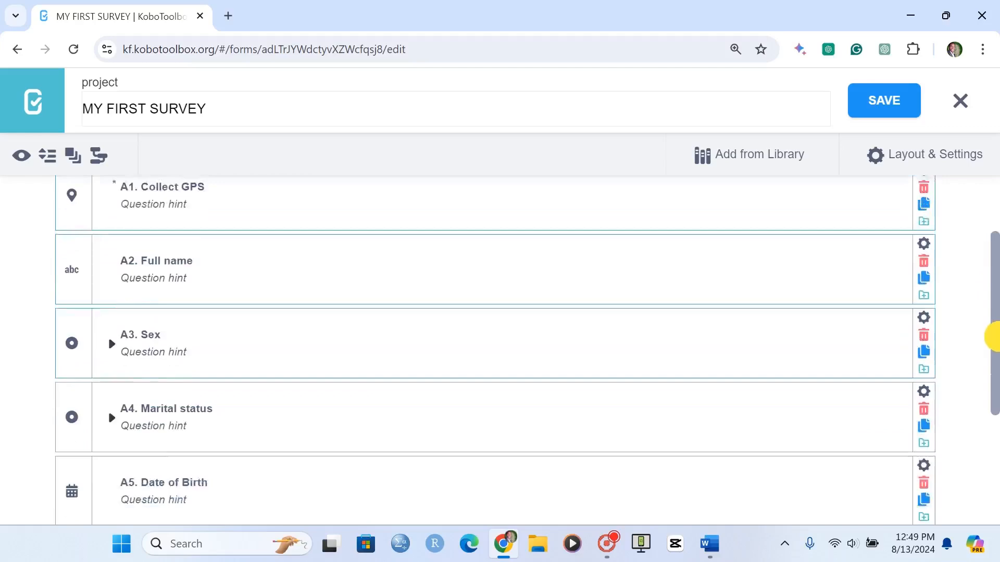
{"action": "scroll", "scroll_direction": "down", "scroll_amount": 3}
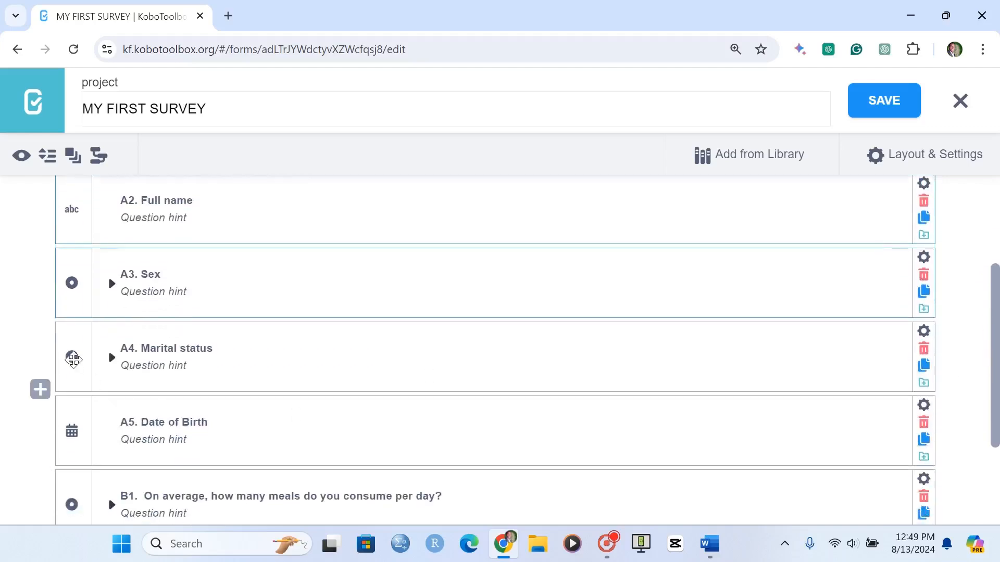
{"action": "mouse_move", "coordinate": [73, 436]}
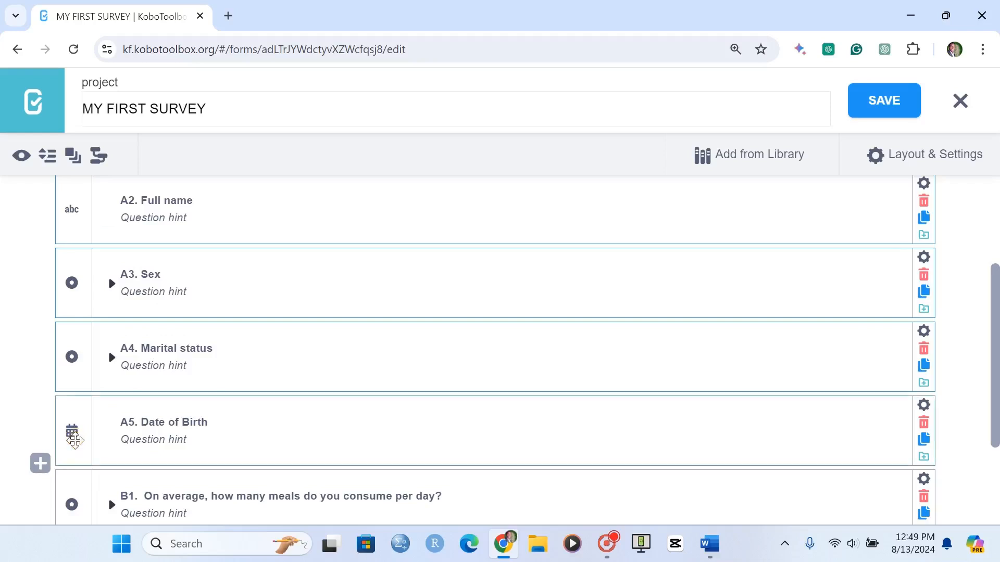
{"action": "mouse_move", "coordinate": [77, 204]}
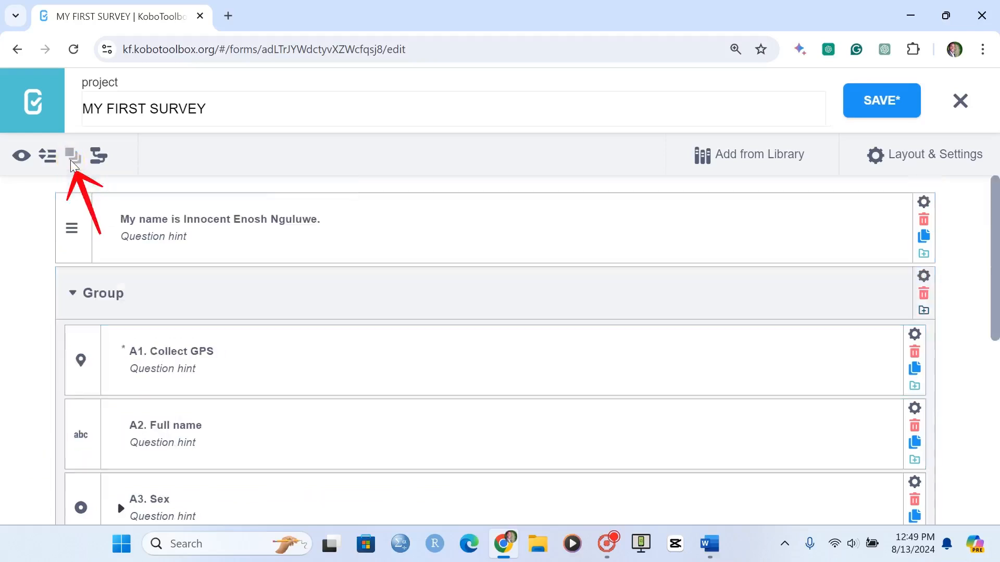
{"action": "mouse_move", "coordinate": [113, 321]}
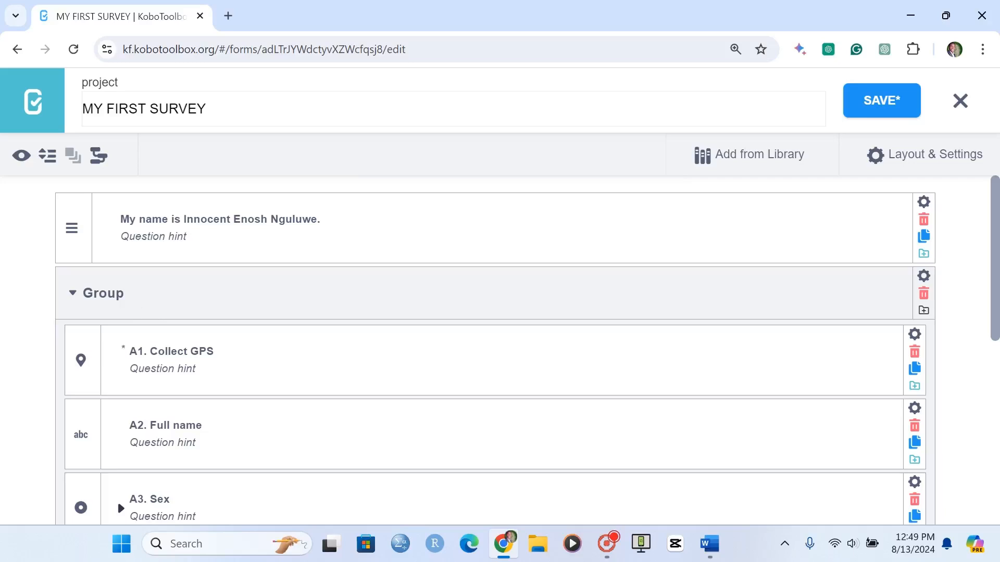
Rename the new group 'SECTION A: PARTICIPANT'S INFORMATION' and collapse it
{"action": "double_click", "coordinate": [104, 292]}
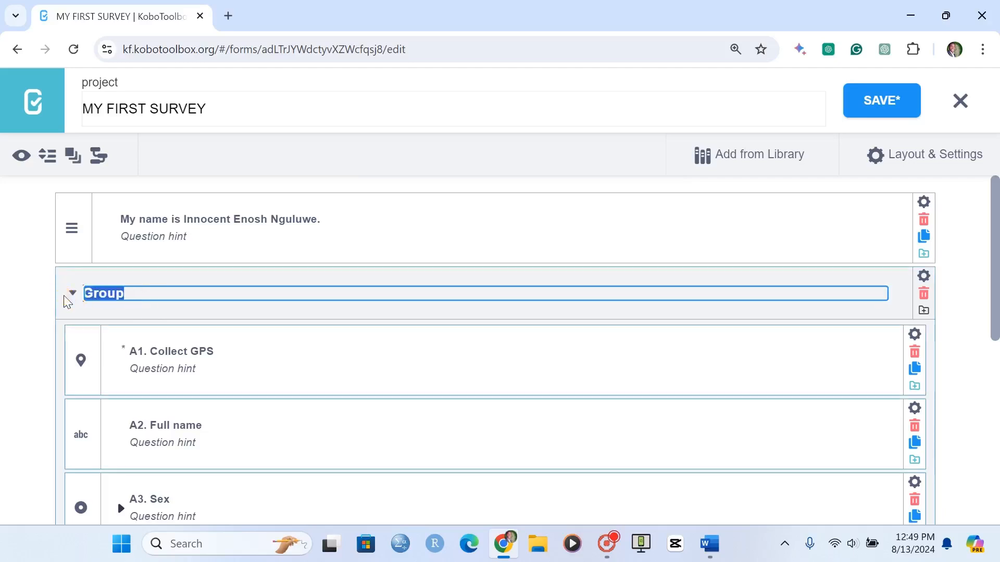
{"action": "type", "text": "SECT"}
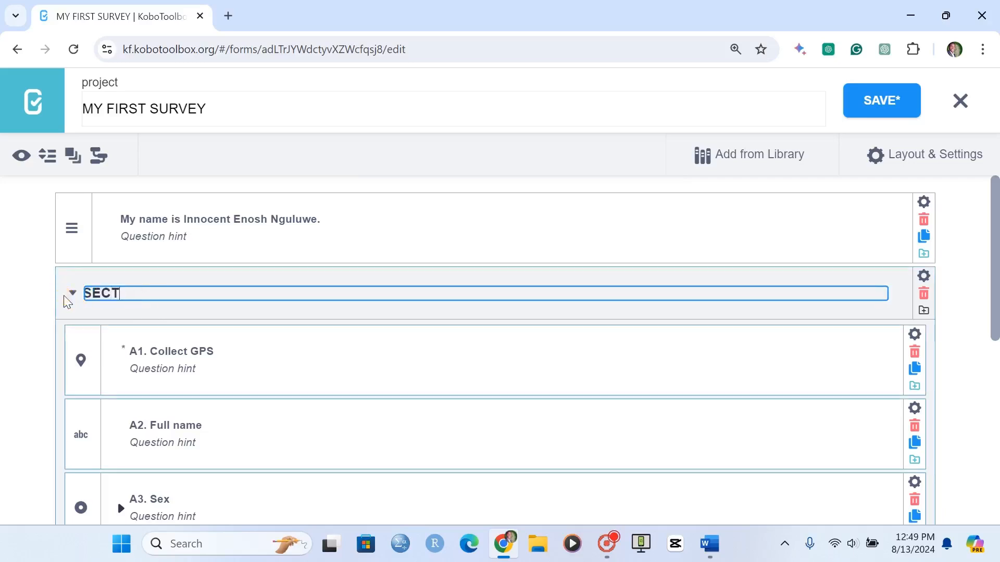
{"action": "type", "text": "ION A:"}
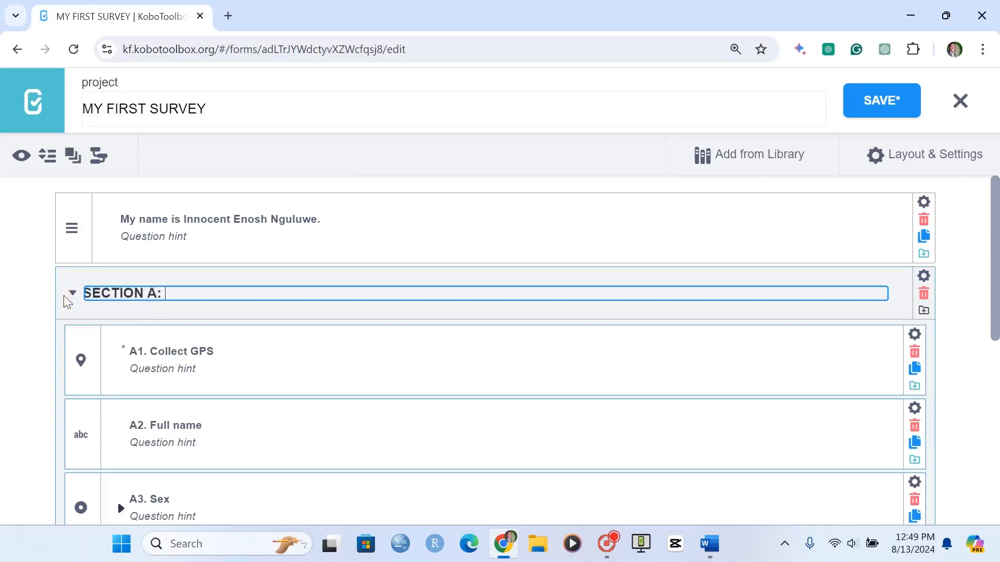
{"action": "type", "text": "PARTIC"}
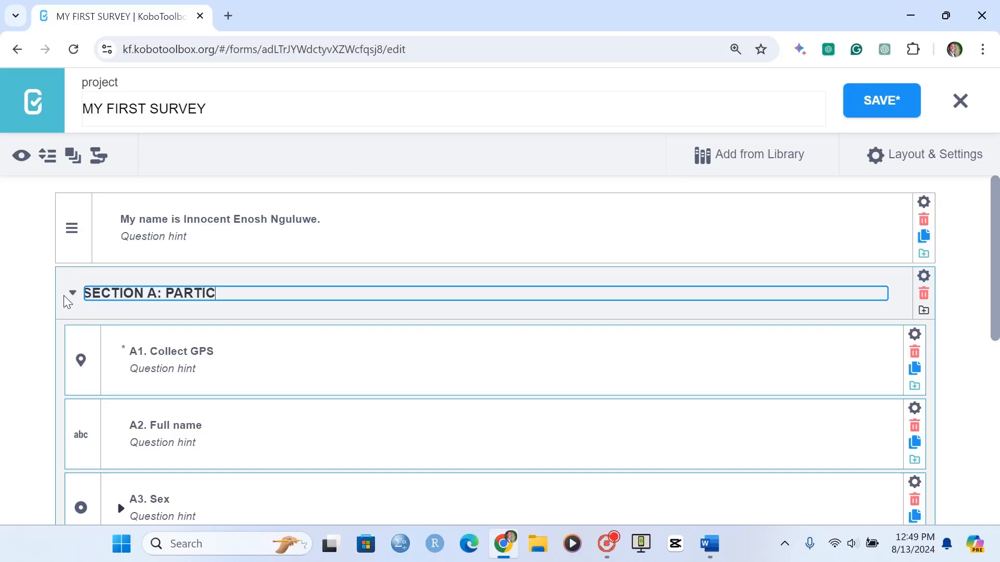
{"action": "type", "text": "IPANT'S"}
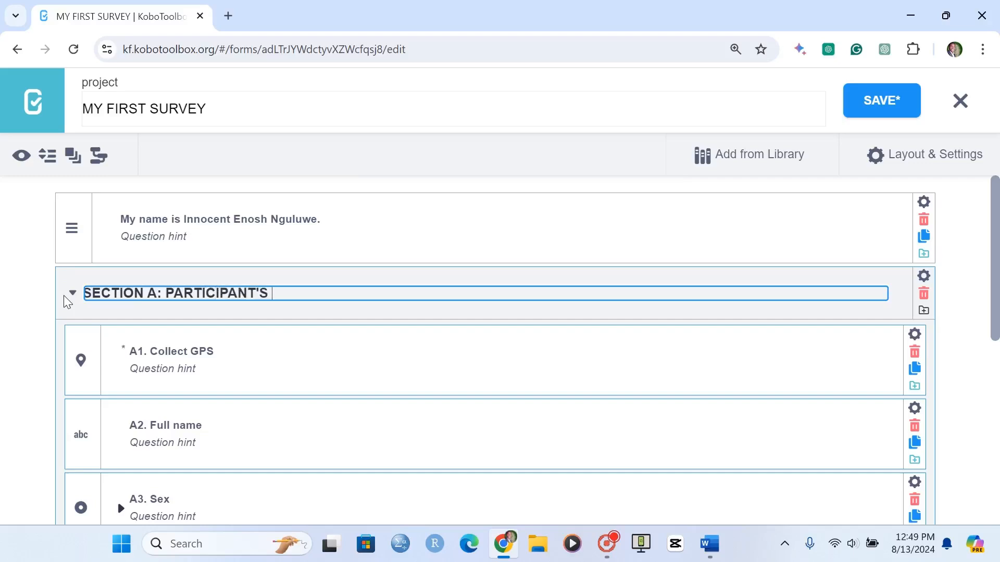
{"action": "type", "text": "INFORMATION"}
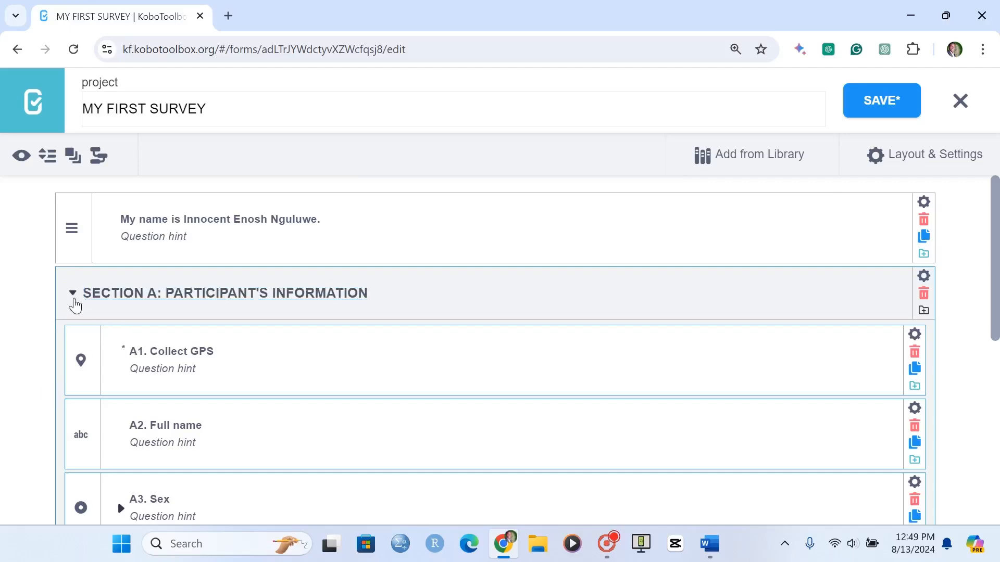
{"action": "left_click", "coordinate": [71, 293]}
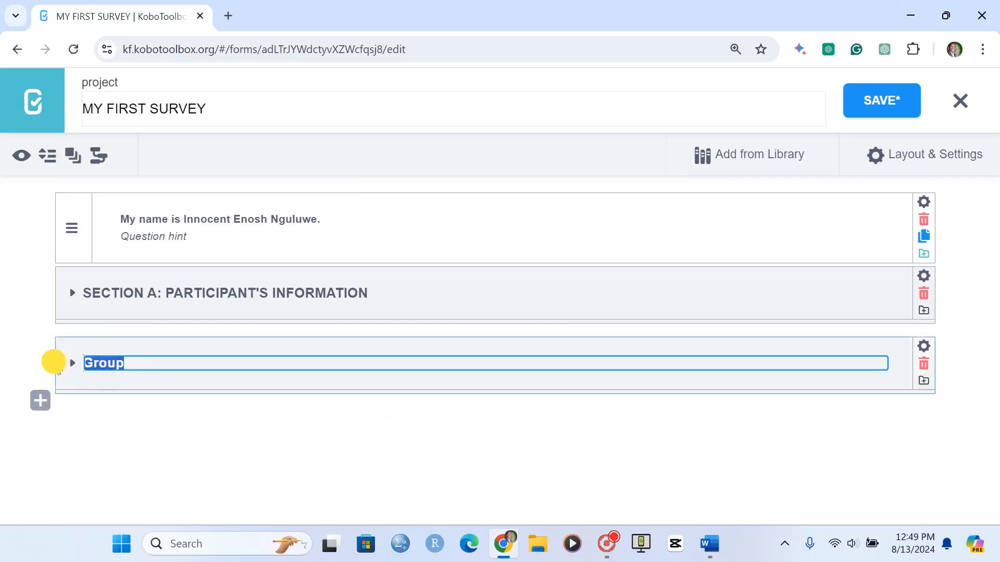
Title the second group 'SECTION B: DIEATARY HABITS' and save the form
{"action": "type", "text": "SECTION B: D"}
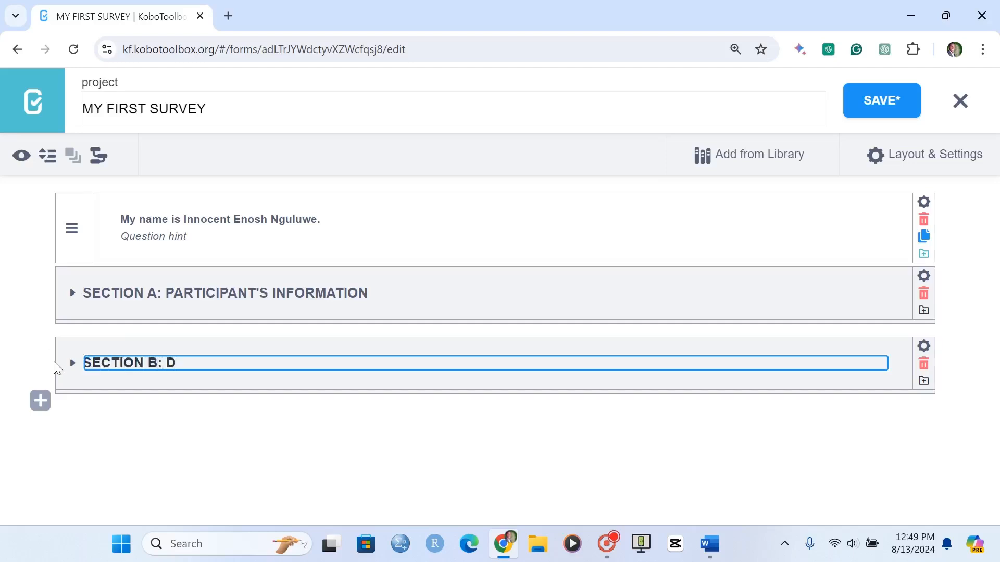
{"action": "type", "text": "IEAT"}
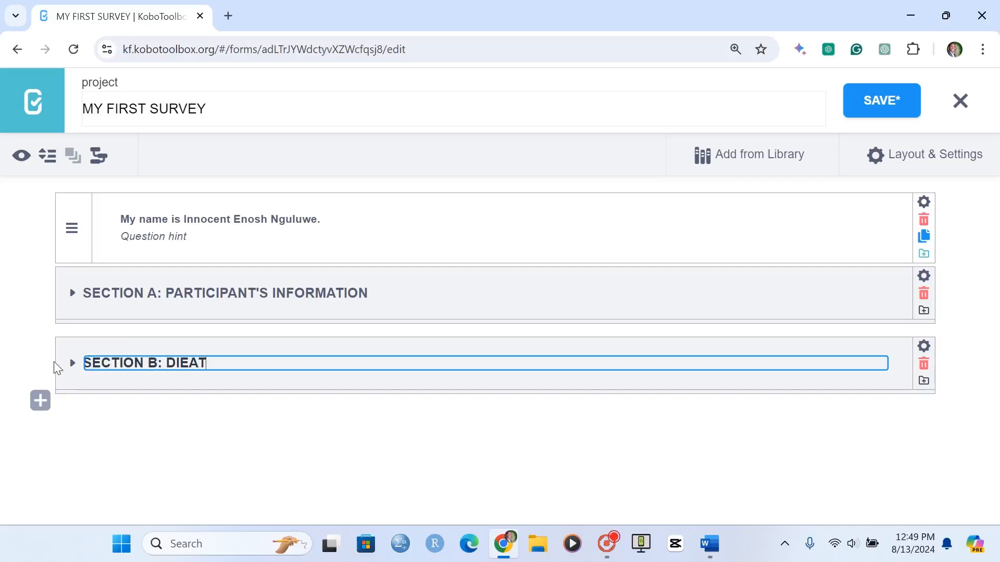
{"action": "type", "text": "ARY HABITS"}
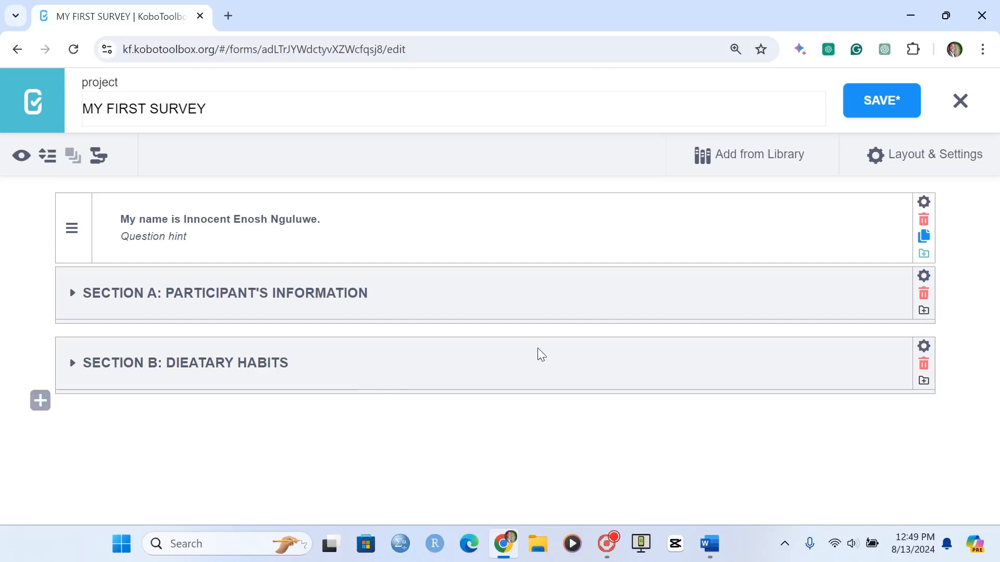
{"action": "left_click", "coordinate": [880, 100]}
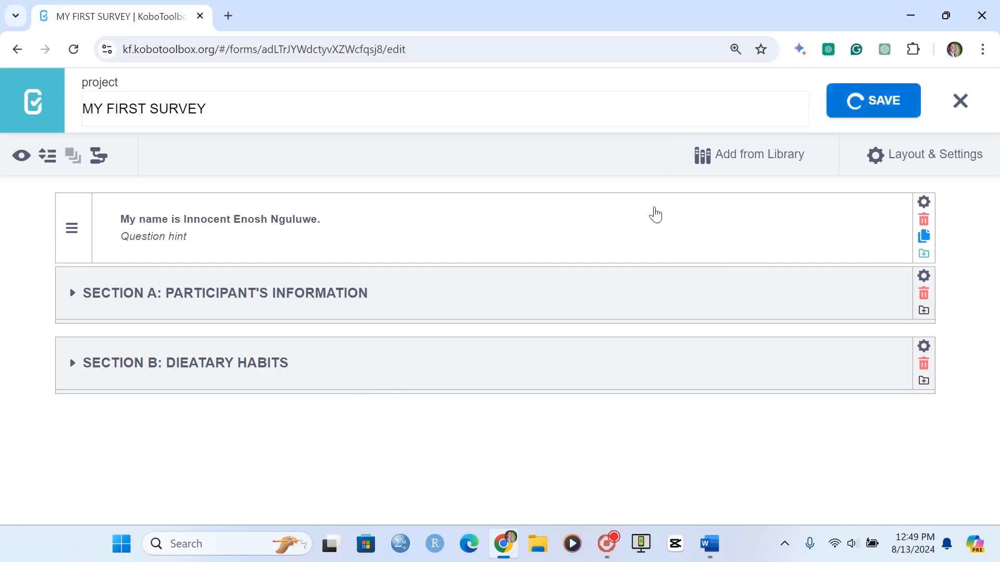
Preview the form again, expand its sections to check them, then close the preview
{"action": "left_click", "coordinate": [20, 155]}
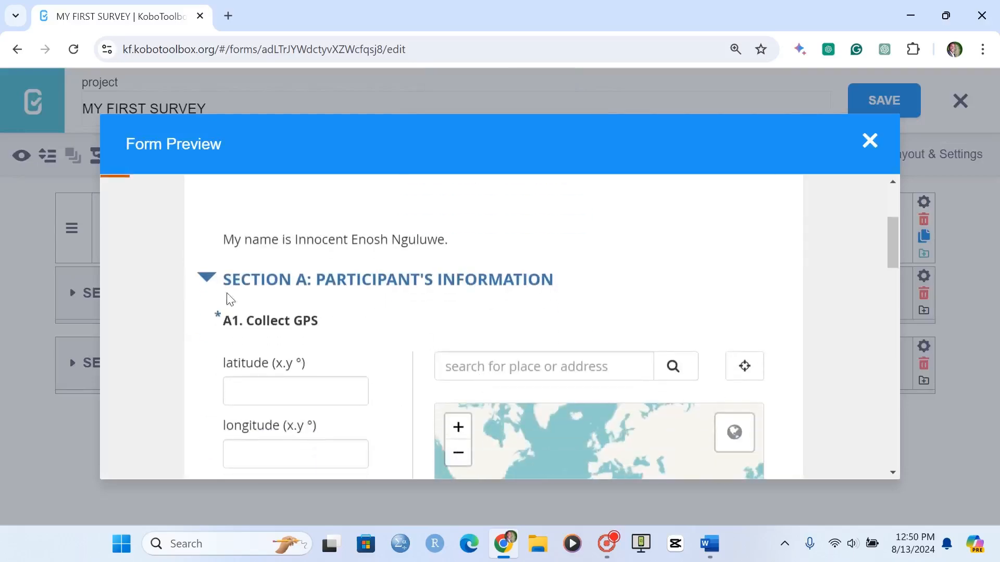
{"action": "left_click", "coordinate": [205, 279]}
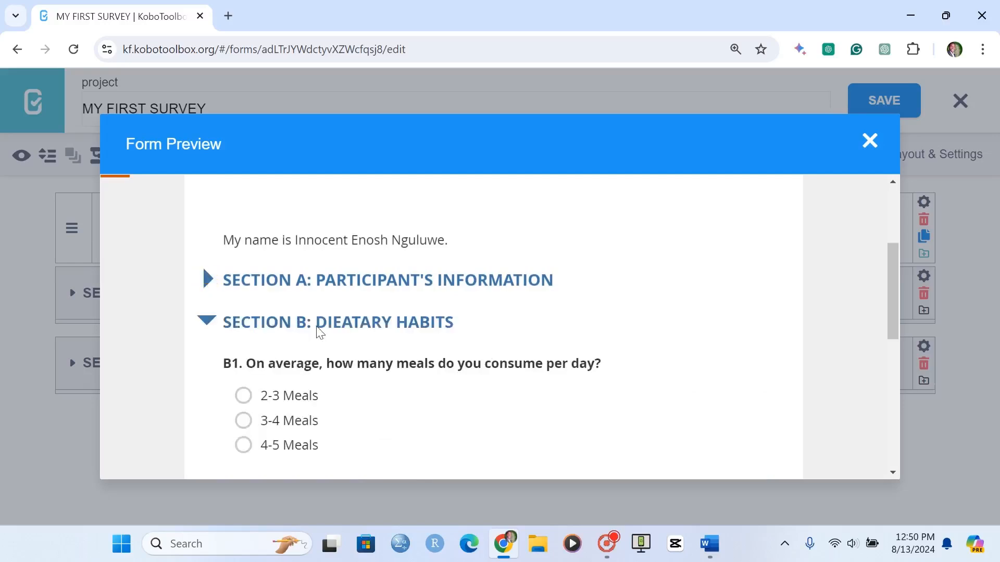
{"action": "mouse_move", "coordinate": [464, 347]}
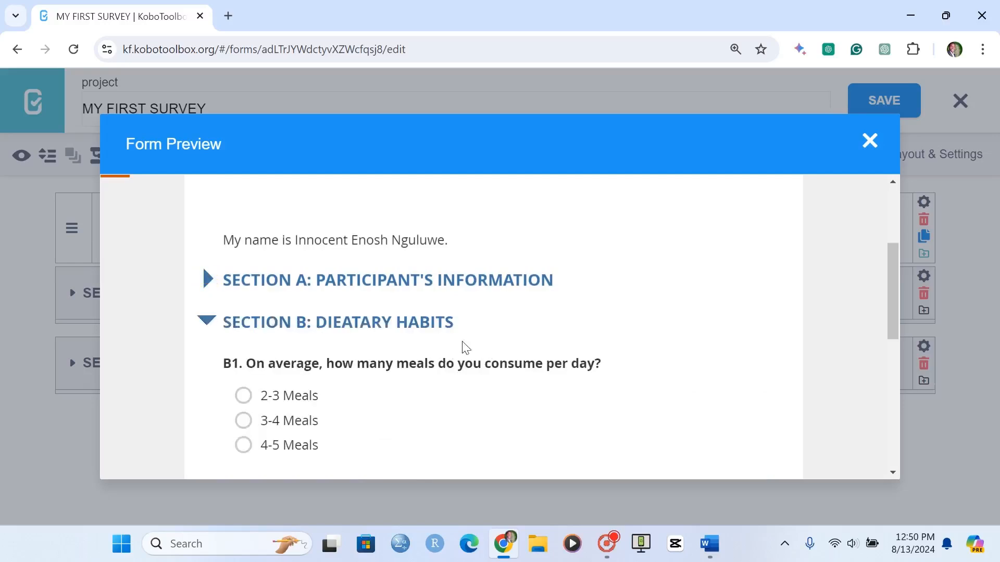
{"action": "left_click", "coordinate": [205, 322]}
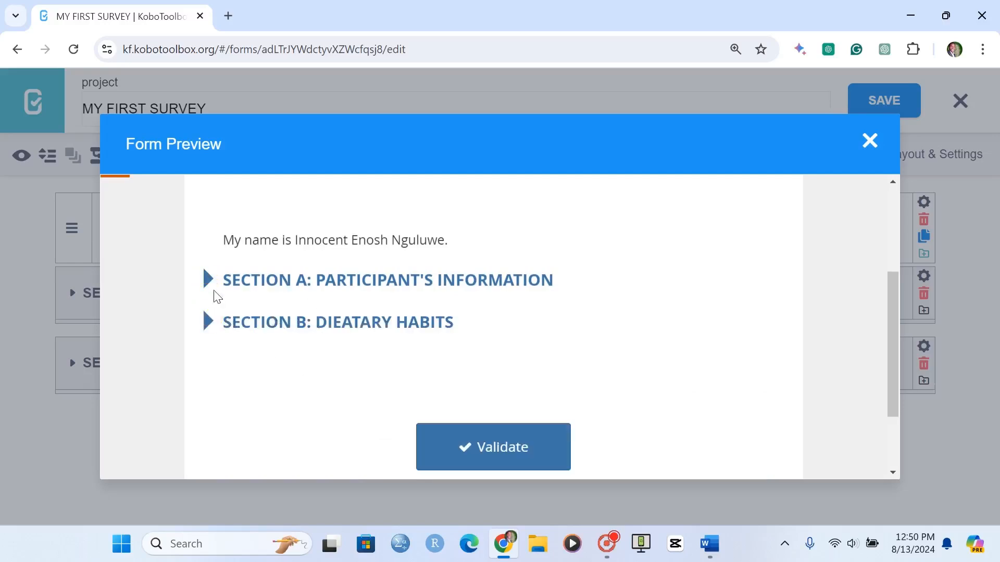
{"action": "mouse_move", "coordinate": [420, 341]}
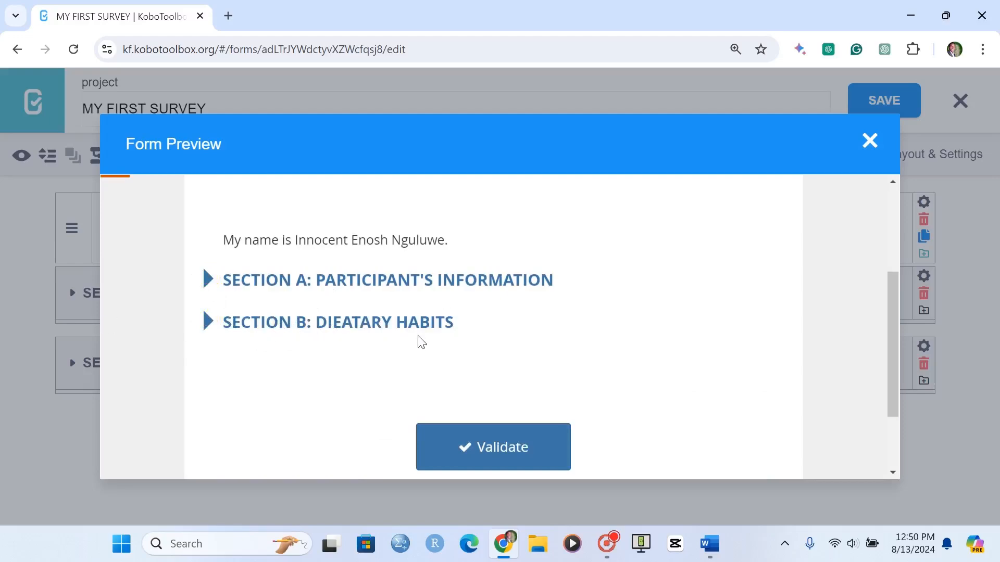
{"action": "mouse_move", "coordinate": [701, 215]}
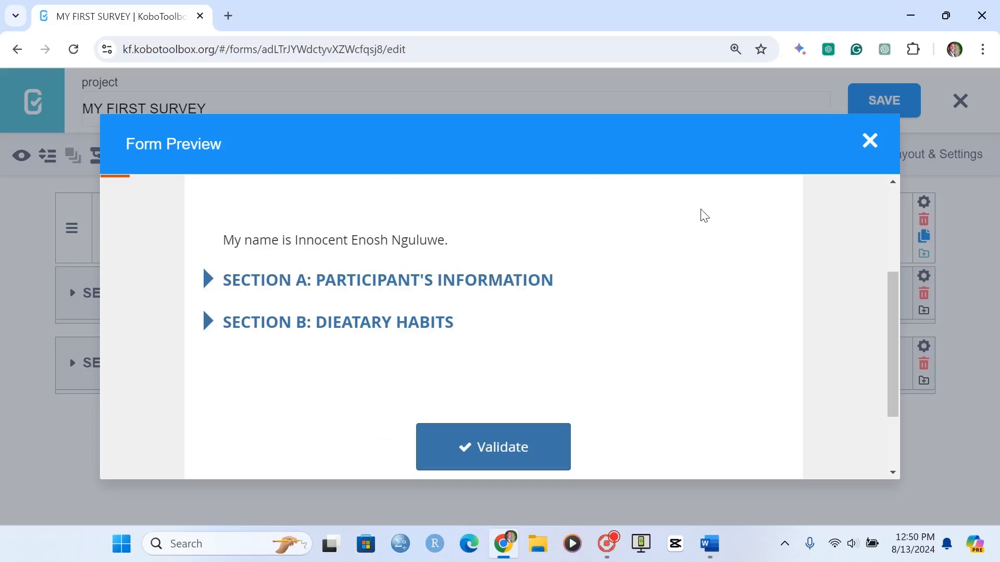
{"action": "left_click", "coordinate": [869, 141]}
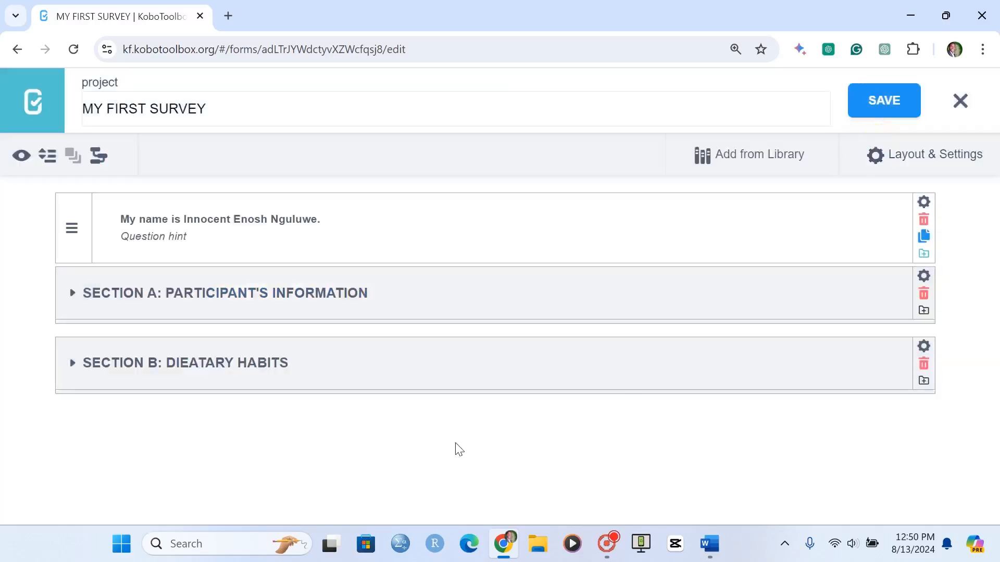
{"action": "mouse_move", "coordinate": [455, 469]}
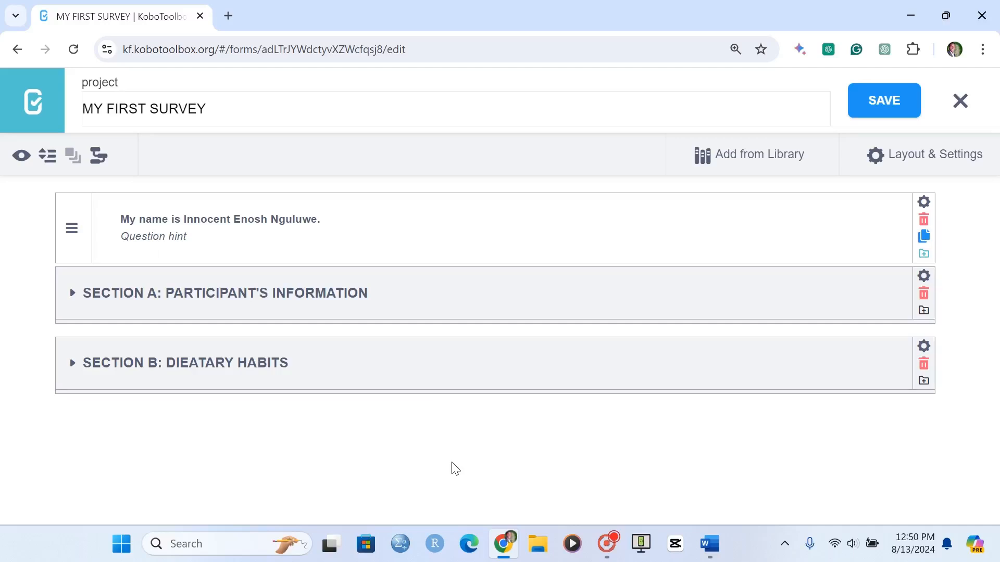
{"action": "mouse_move", "coordinate": [854, 356]}
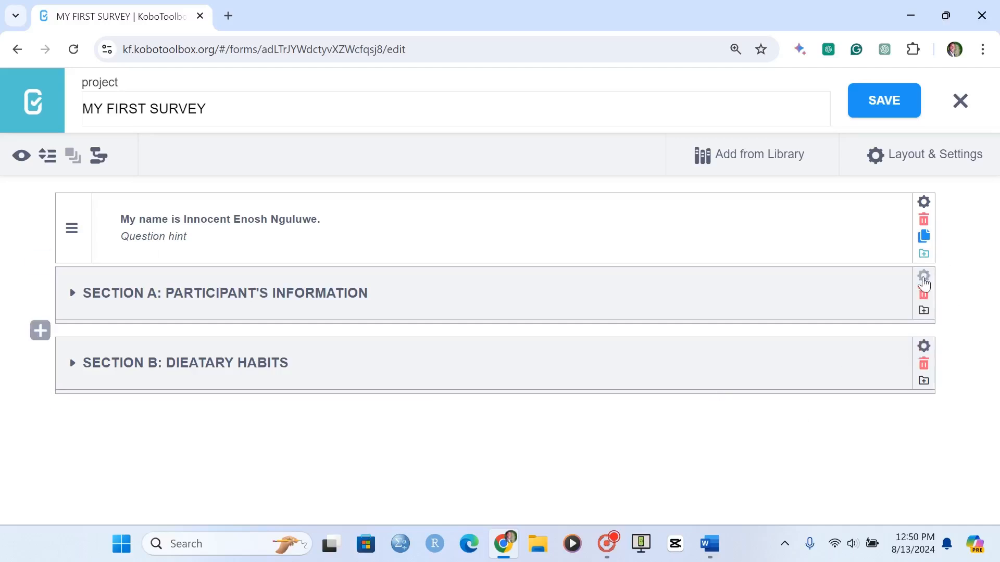
{"action": "mouse_move", "coordinate": [913, 387]}
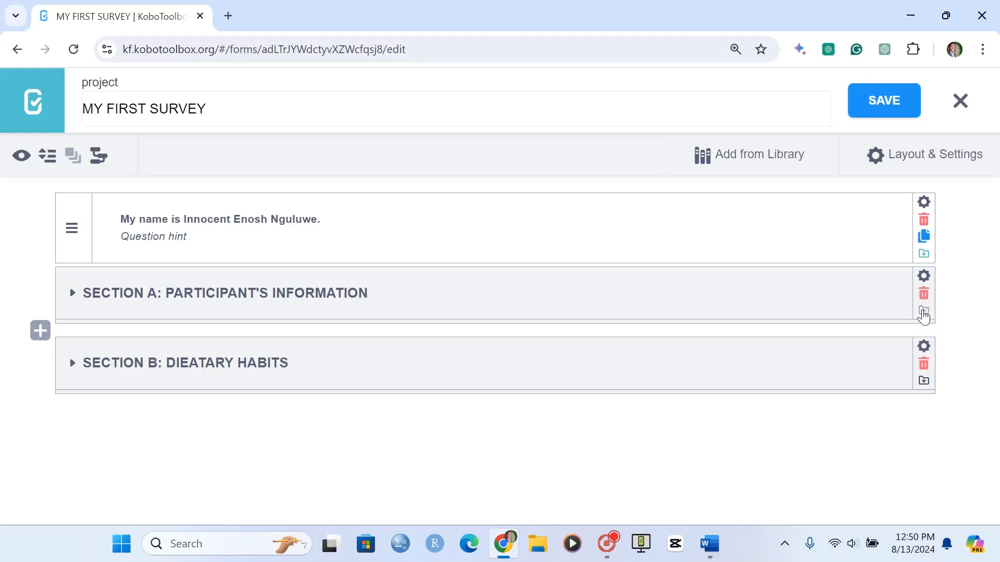
{"action": "mouse_move", "coordinate": [926, 318]}
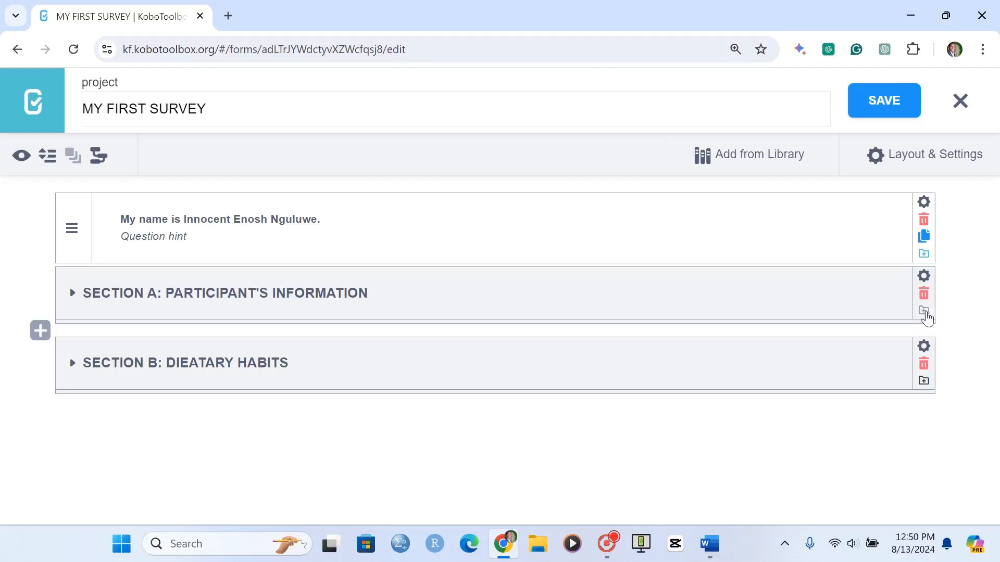
{"action": "mouse_move", "coordinate": [77, 286]}
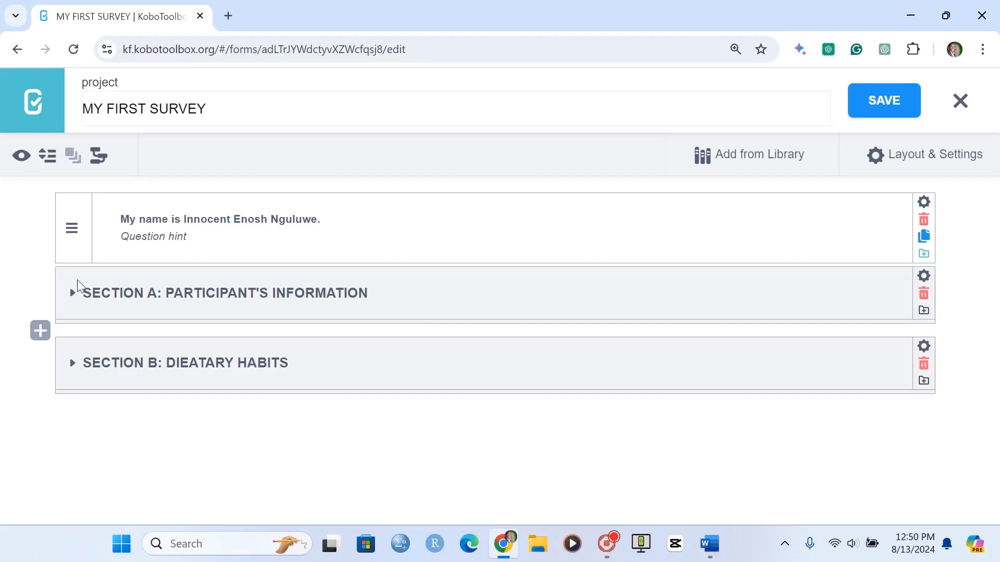
{"action": "left_click", "coordinate": [72, 293]}
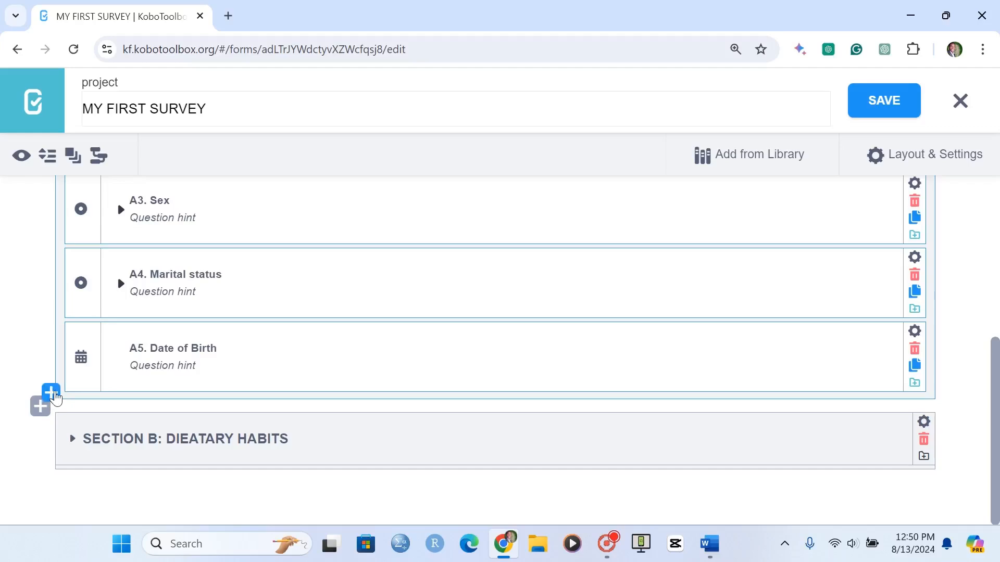
{"action": "mouse_move", "coordinate": [40, 406]}
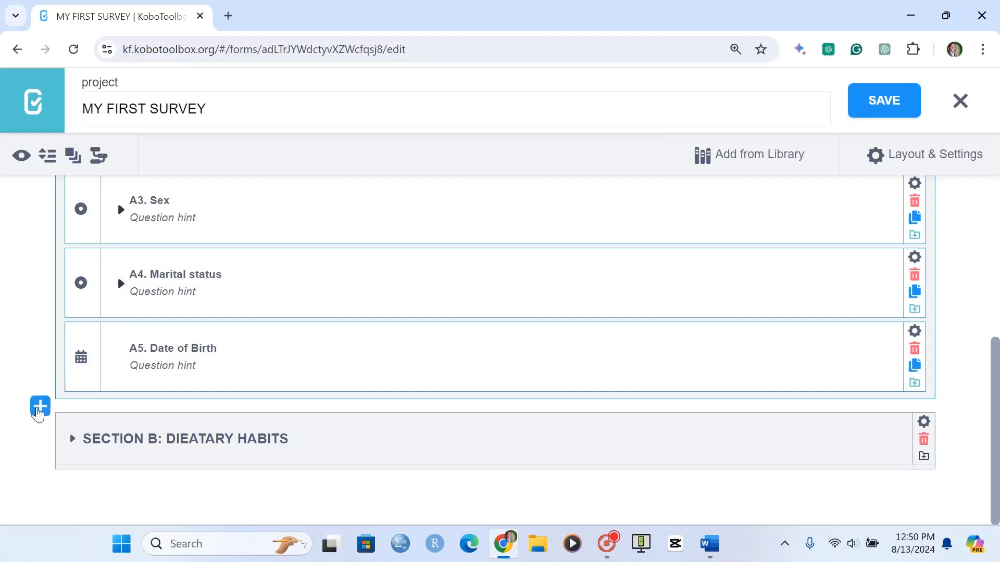
{"action": "scroll", "scroll_direction": "up", "scroll_amount": 3}
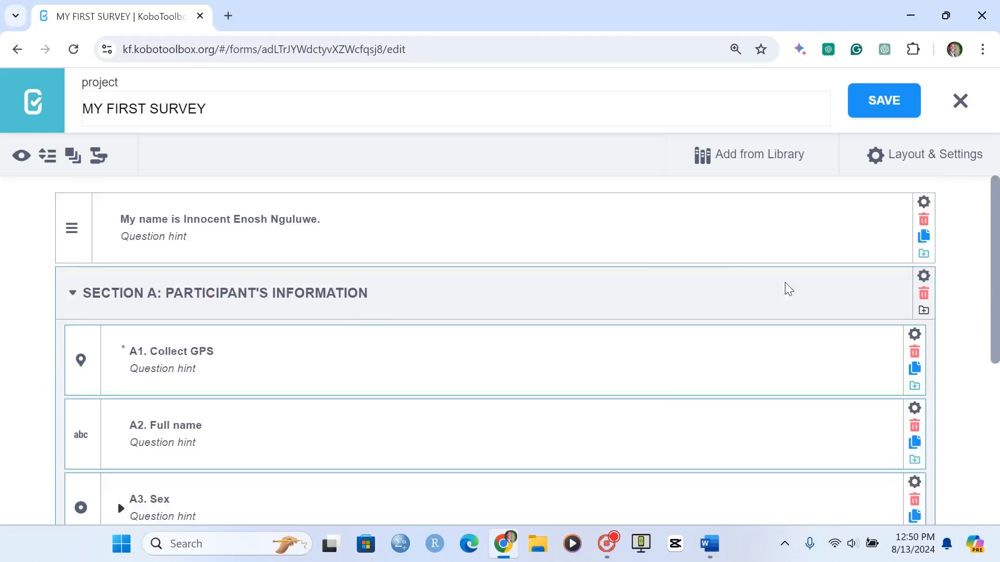
{"action": "mouse_move", "coordinate": [72, 293]}
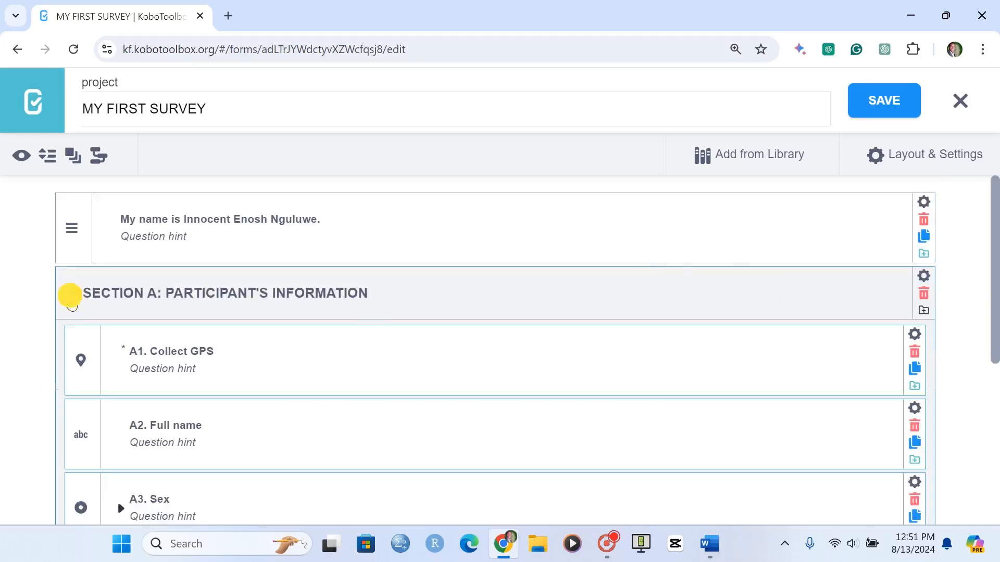
{"action": "left_click", "coordinate": [72, 293]}
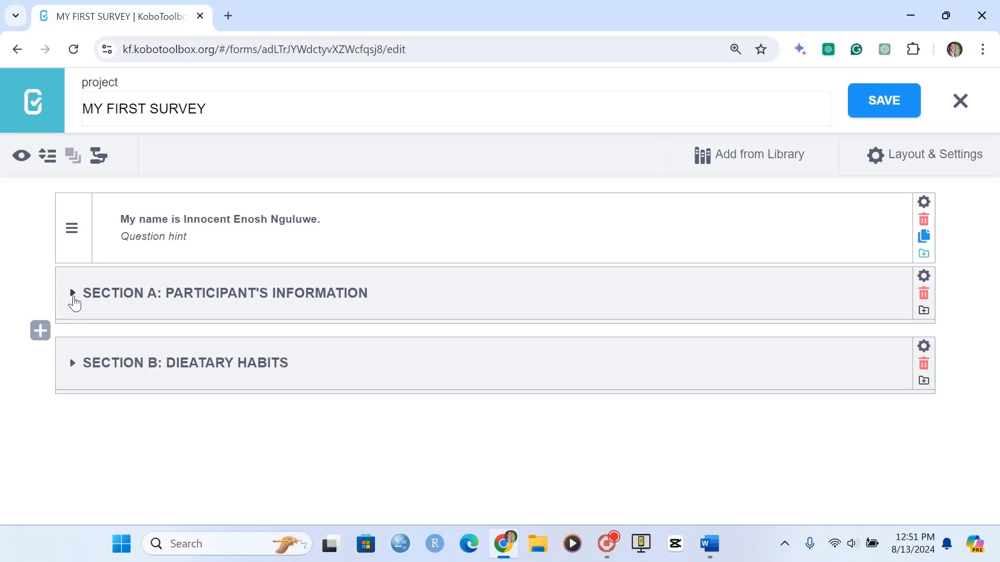
{"action": "left_click", "coordinate": [71, 292]}
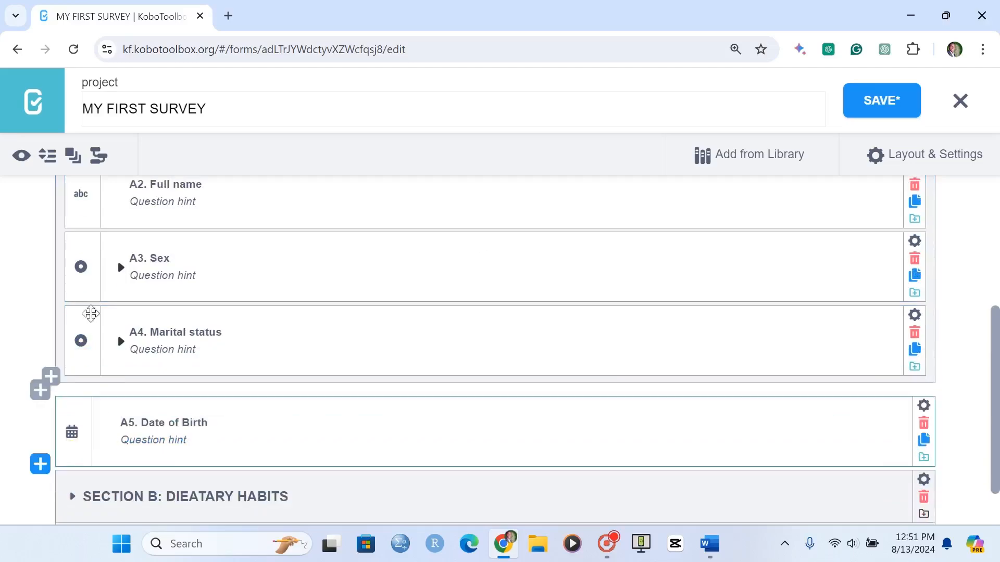
{"action": "left_click", "coordinate": [72, 292]}
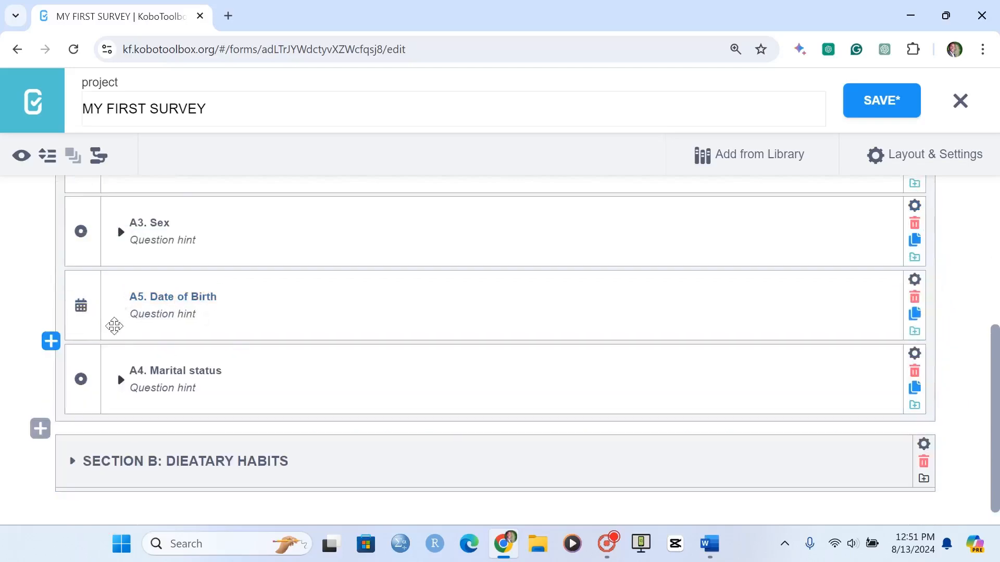
{"action": "scroll", "scroll_direction": "up", "scroll_amount": 3}
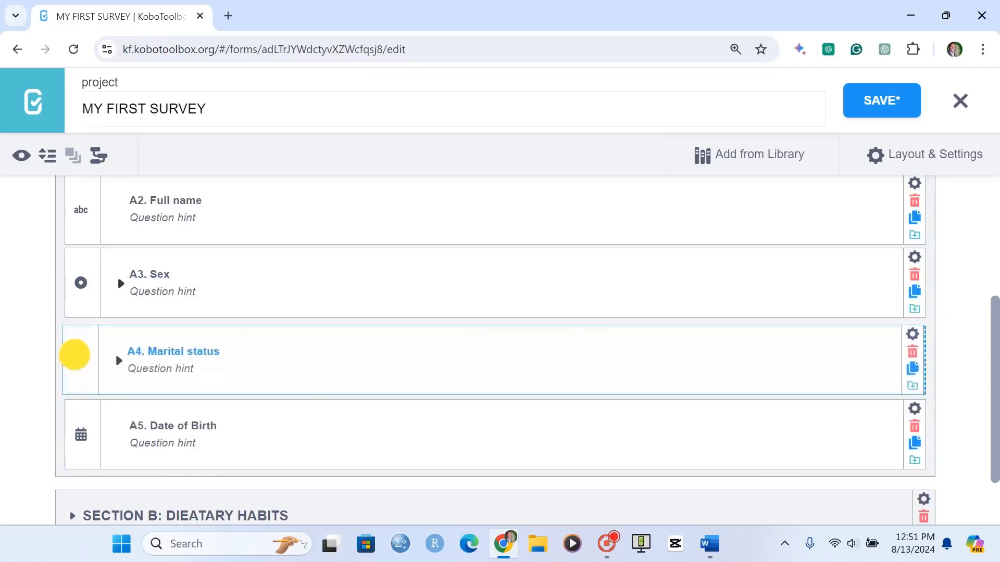
{"action": "scroll", "scroll_direction": "up", "scroll_amount": 3}
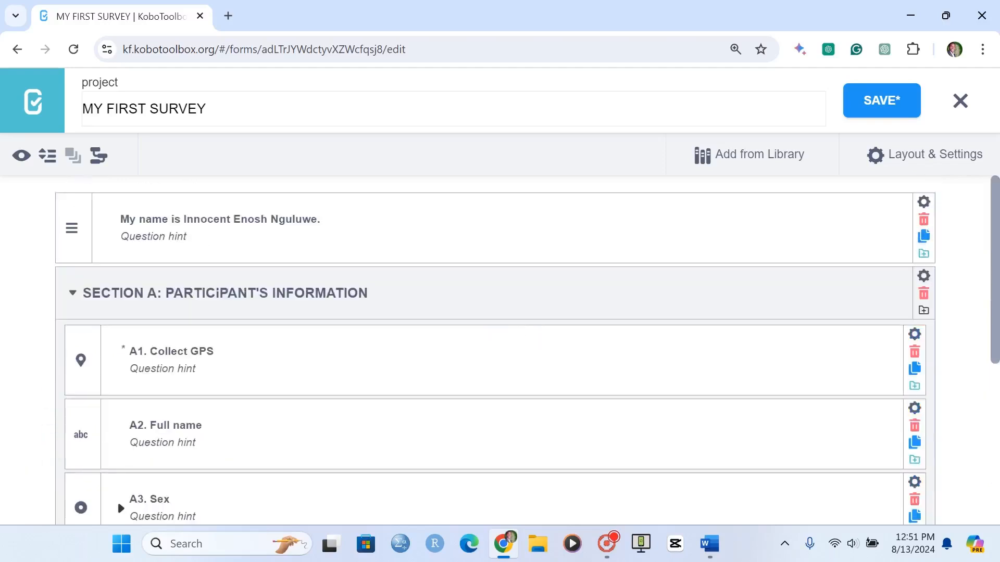
{"action": "left_click", "coordinate": [72, 293]}
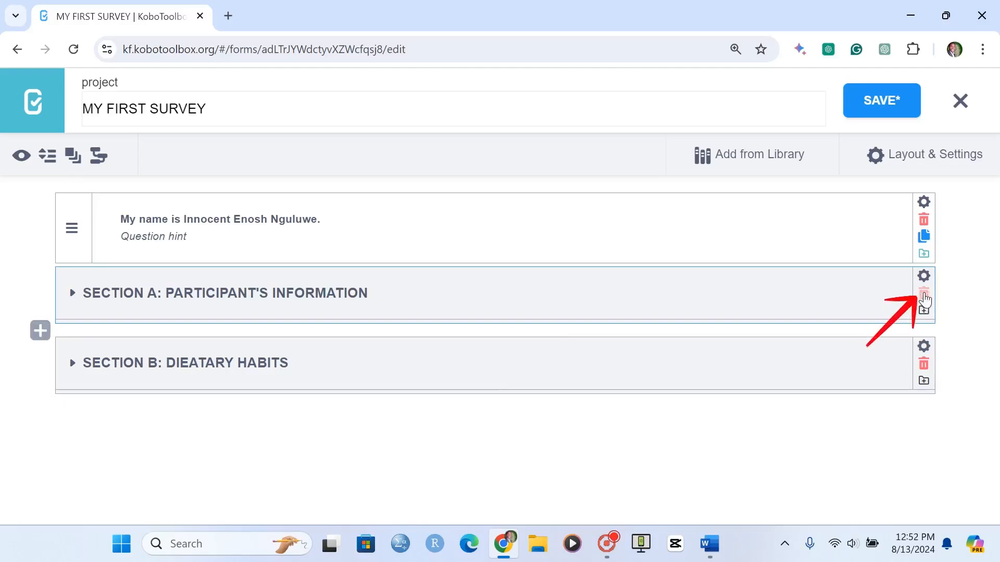
{"action": "left_click", "coordinate": [923, 294]}
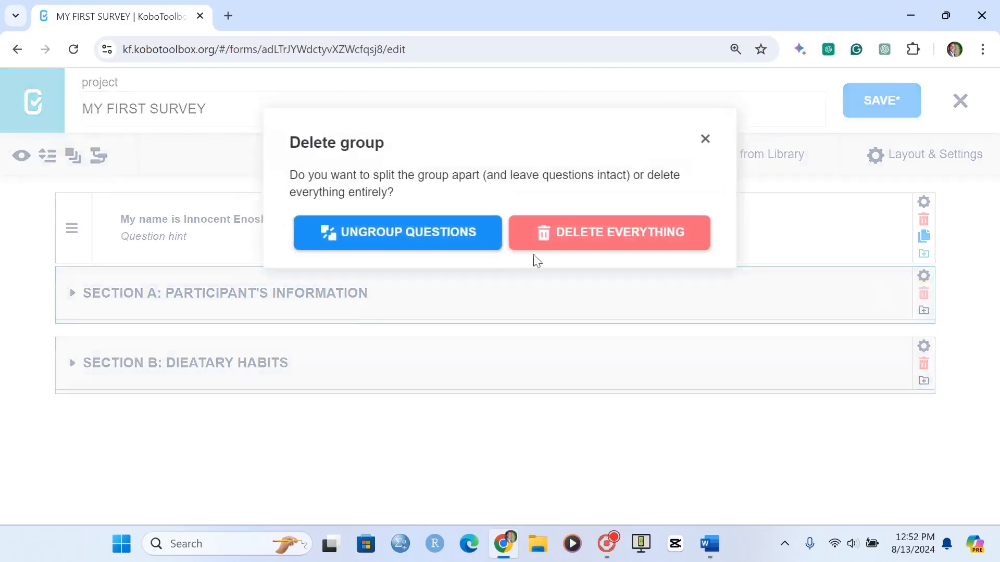
{"action": "mouse_move", "coordinate": [533, 235]}
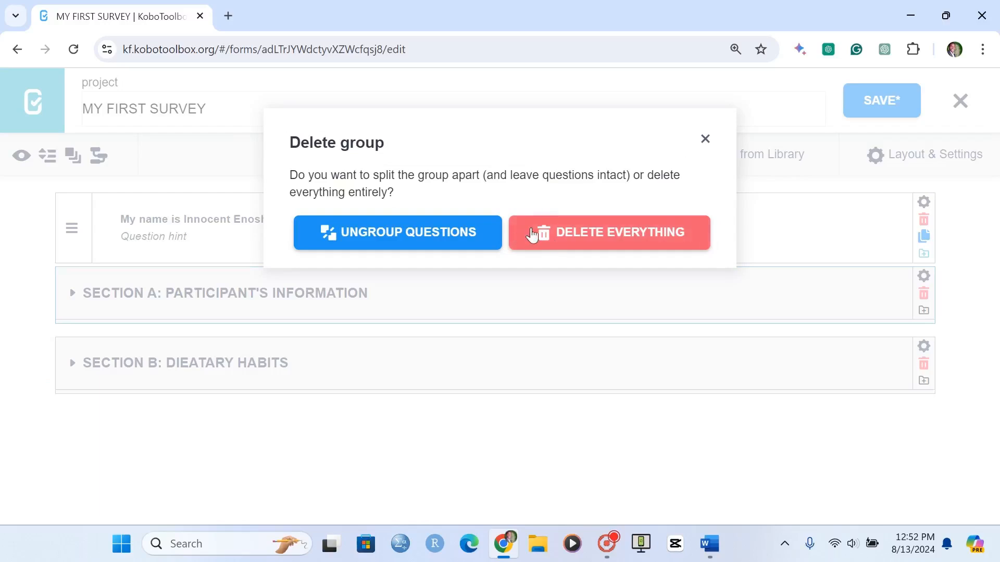
{"action": "mouse_move", "coordinate": [483, 242]}
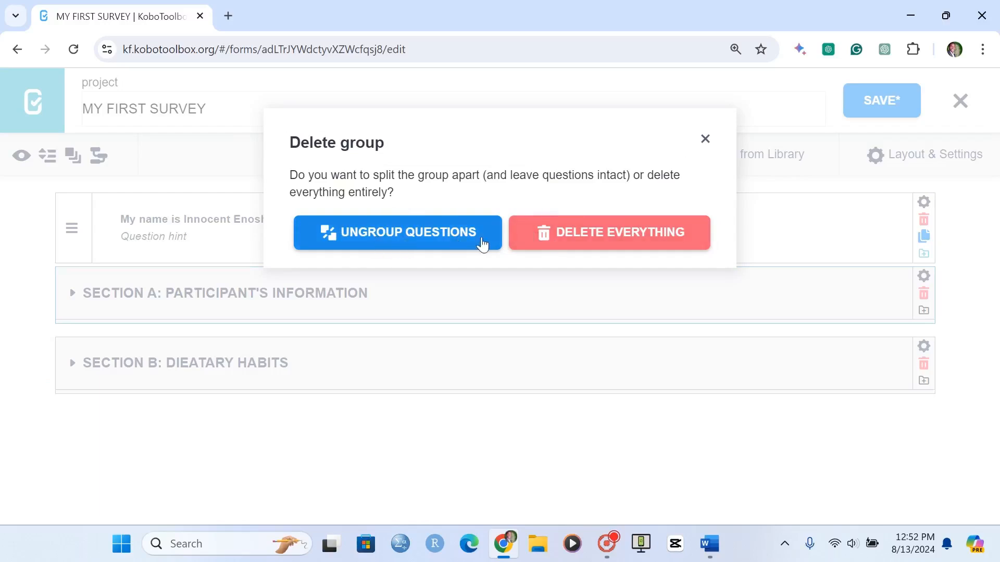
{"action": "mouse_move", "coordinate": [685, 245]}
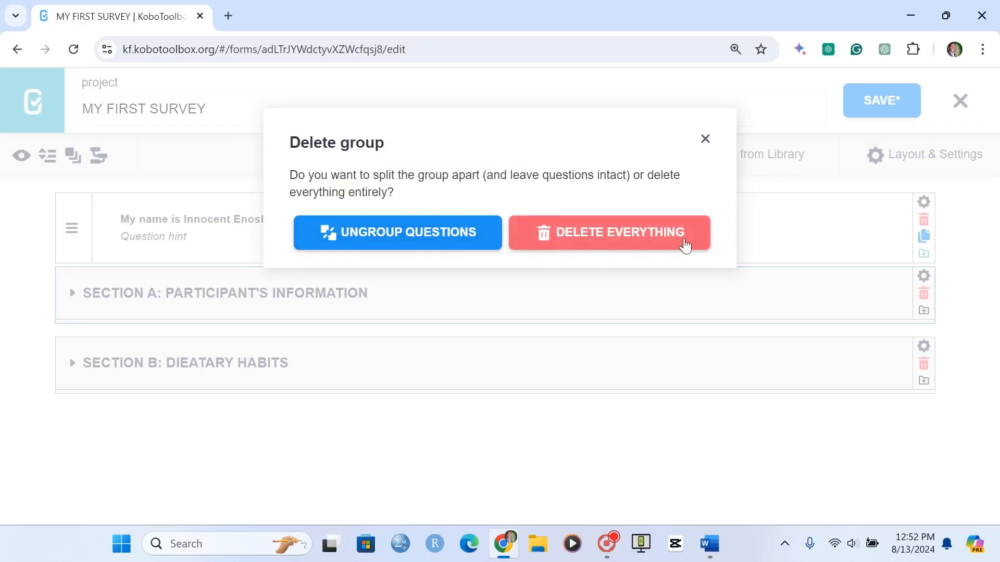
{"action": "mouse_move", "coordinate": [457, 239]}
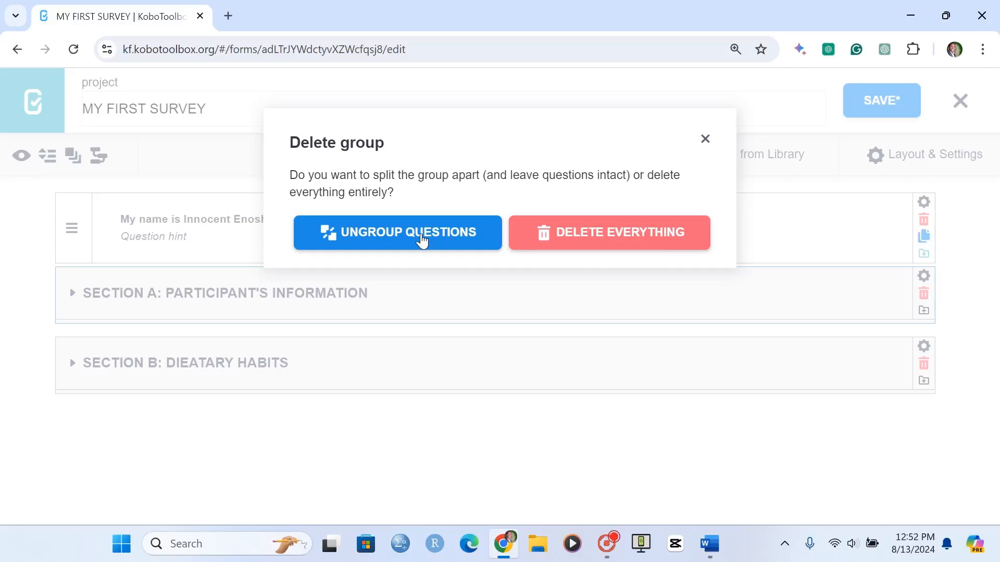
{"action": "mouse_move", "coordinate": [730, 147]}
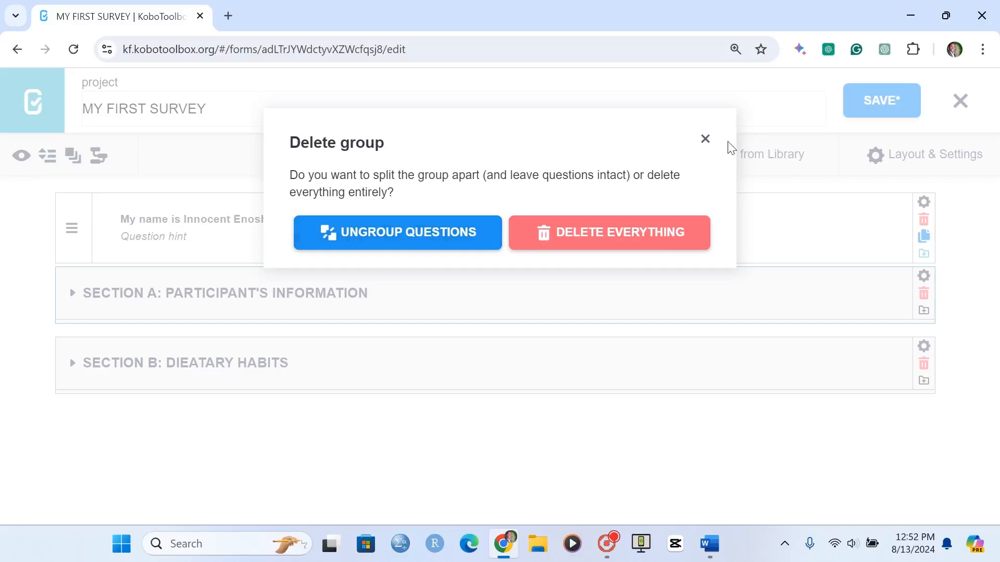
{"action": "left_click", "coordinate": [704, 139]}
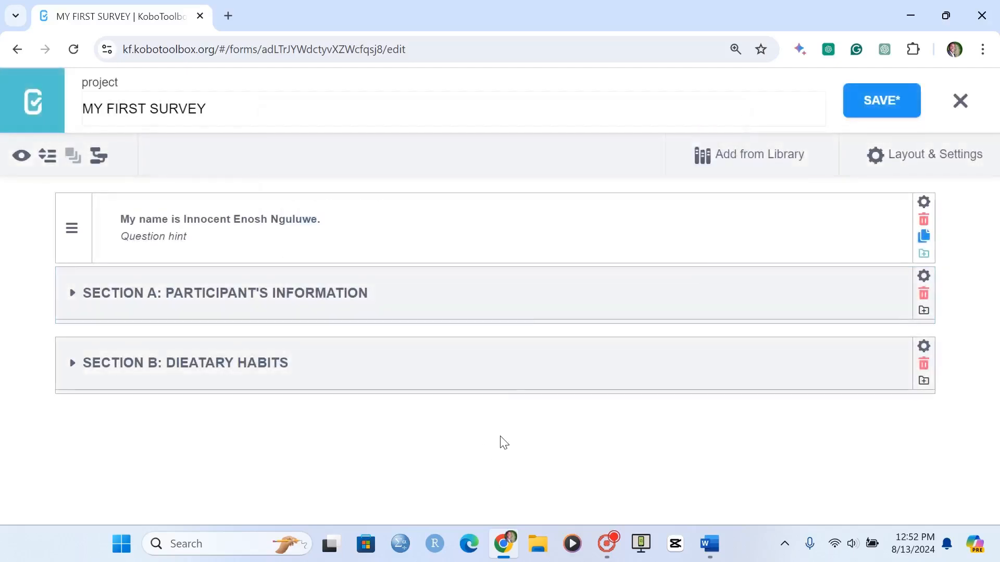